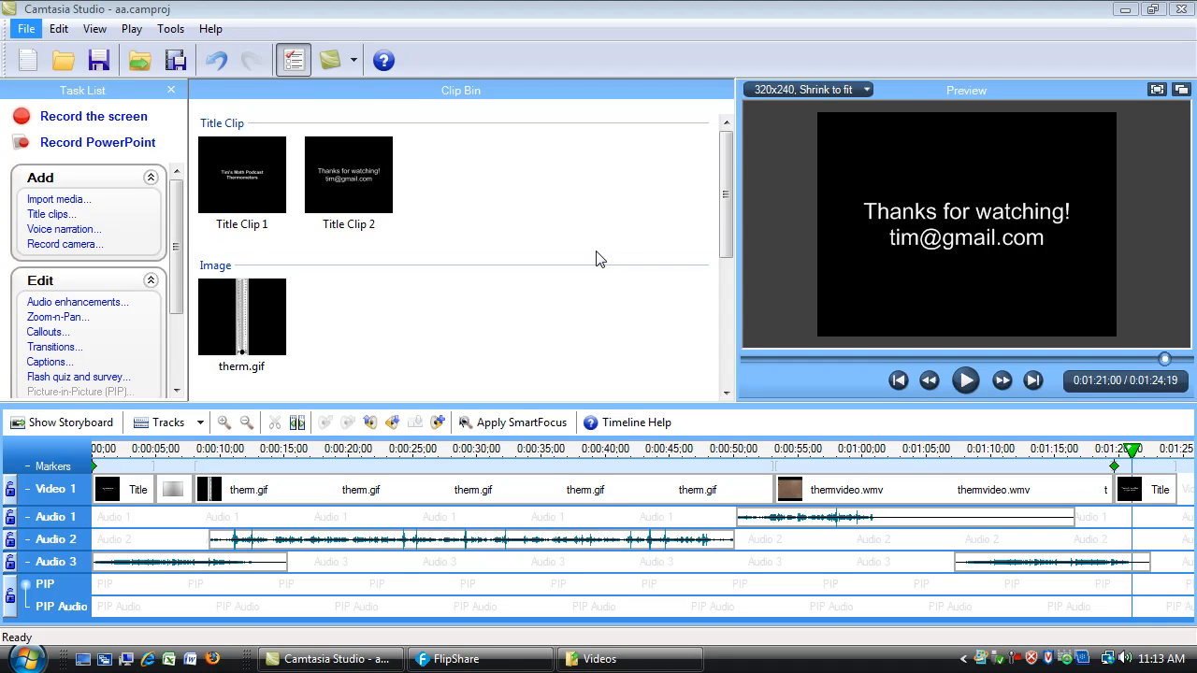
{"action": "mouse_move", "coordinate": [647, 354]}
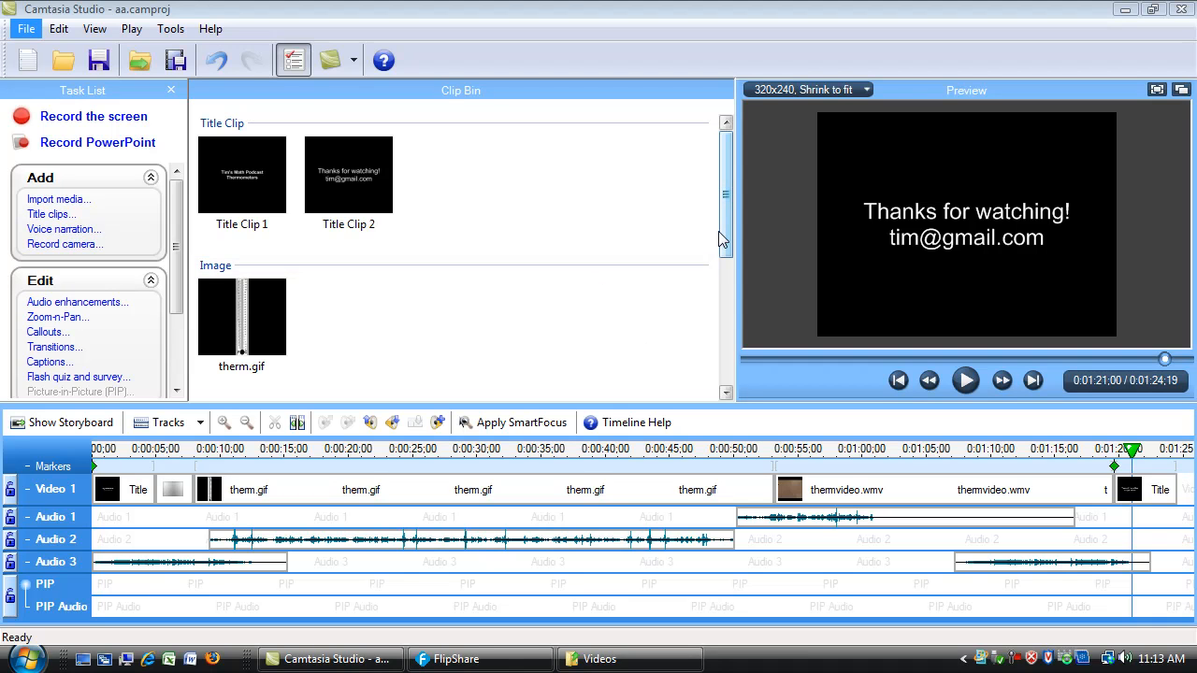
- Switch from Camtasia Studio to the FlipShare video library on the taskbar
{"action": "left_click", "coordinate": [456, 658]}
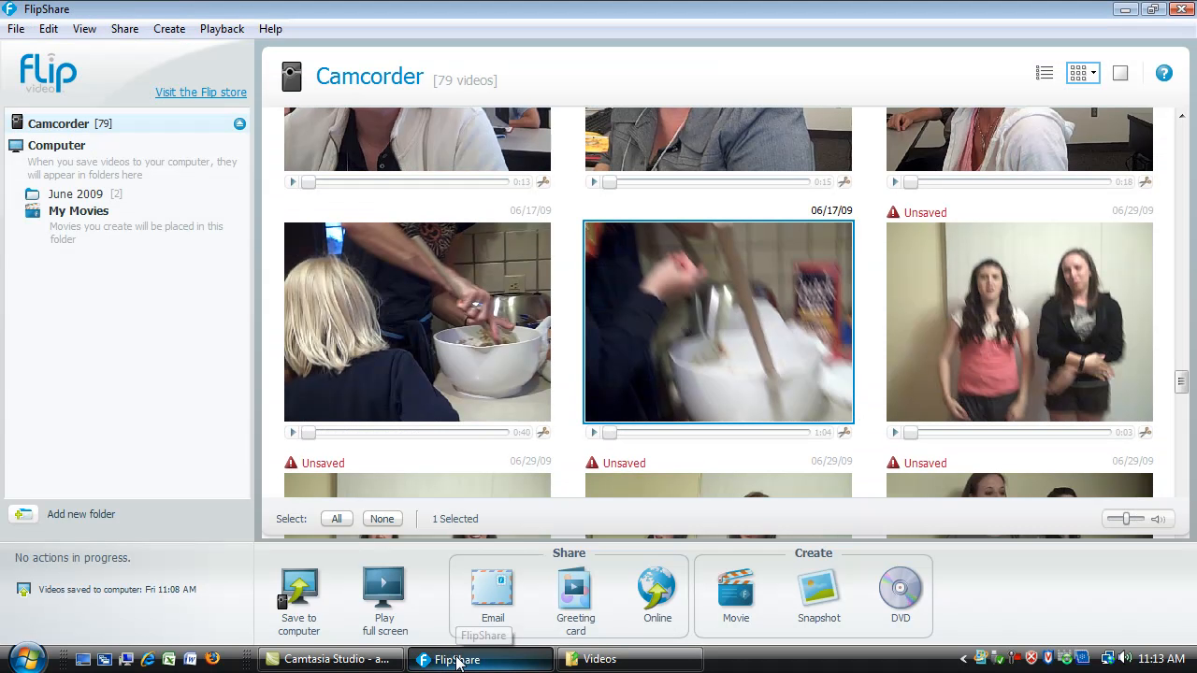
- Select the batter-mixing clip, then show the June 2009 computer folder's two saved clips
{"action": "left_click", "coordinate": [415, 322]}
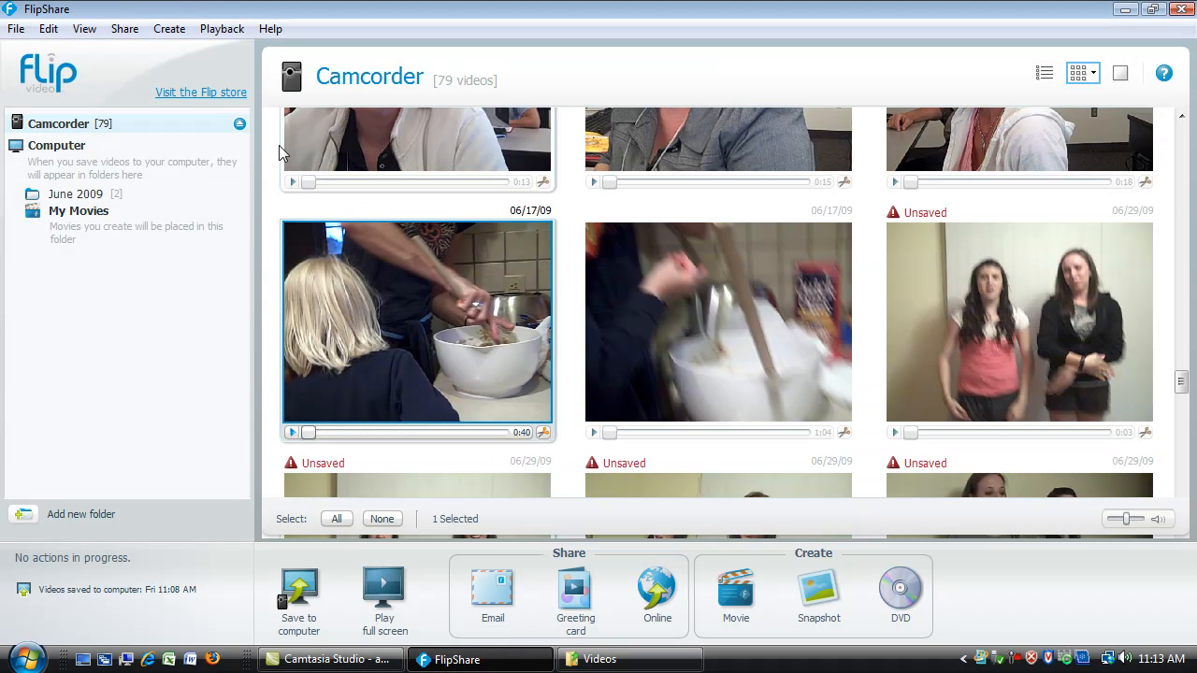
{"action": "mouse_move", "coordinate": [91, 164]}
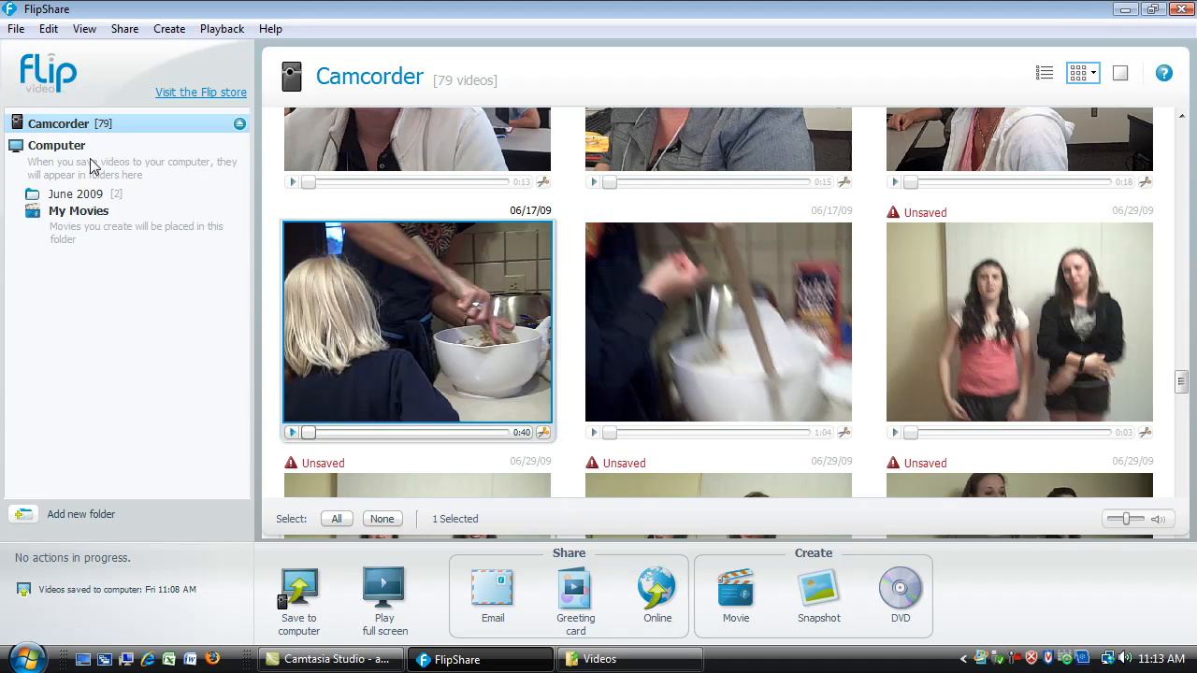
{"action": "mouse_move", "coordinate": [126, 280]}
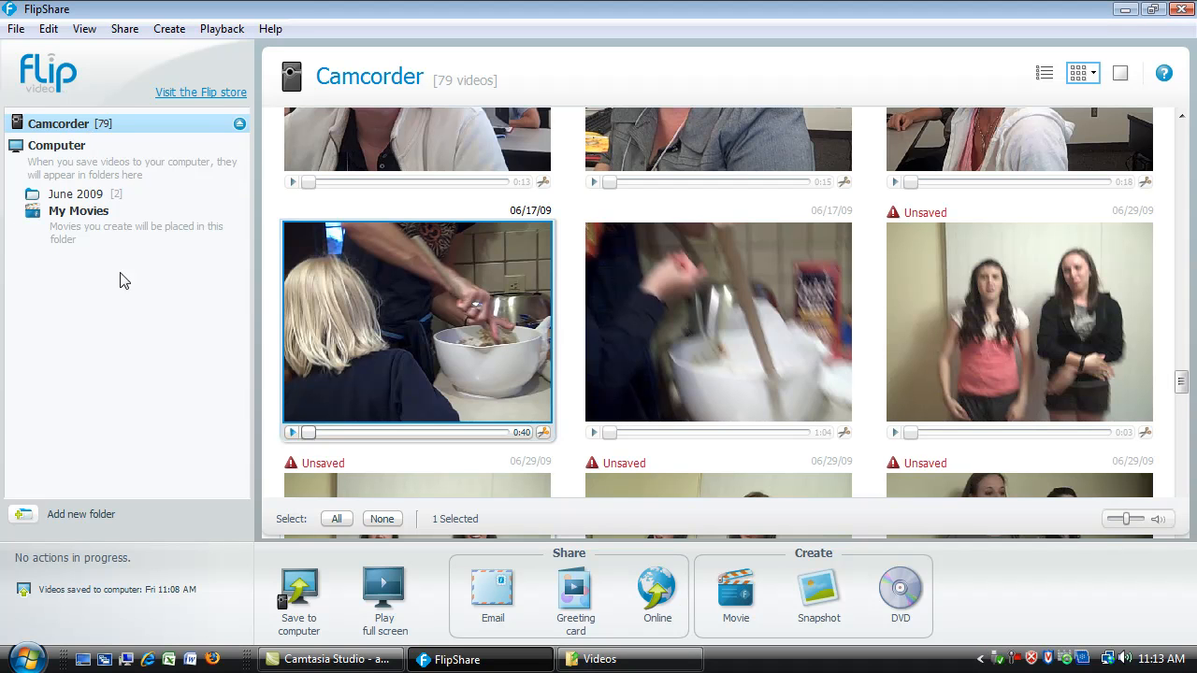
{"action": "mouse_move", "coordinate": [101, 199]}
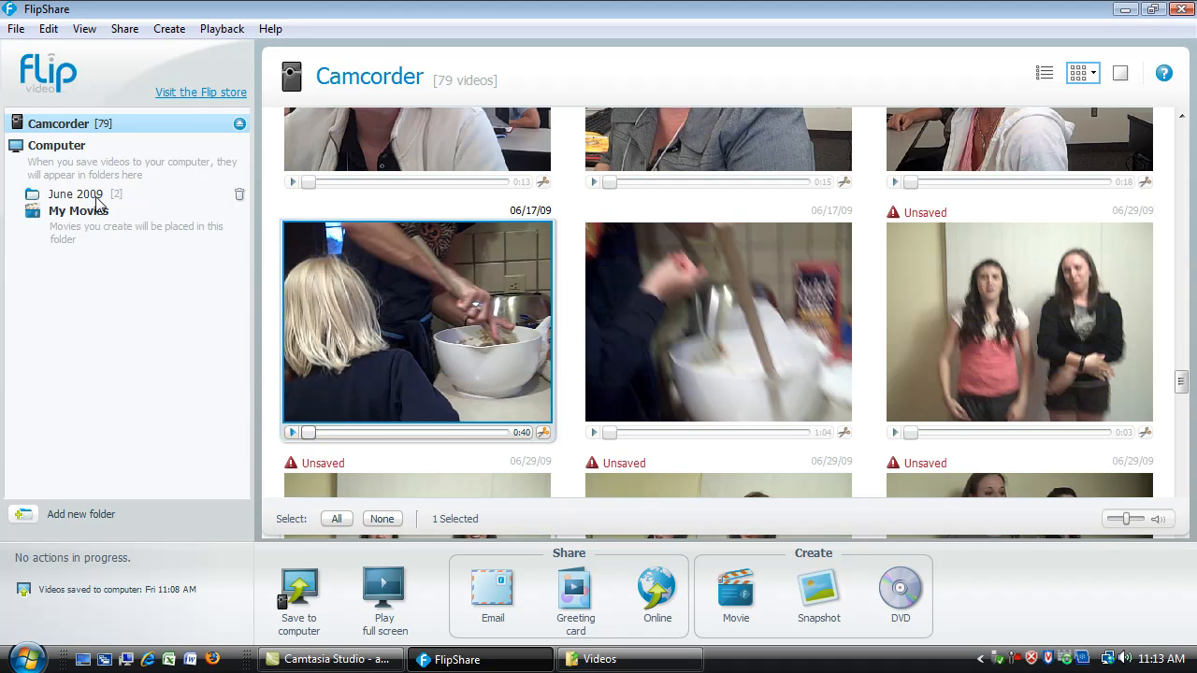
{"action": "left_click", "coordinate": [75, 192]}
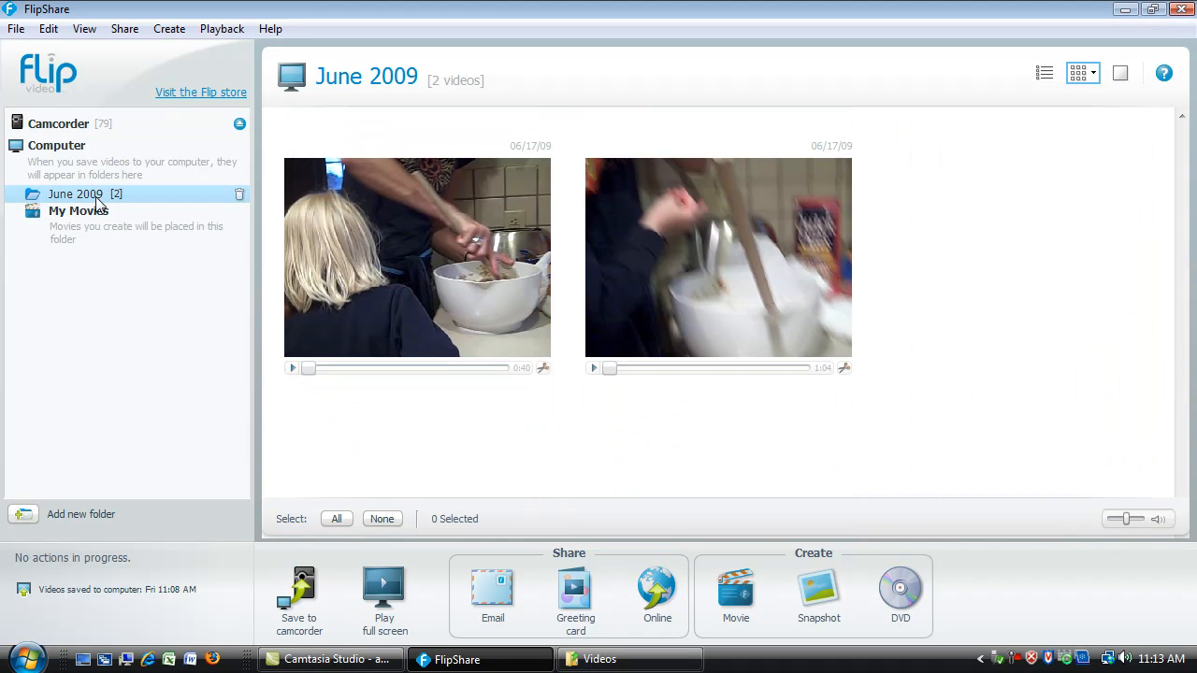
{"action": "mouse_move", "coordinate": [127, 209]}
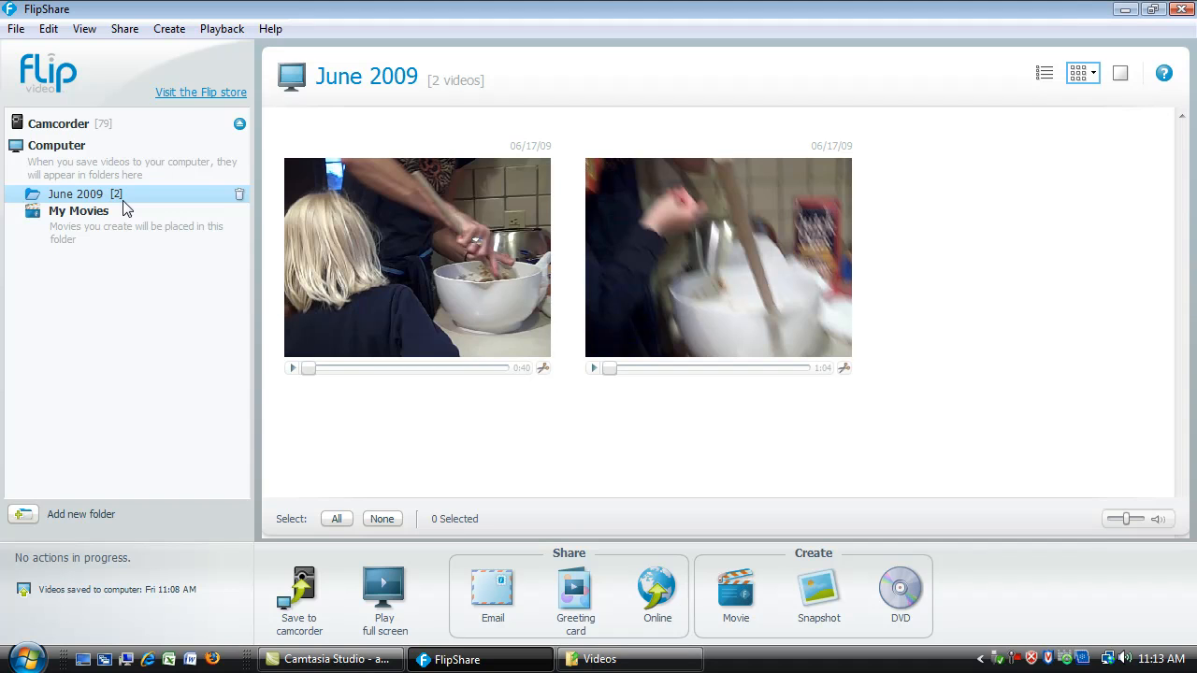
{"action": "mouse_move", "coordinate": [138, 208]}
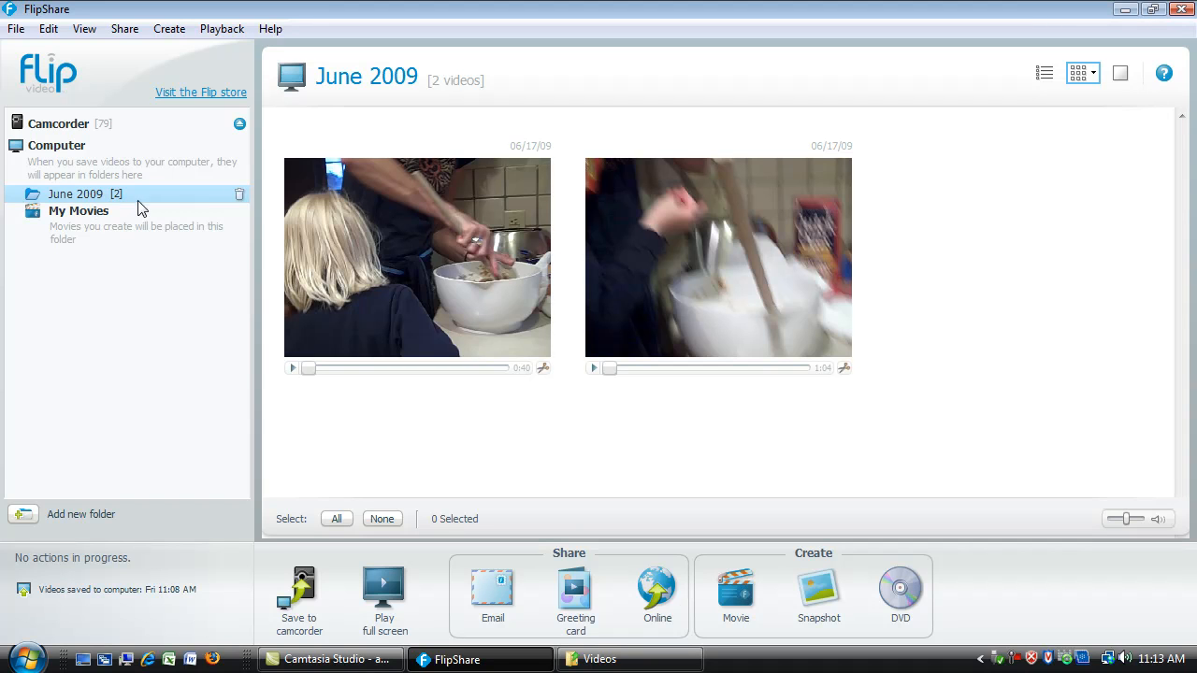
{"action": "mouse_move", "coordinate": [198, 290]}
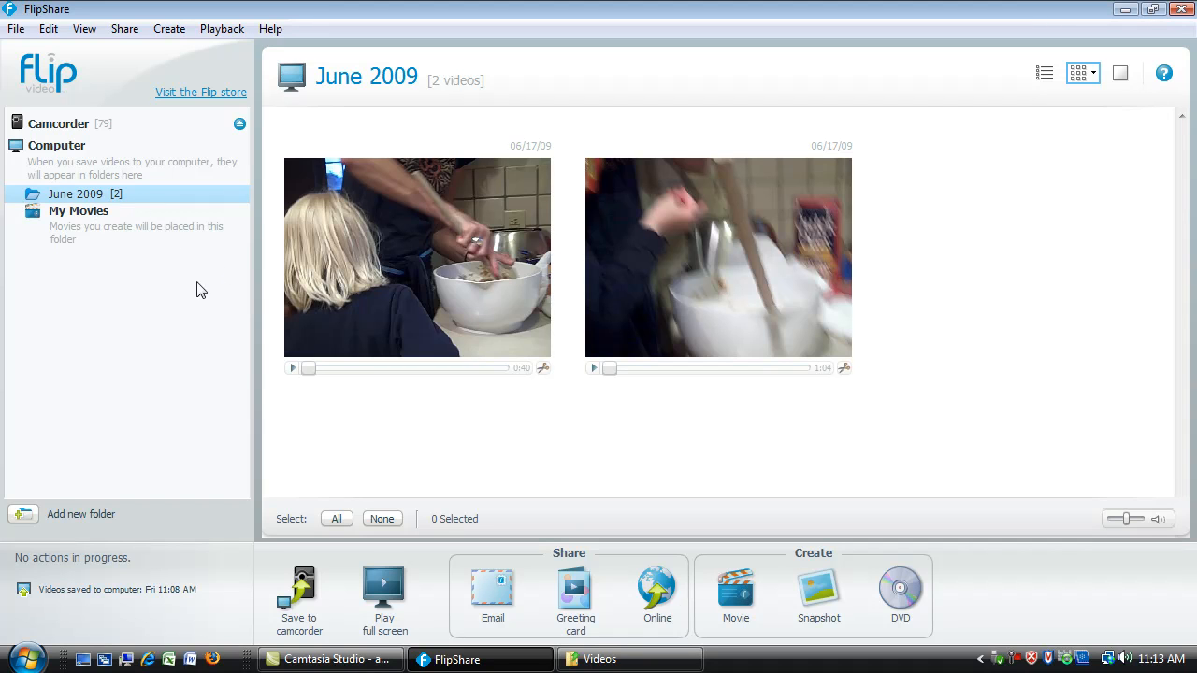
- Return to the Camtasia Studio project from the taskbar
{"action": "left_click", "coordinate": [333, 658]}
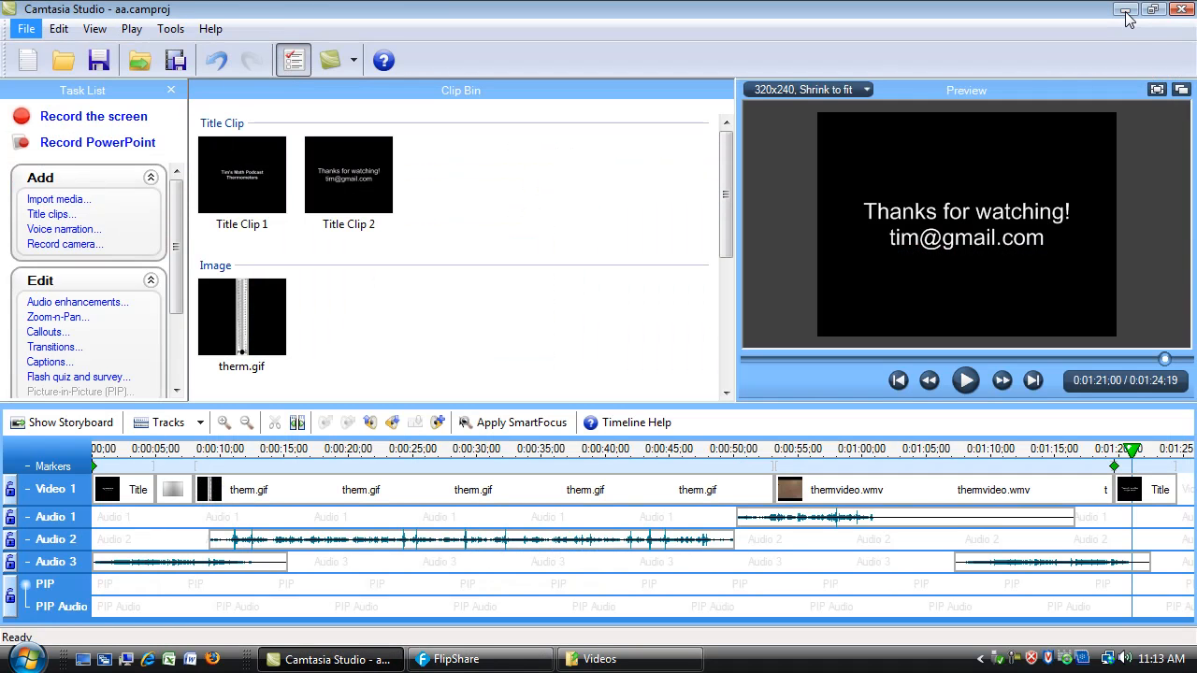
{"action": "mouse_move", "coordinate": [1126, 11]}
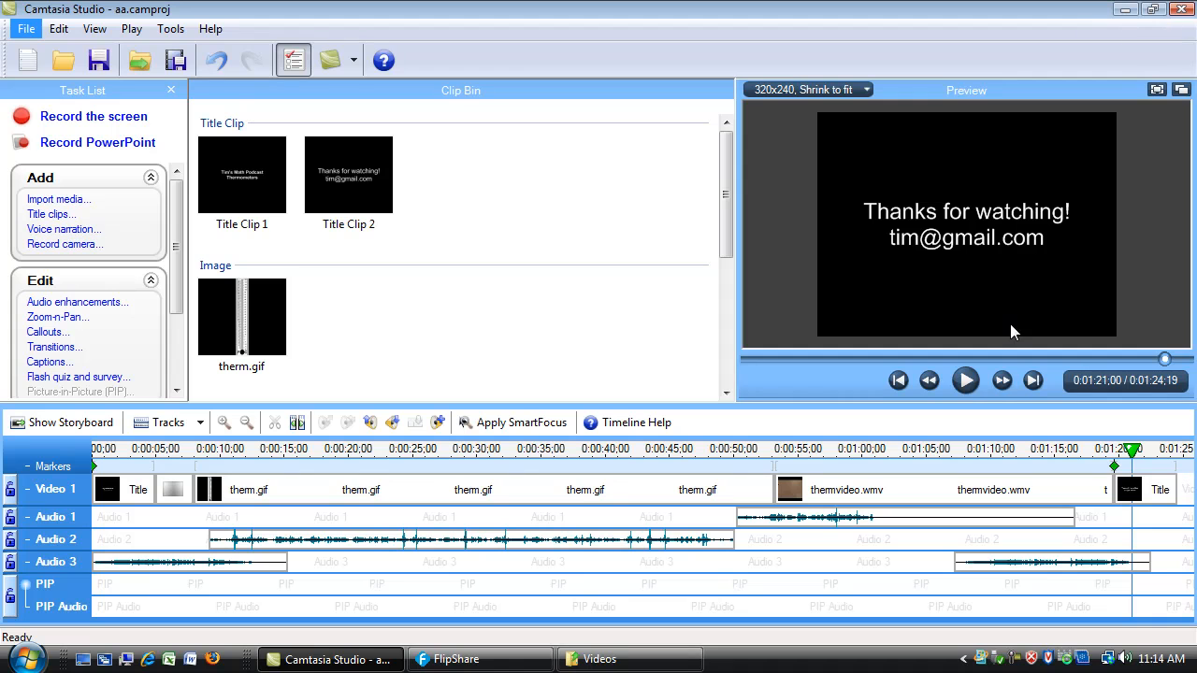
{"action": "mouse_move", "coordinate": [441, 512]}
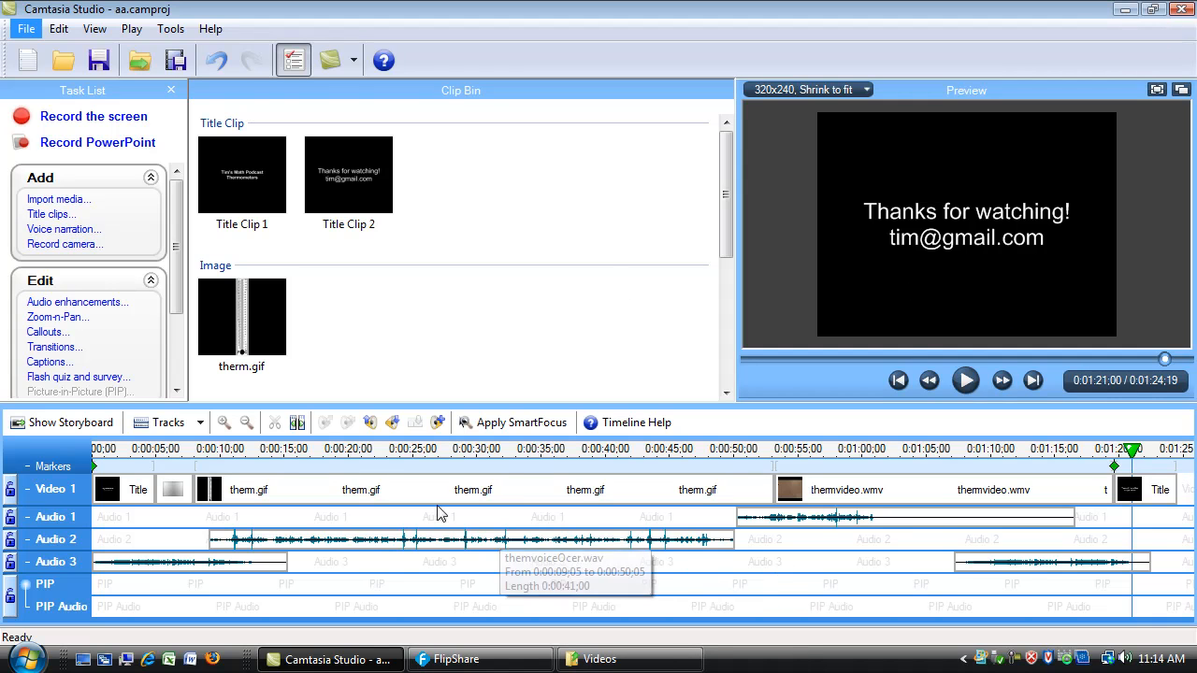
{"action": "mouse_move", "coordinate": [554, 269]}
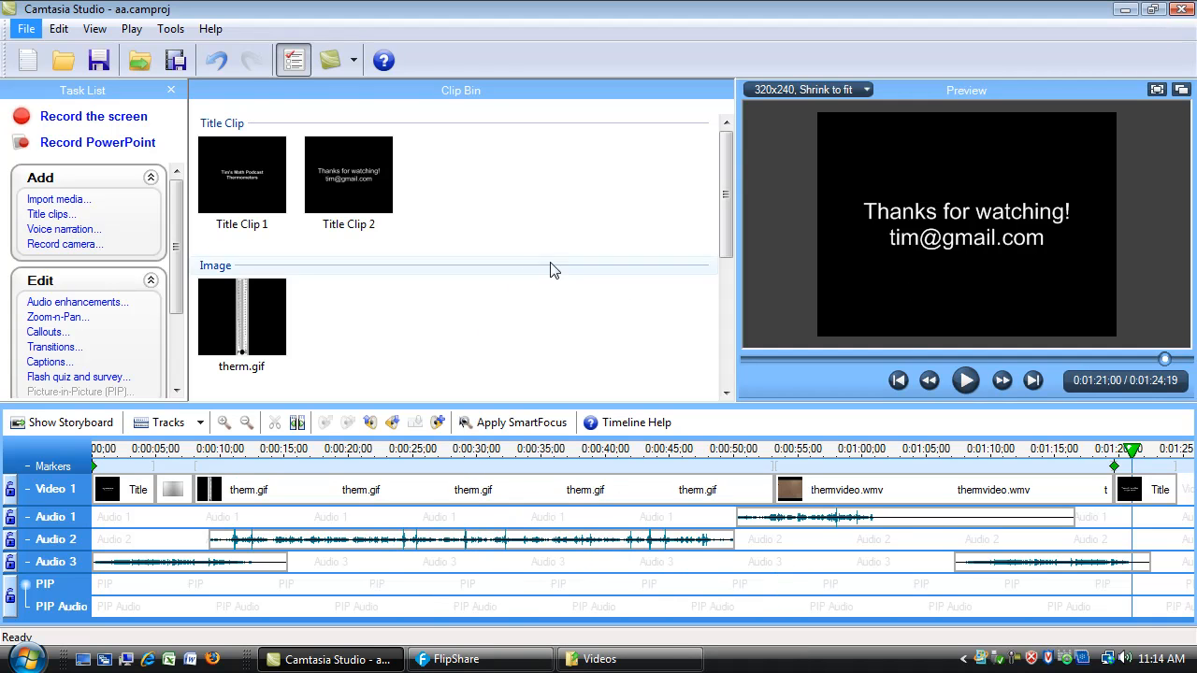
{"action": "mouse_move", "coordinate": [542, 213]}
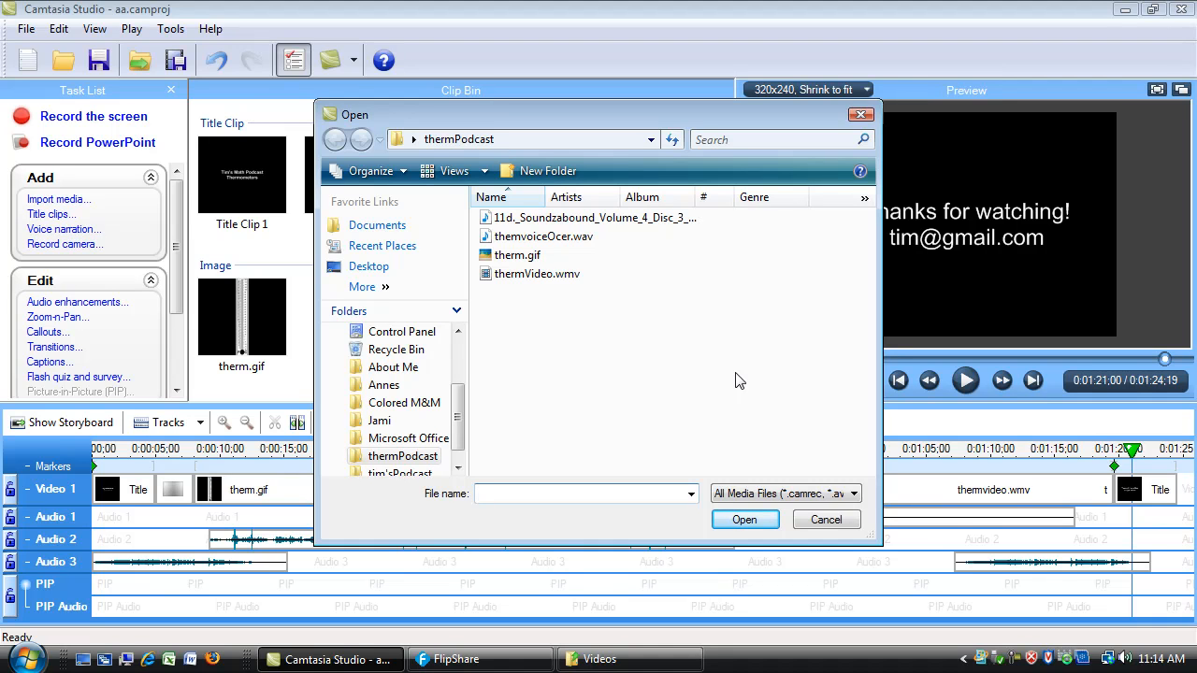
- Start media import and browse to UEN > Videos > FlipShare Data > Videos
{"action": "left_click", "coordinate": [580, 493]}
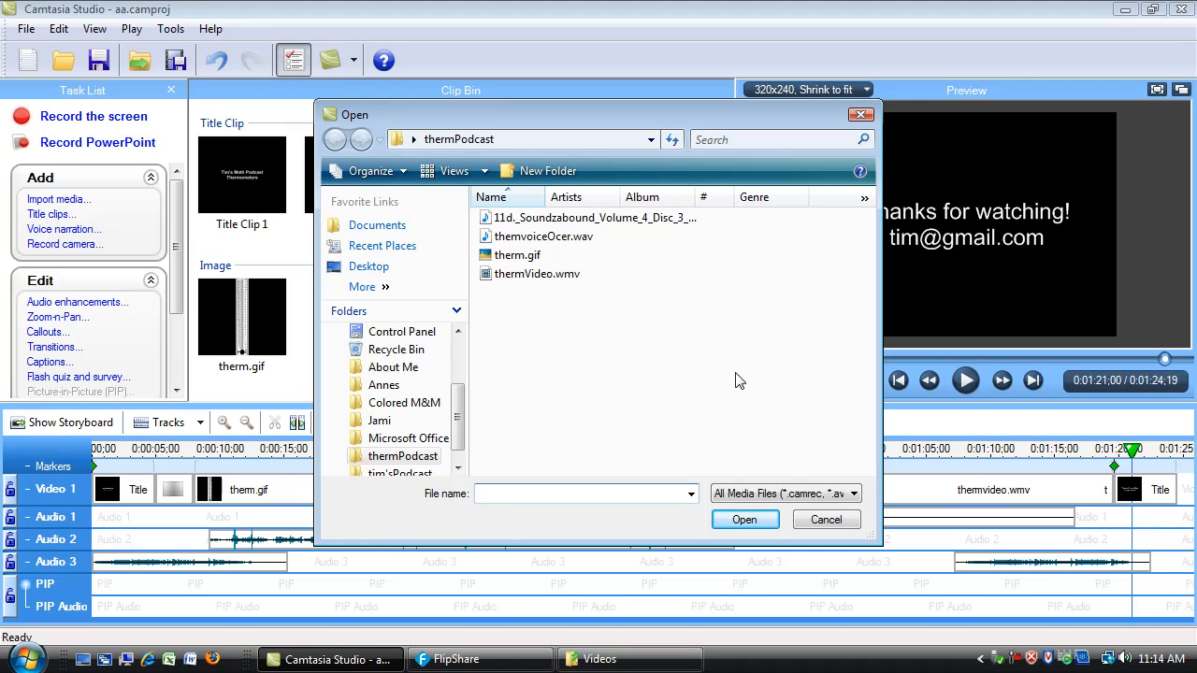
{"action": "mouse_move", "coordinate": [434, 402]}
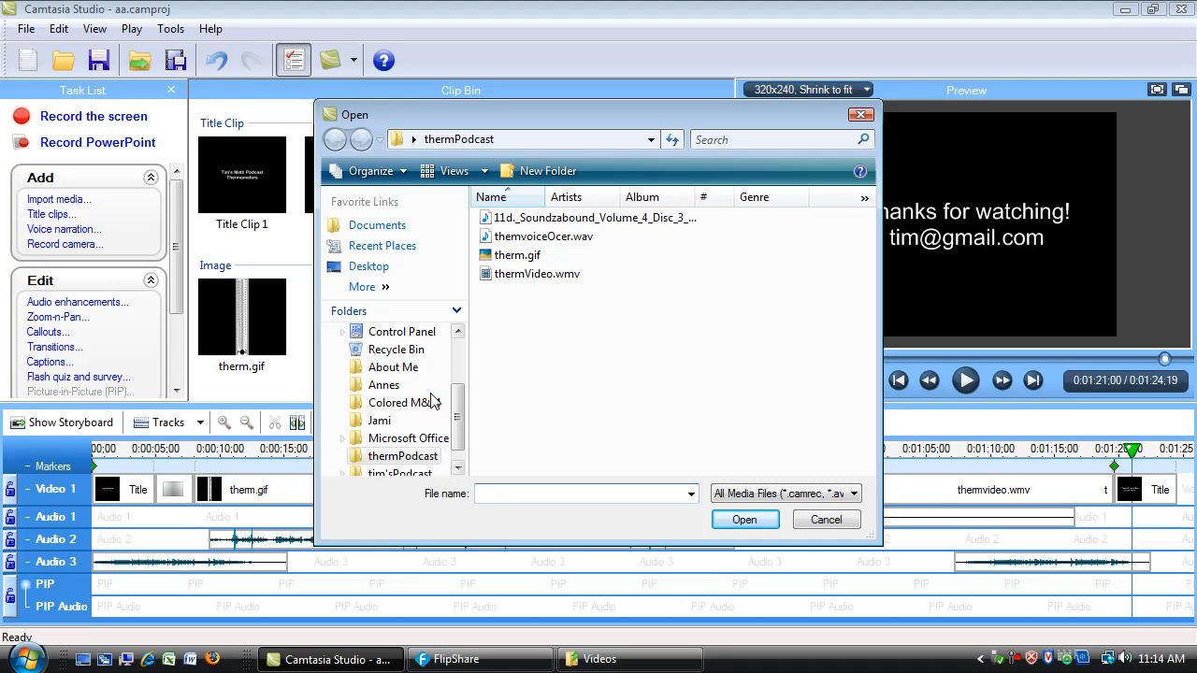
{"action": "scroll", "scroll_direction": "down", "scroll_amount": 3}
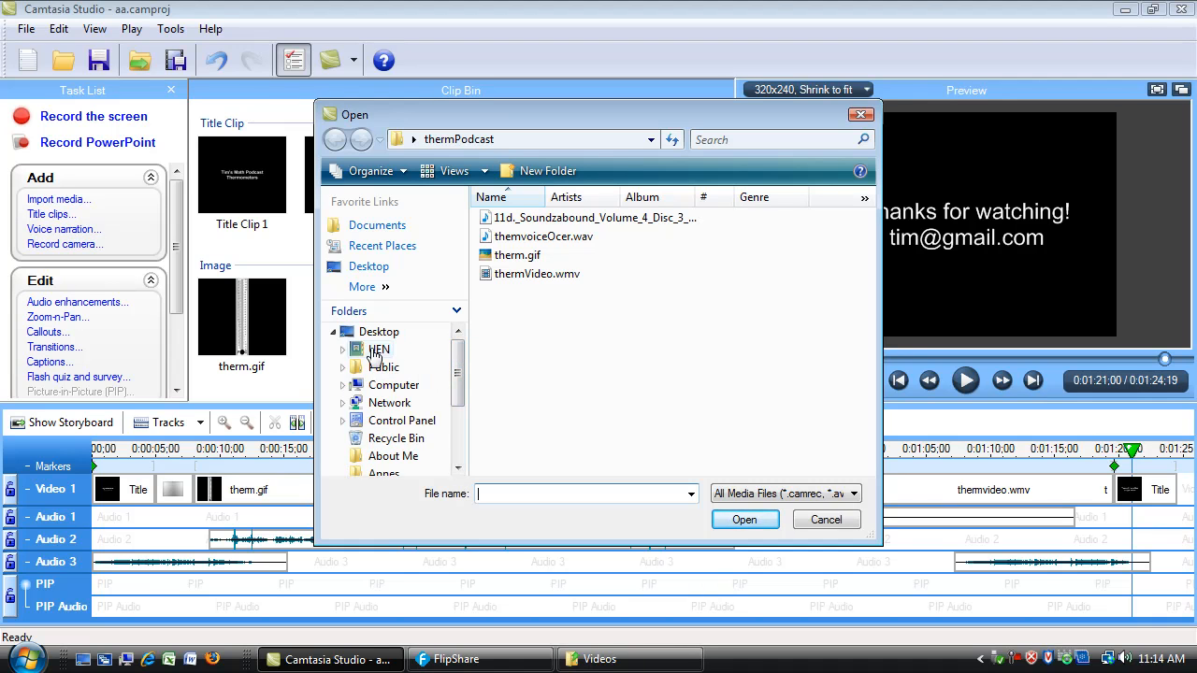
{"action": "double_click", "coordinate": [378, 349]}
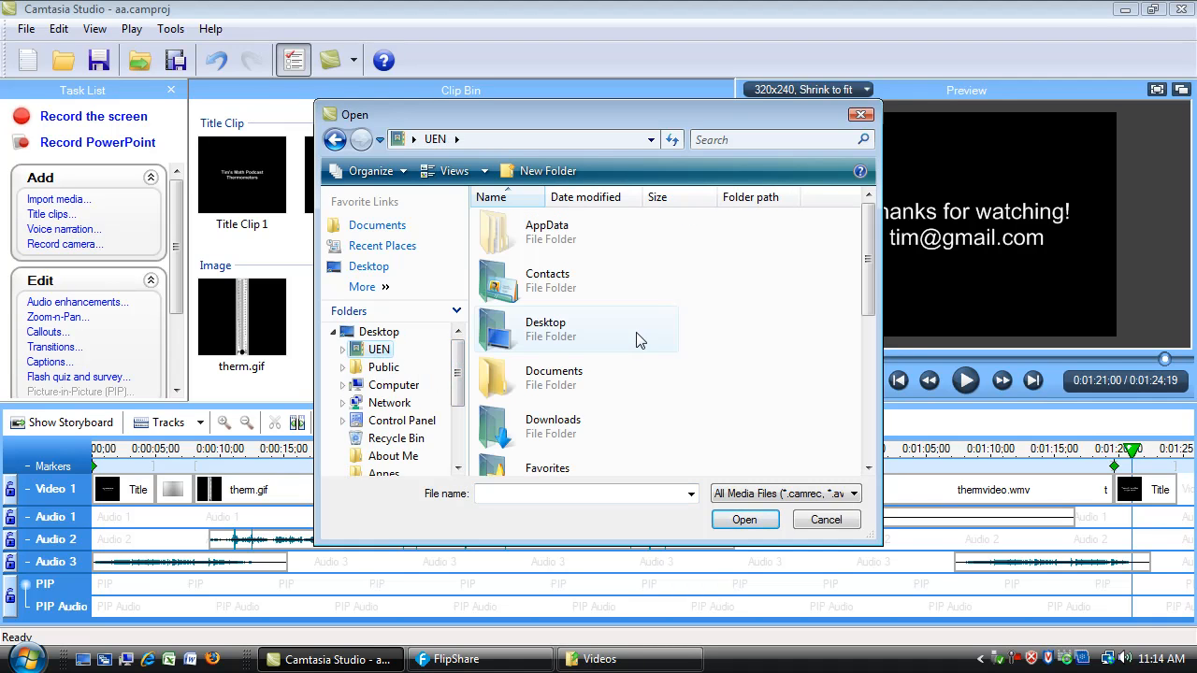
{"action": "scroll", "scroll_direction": "down", "scroll_amount": 3}
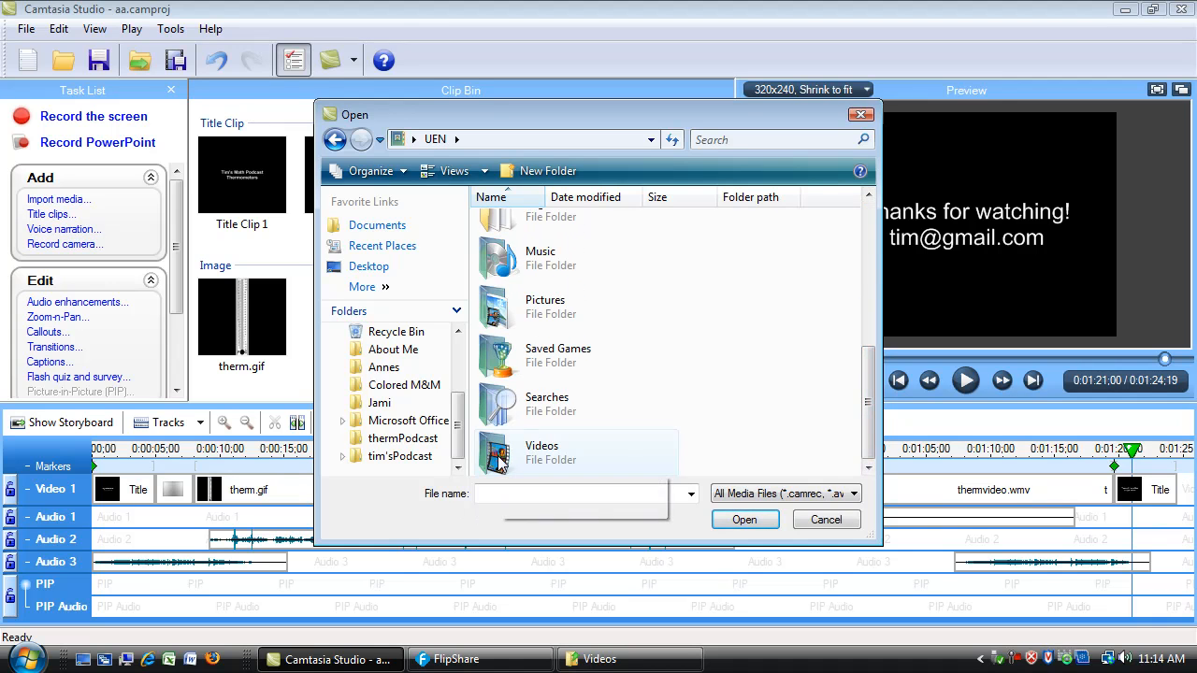
{"action": "double_click", "coordinate": [543, 453]}
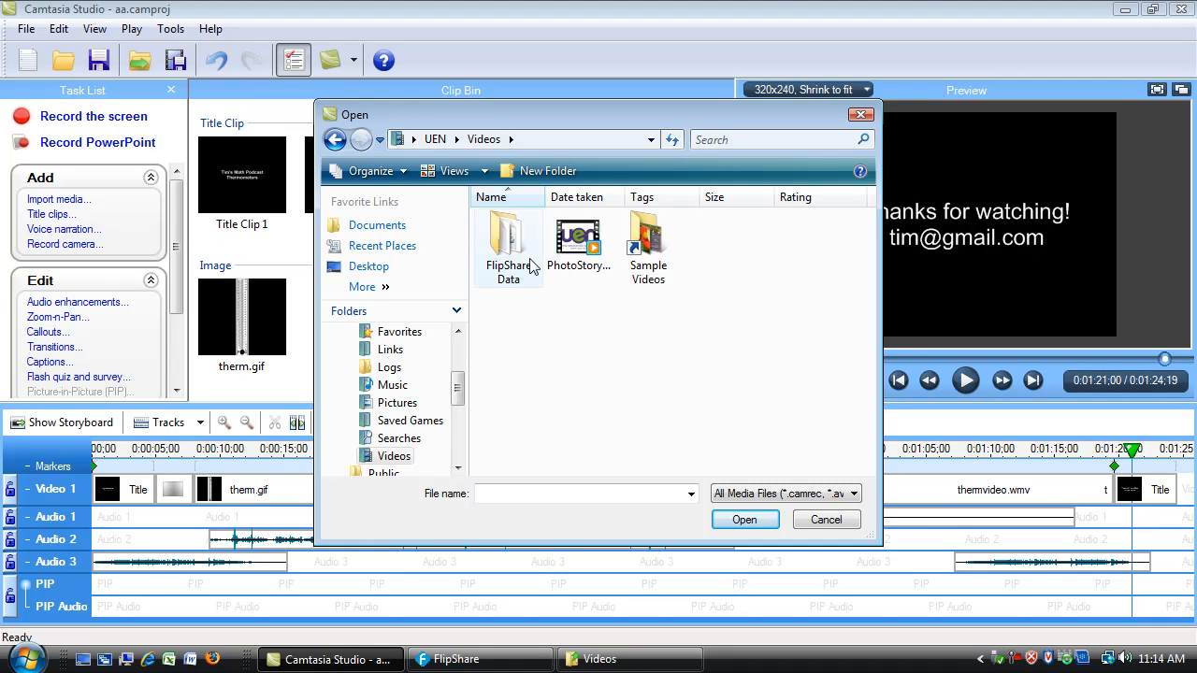
{"action": "mouse_move", "coordinate": [509, 243]}
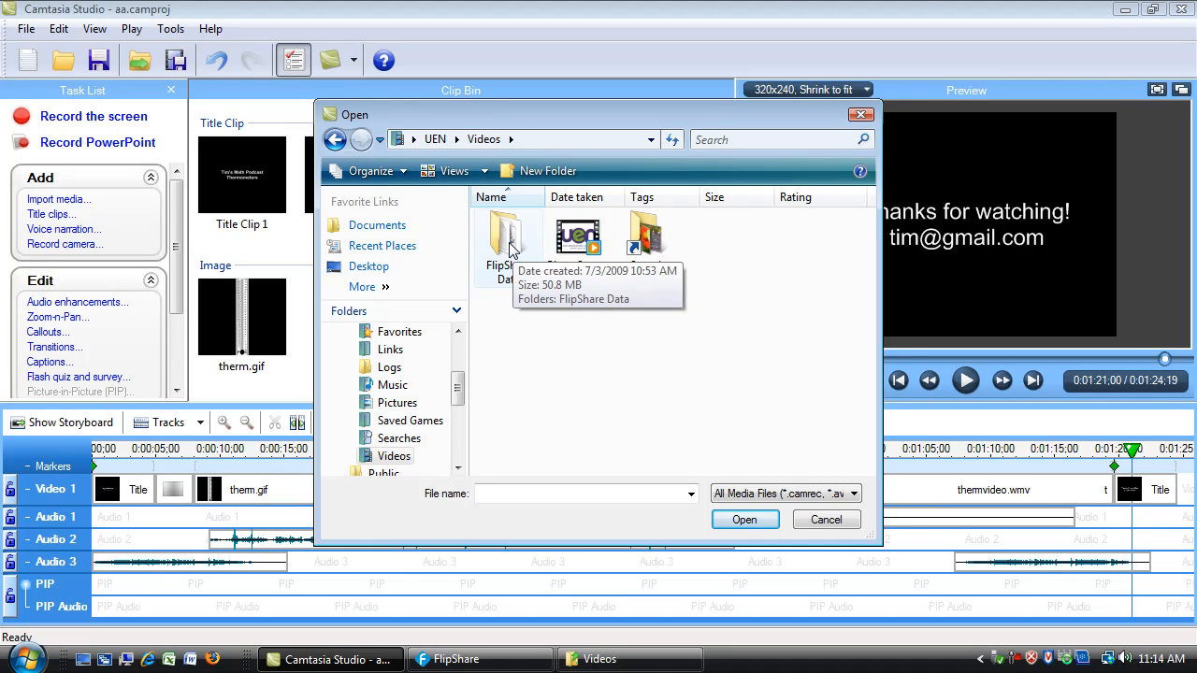
{"action": "double_click", "coordinate": [508, 234]}
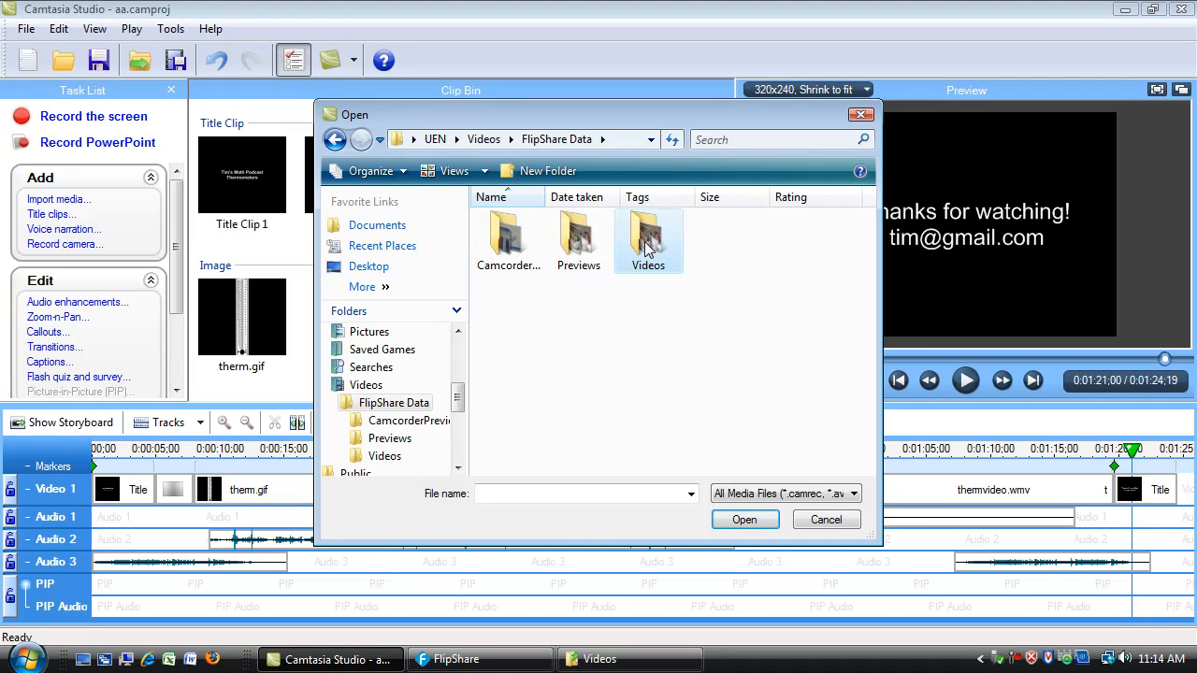
{"action": "double_click", "coordinate": [647, 239]}
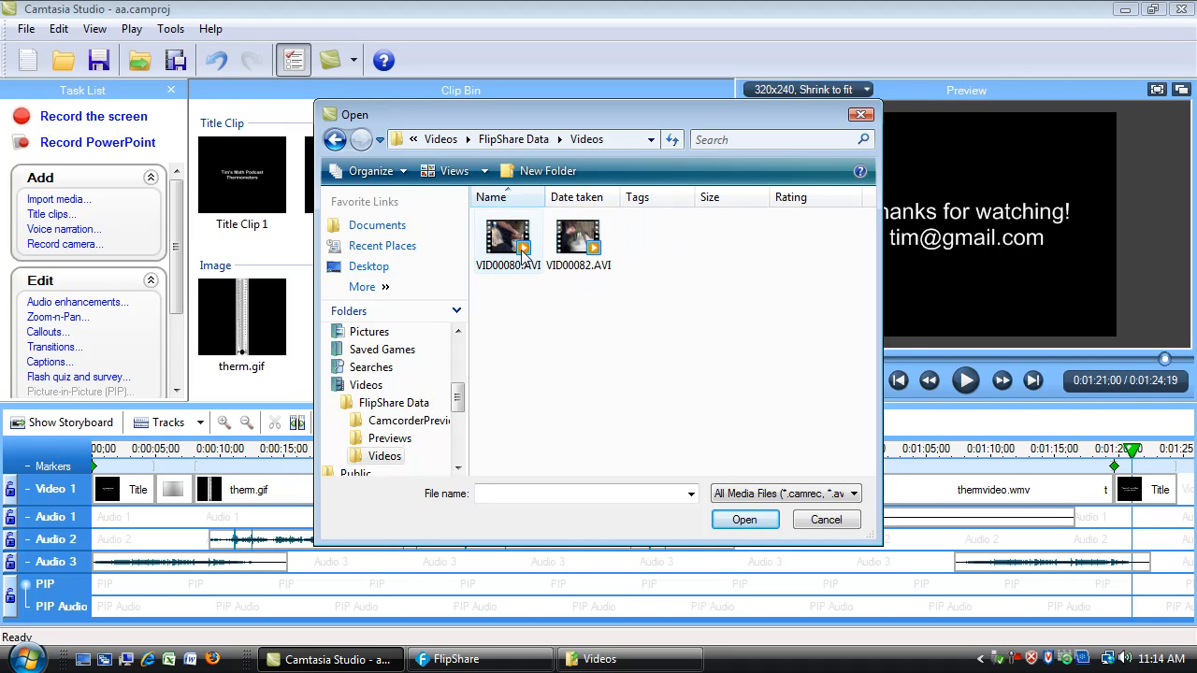
{"action": "mouse_move", "coordinate": [520, 246]}
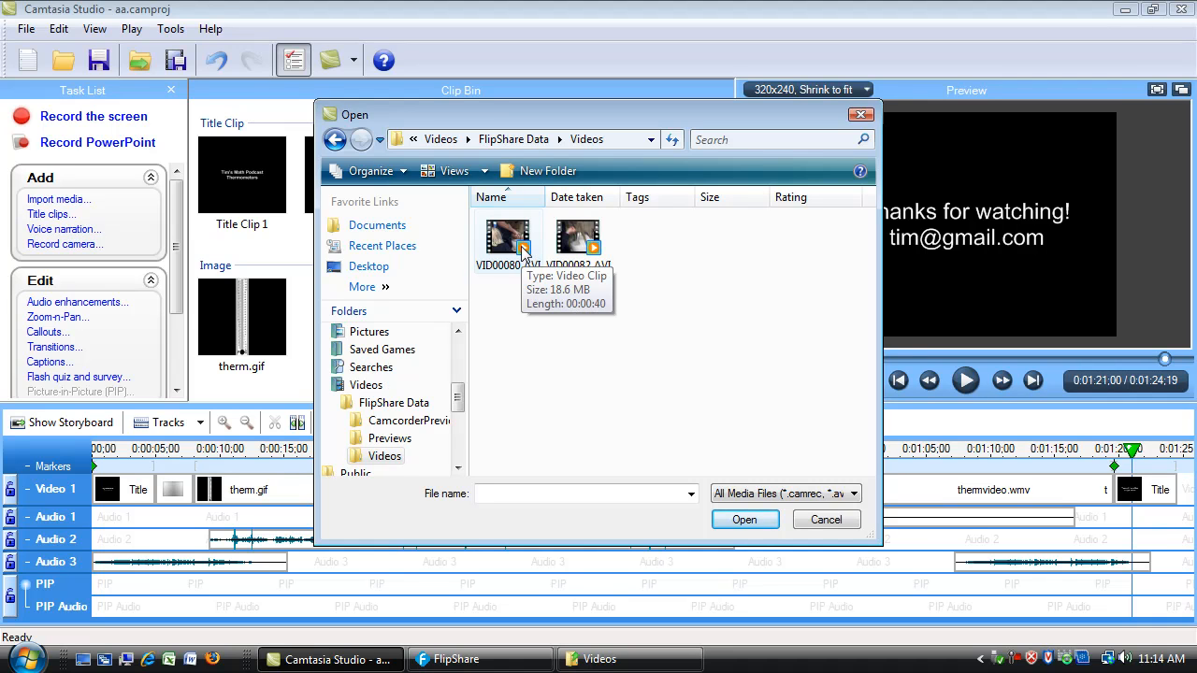
{"action": "mouse_move", "coordinate": [578, 240]}
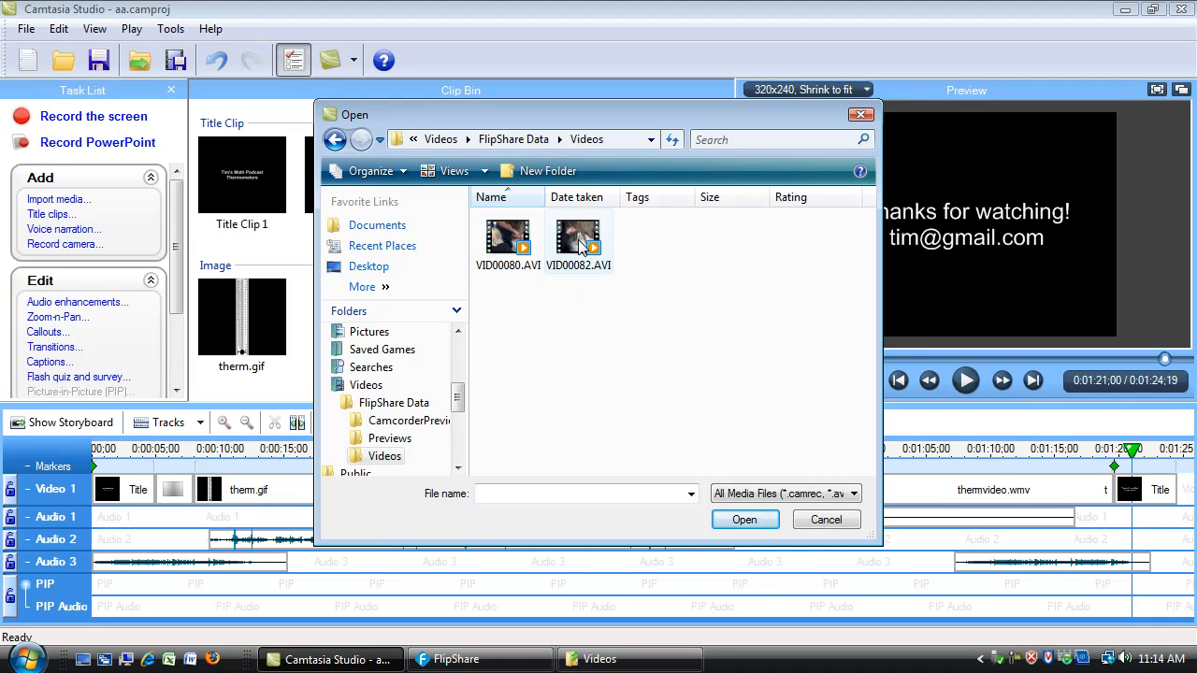
{"action": "mouse_move", "coordinate": [578, 239]}
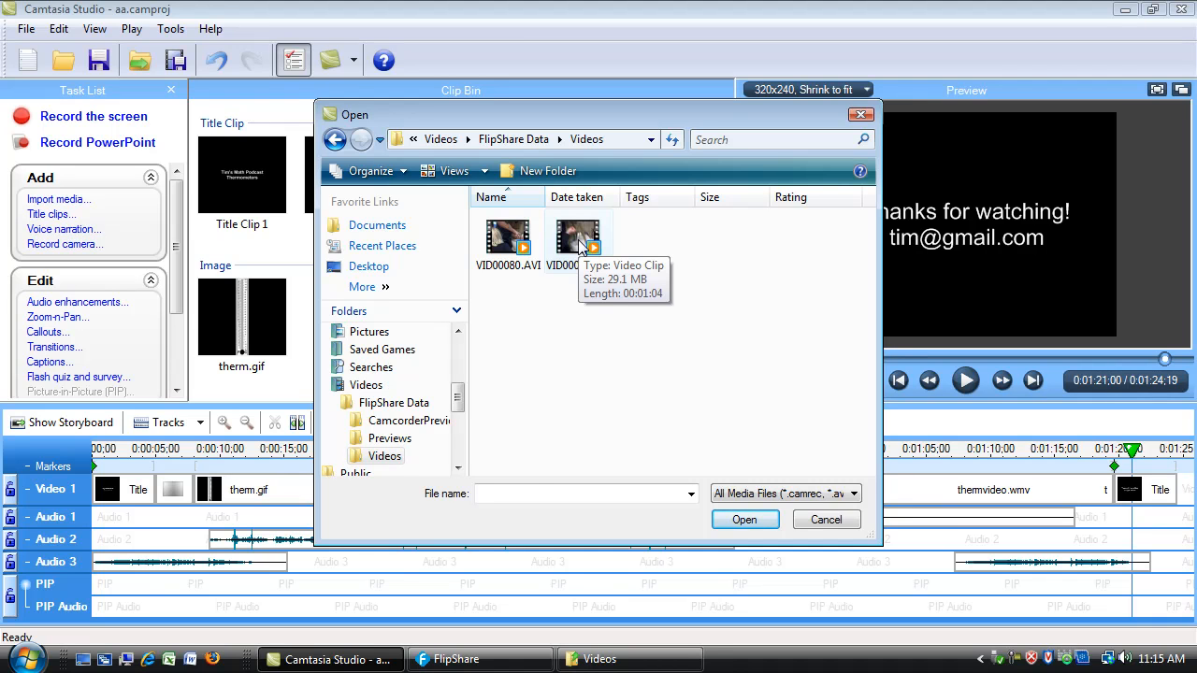
- Select VID00082.AVI as the clip to import
{"action": "left_click", "coordinate": [578, 235]}
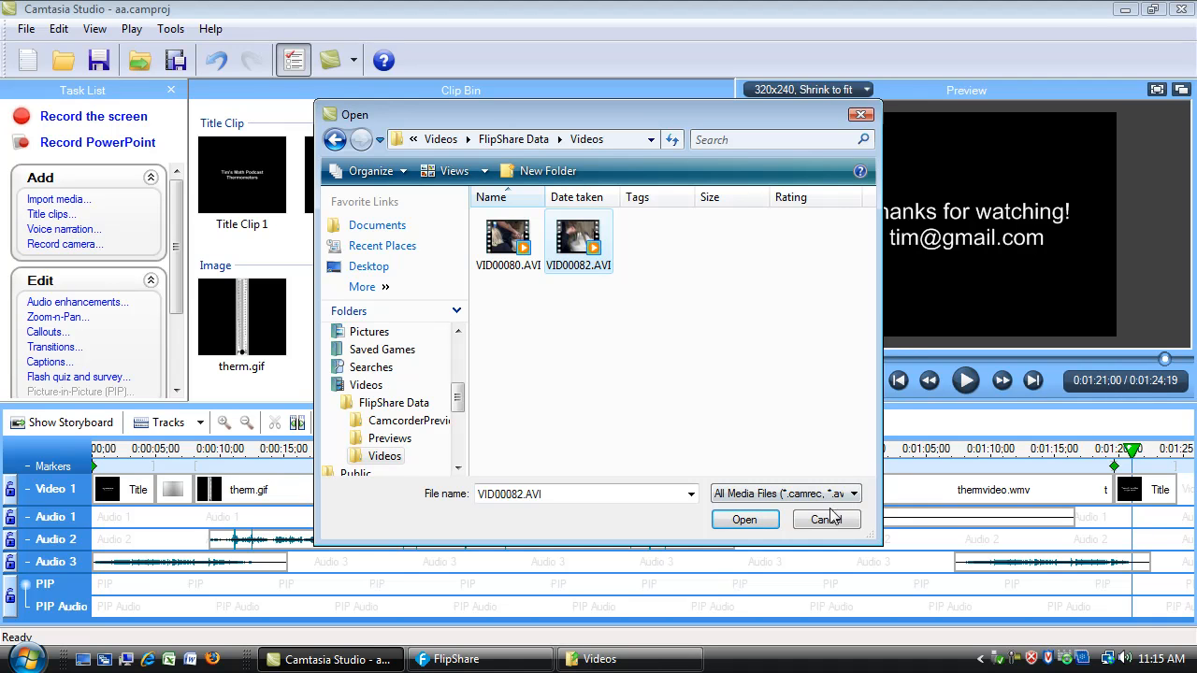
{"action": "mouse_move", "coordinate": [745, 519]}
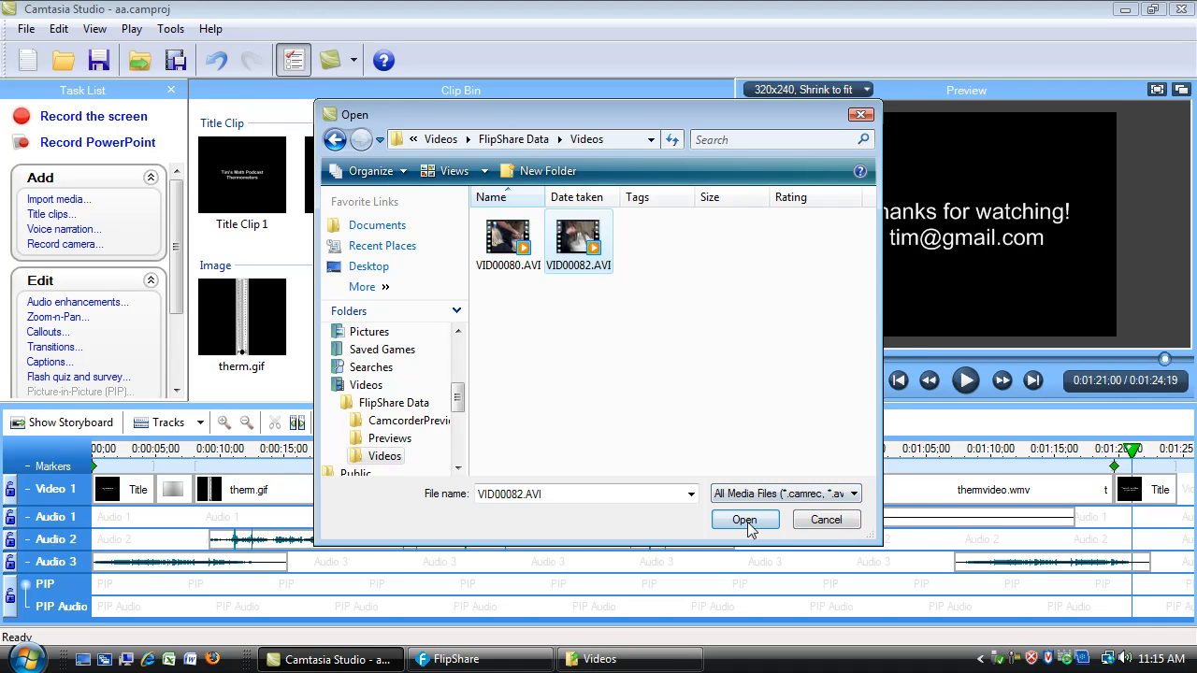
- Import VID00082.AVI into the clip bin alongside the existing media
{"action": "left_click", "coordinate": [745, 520]}
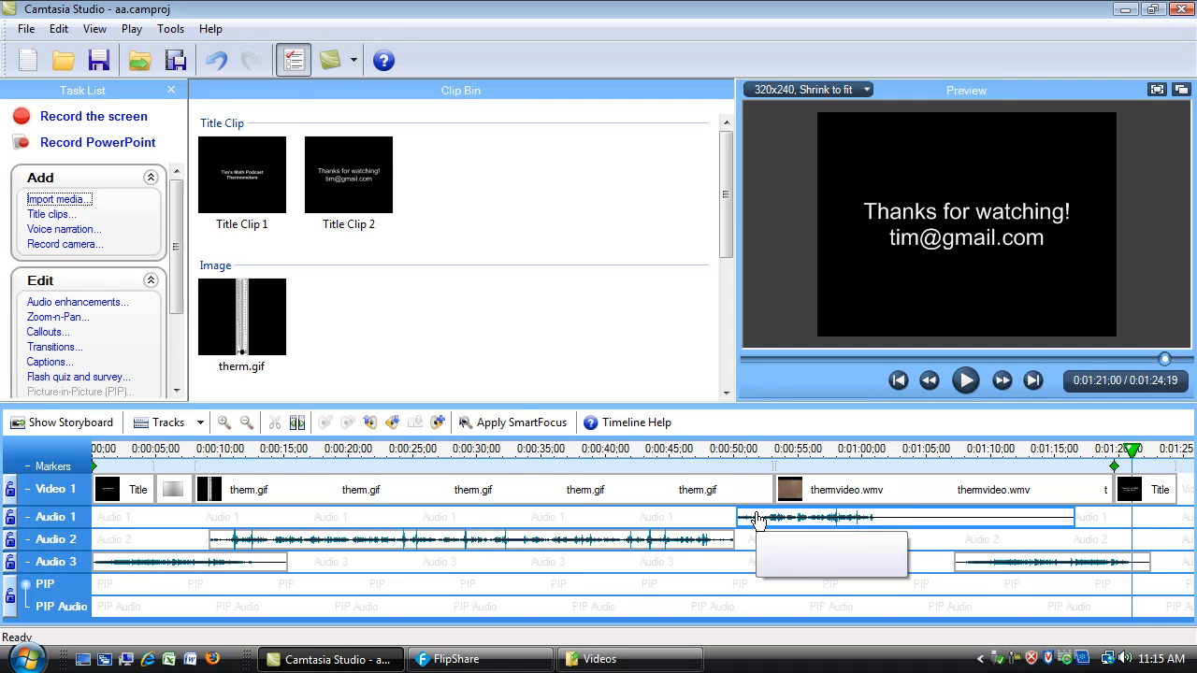
{"action": "scroll", "scroll_direction": "down", "scroll_amount": 3}
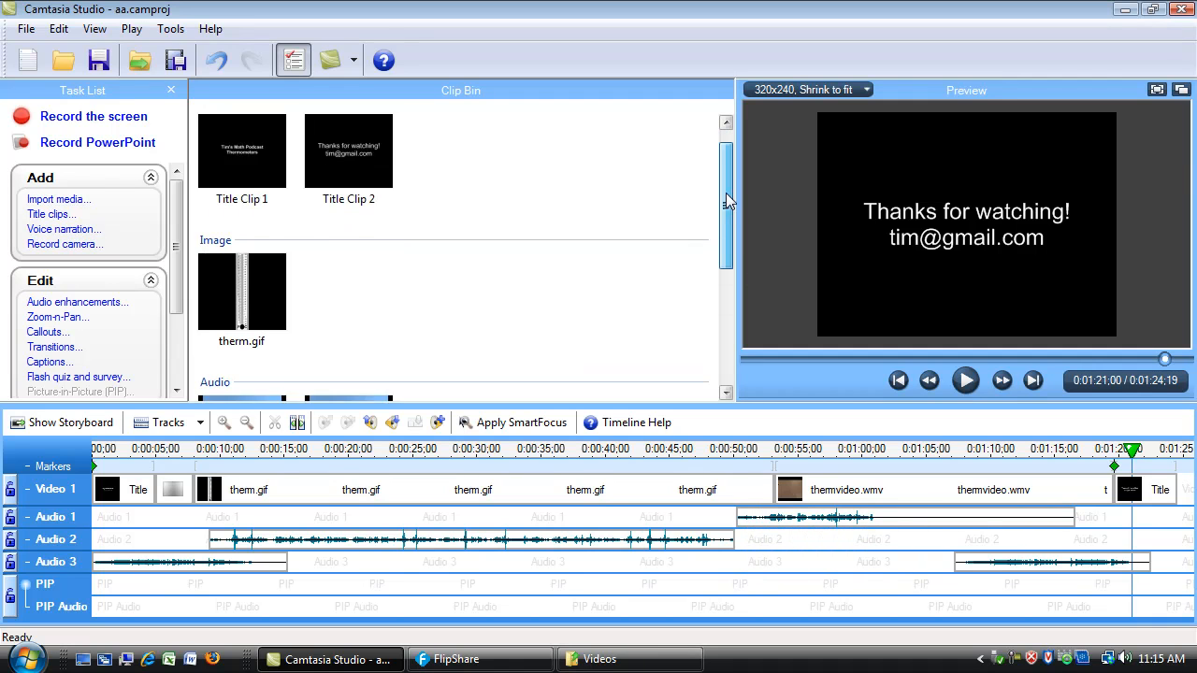
{"action": "scroll", "scroll_direction": "up", "scroll_amount": 3}
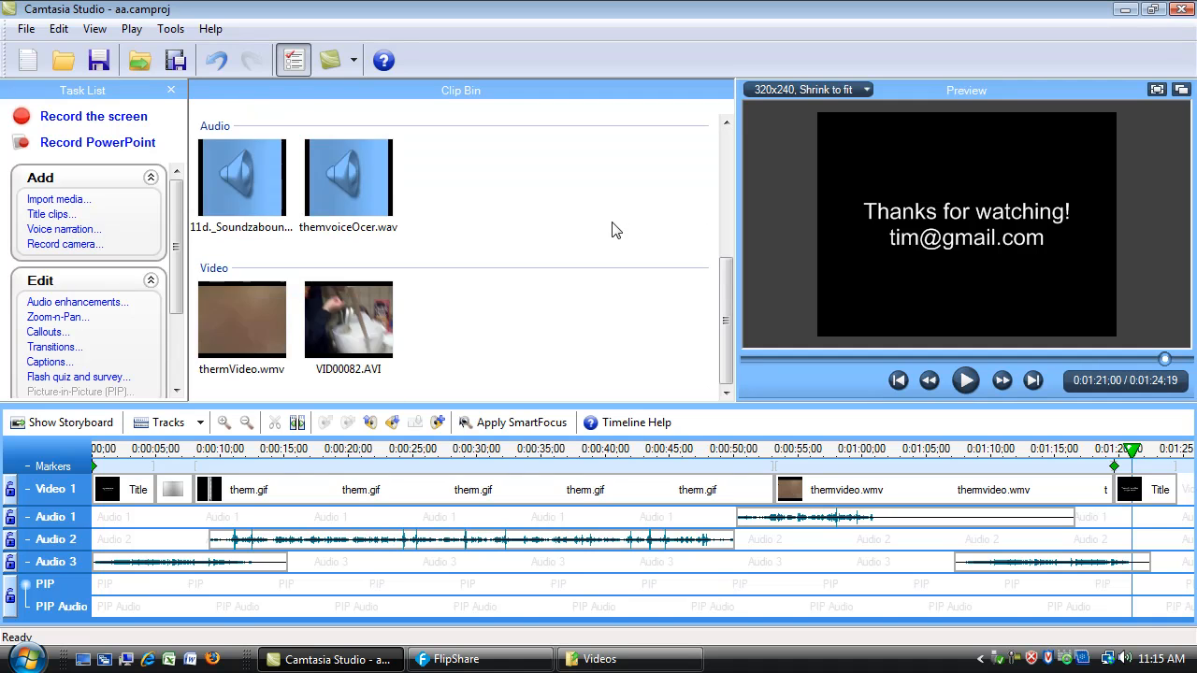
{"action": "mouse_move", "coordinate": [498, 312]}
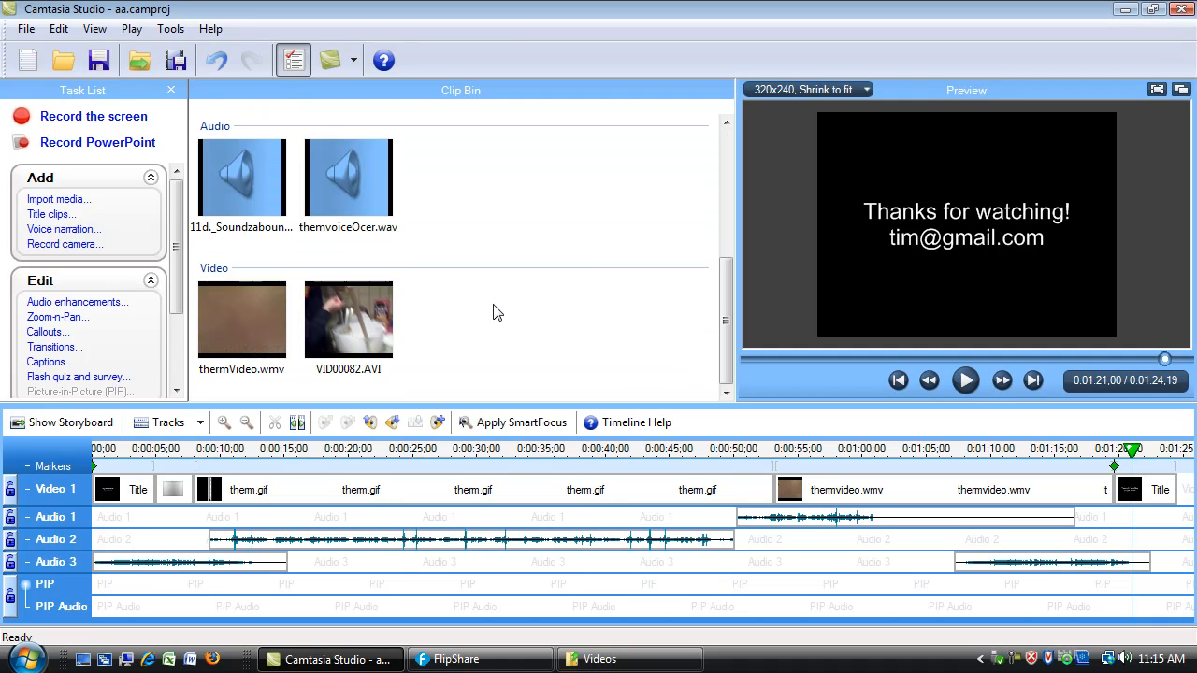
- Inspect the background music, voice-over audio and new VID00082.AVI clips in the bin
{"action": "left_click", "coordinate": [241, 178]}
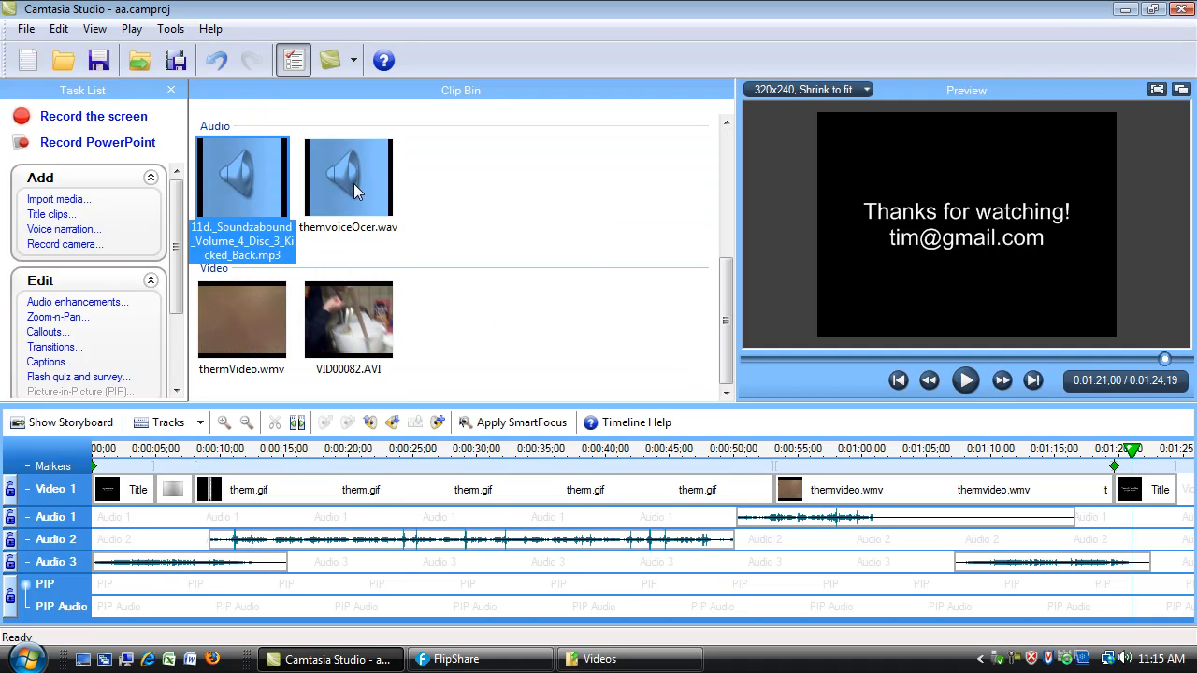
{"action": "left_click", "coordinate": [348, 178]}
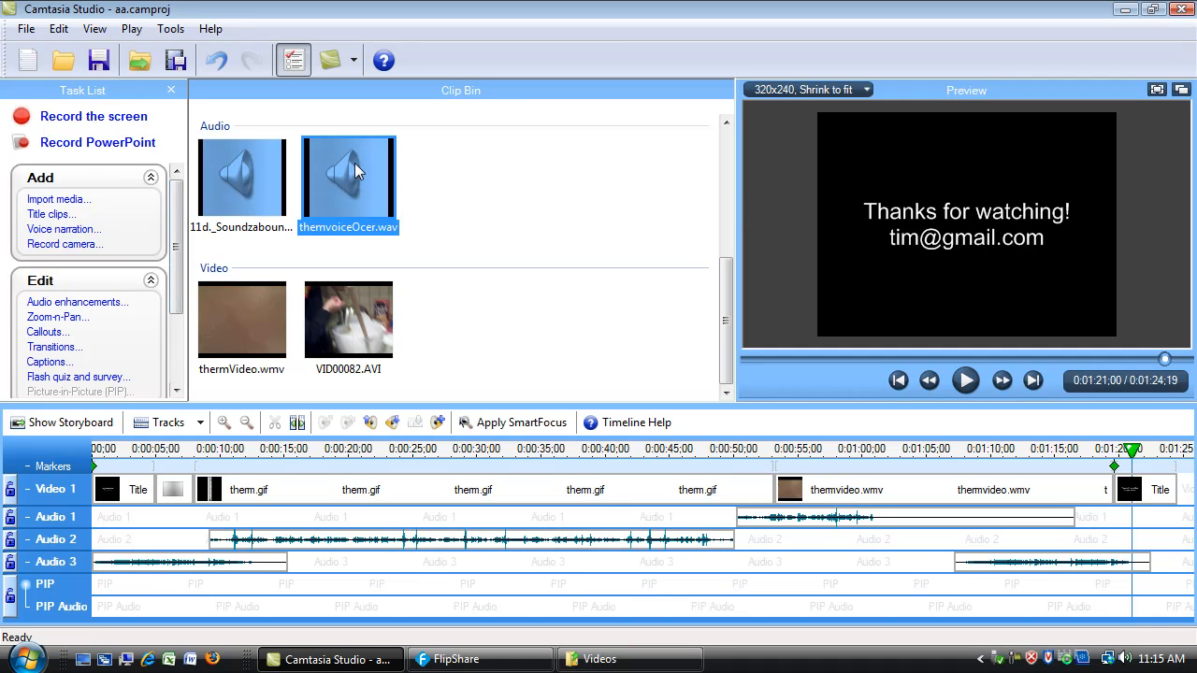
{"action": "mouse_move", "coordinate": [477, 179]}
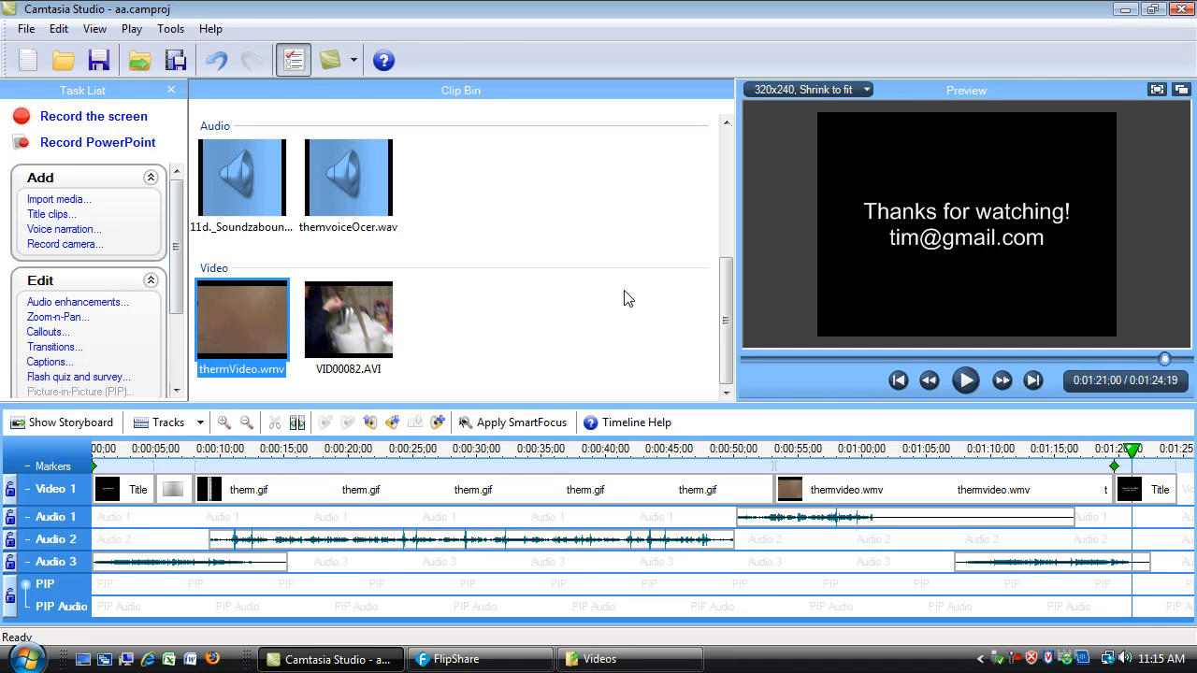
{"action": "left_click", "coordinate": [348, 320]}
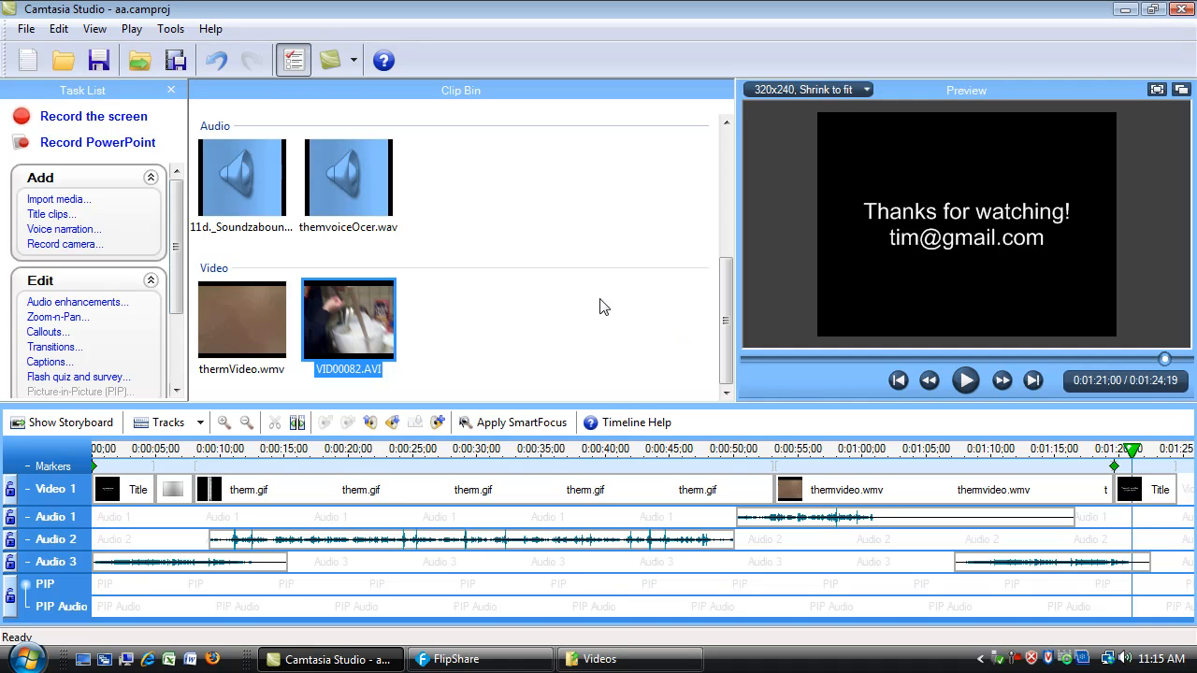
{"action": "mouse_move", "coordinate": [659, 546]}
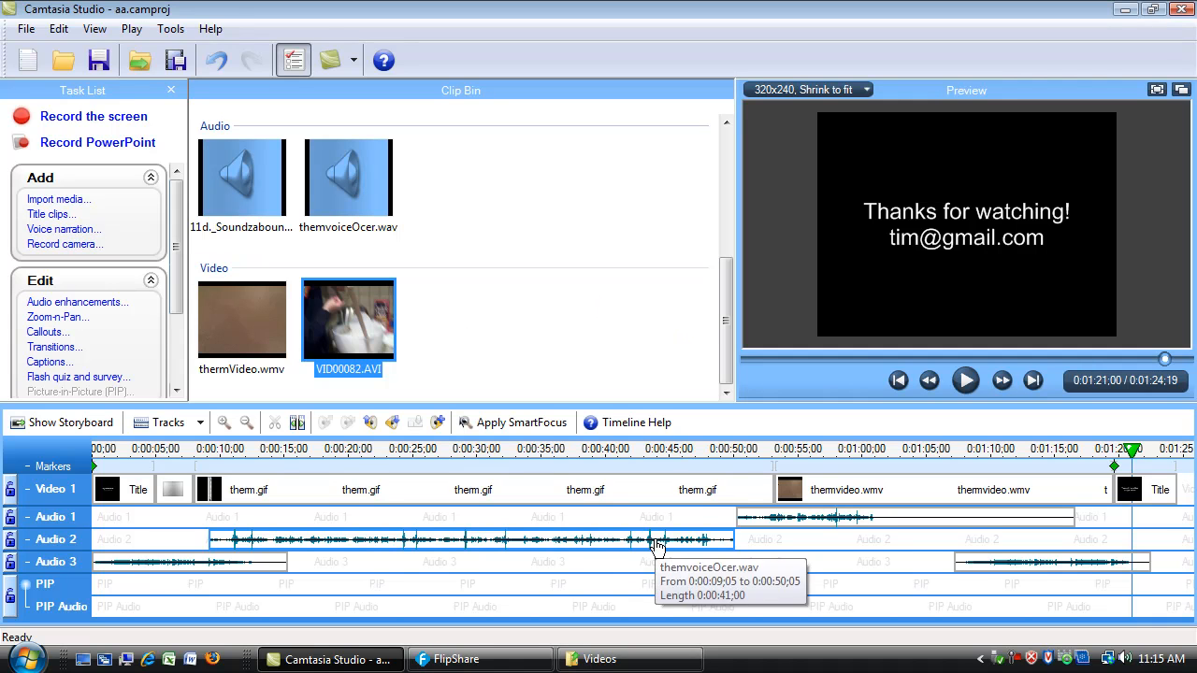
{"action": "mouse_move", "coordinate": [770, 475]}
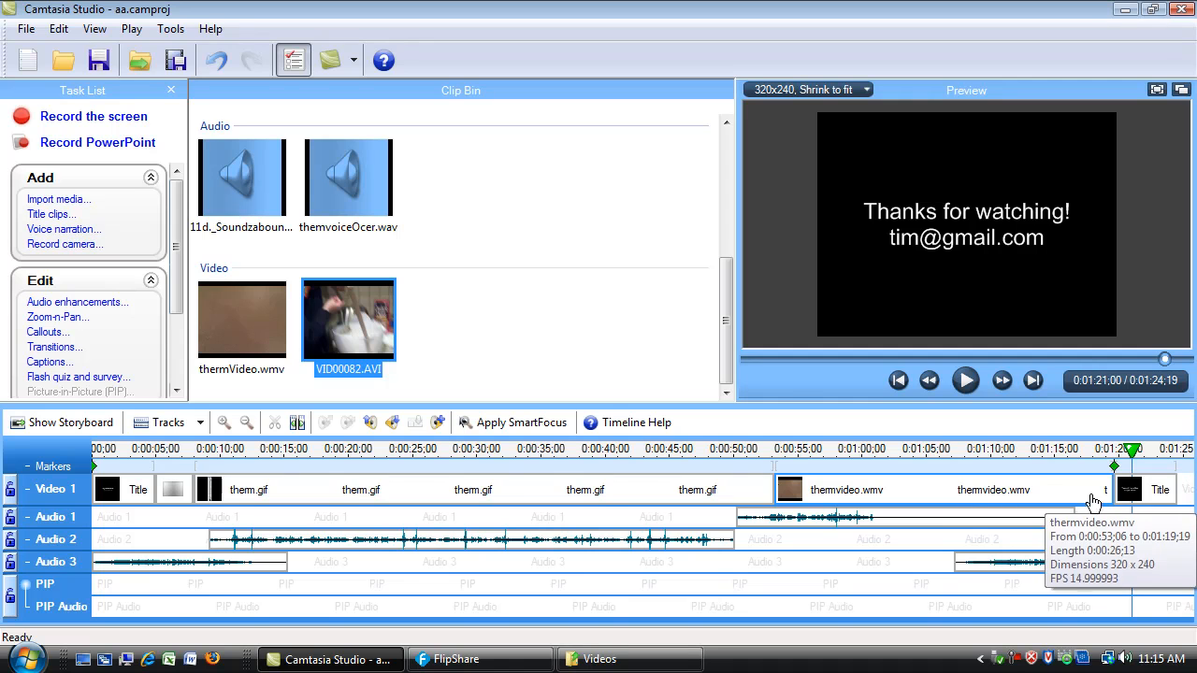
{"action": "mouse_move", "coordinate": [1118, 458]}
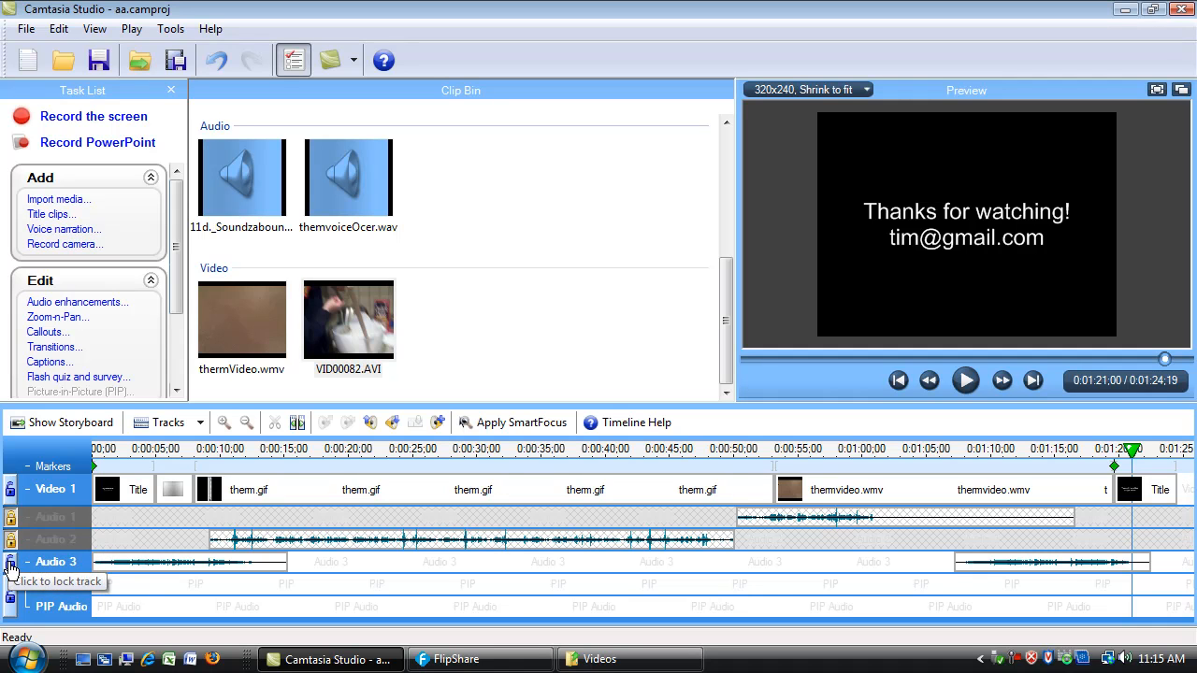
- Lock the audio tracks and add VID00082.AVI to the timeline before the closing title
{"action": "left_click", "coordinate": [11, 561]}
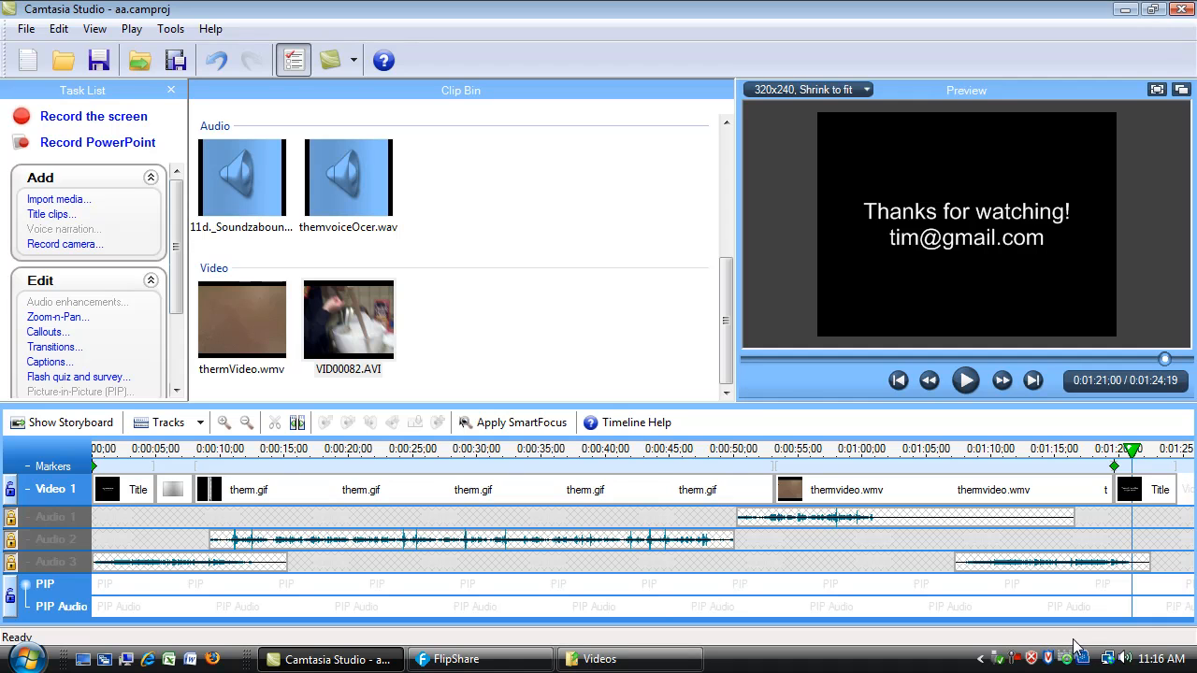
{"action": "left_click", "coordinate": [348, 320]}
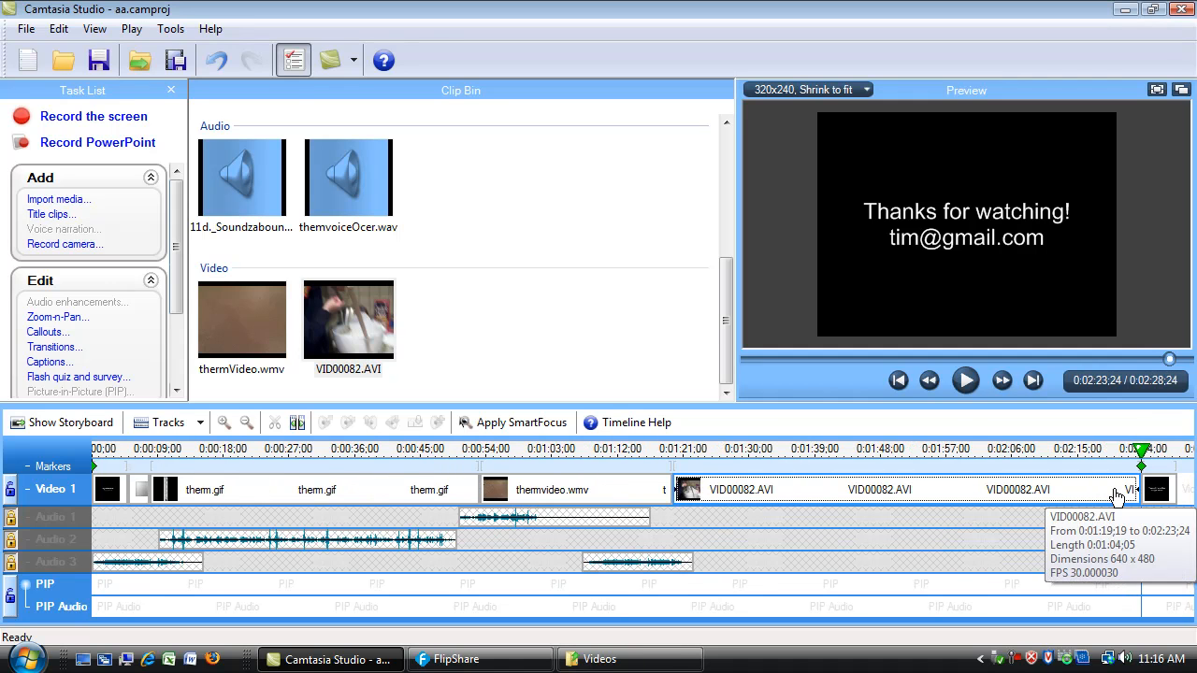
{"action": "mouse_move", "coordinate": [119, 628]}
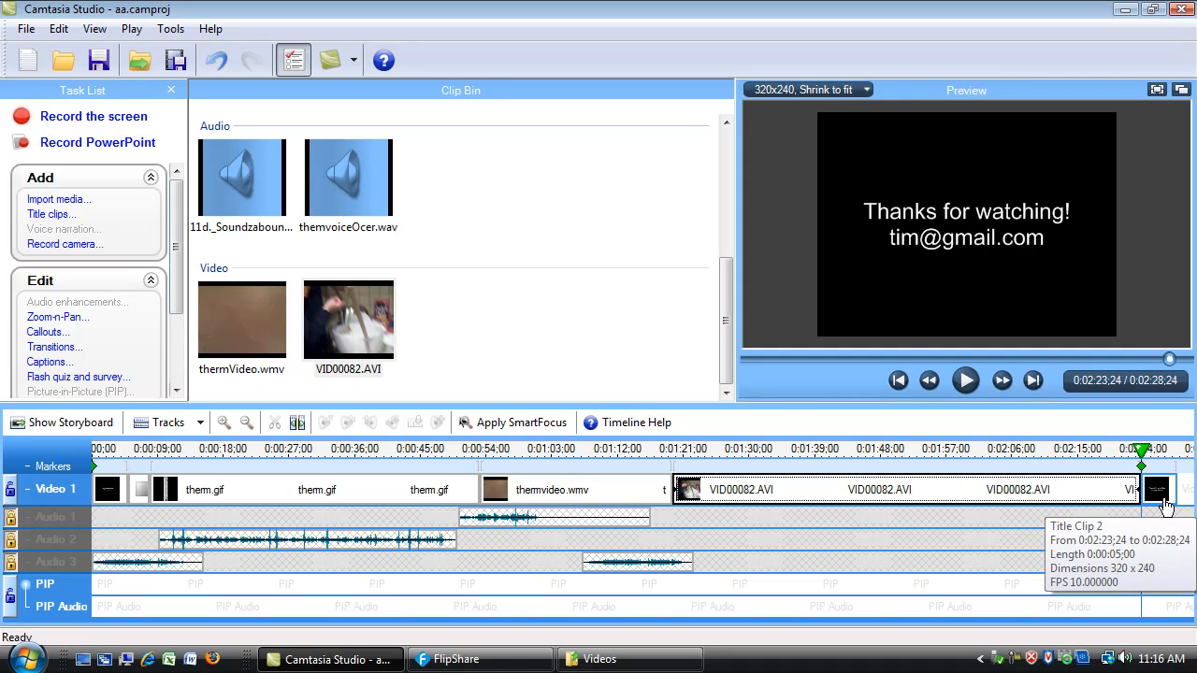
{"action": "mouse_move", "coordinate": [811, 467]}
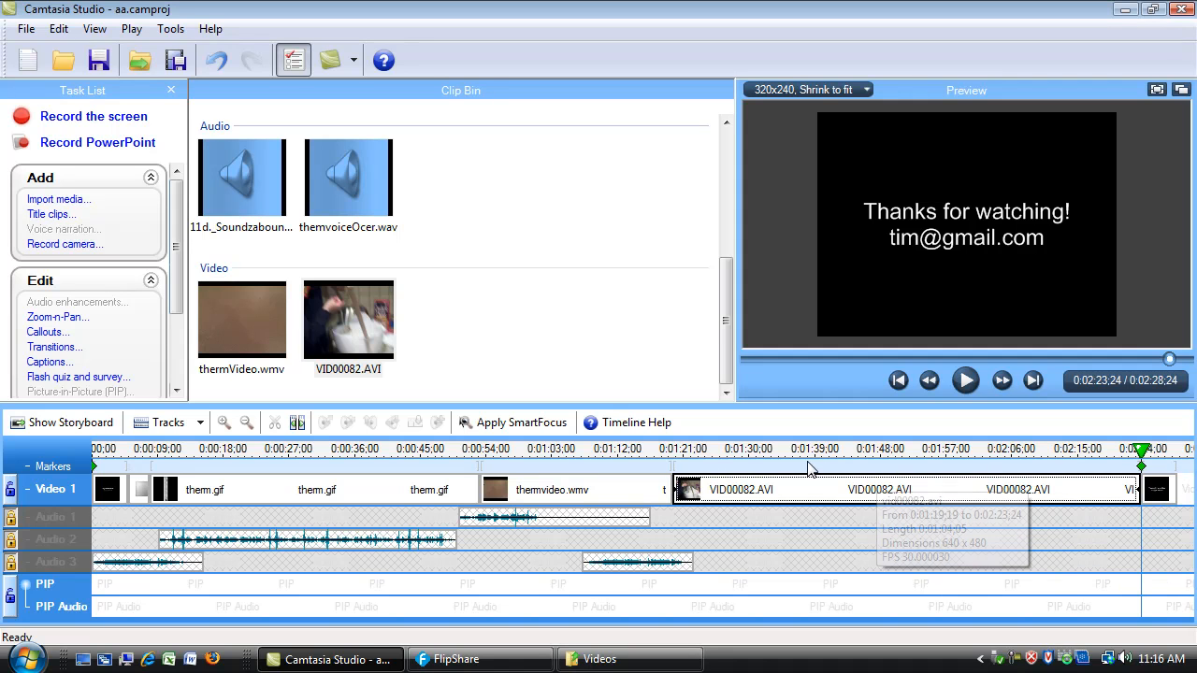
- Preview the new clip from its middle, then pause
{"action": "left_click", "coordinate": [965, 380]}
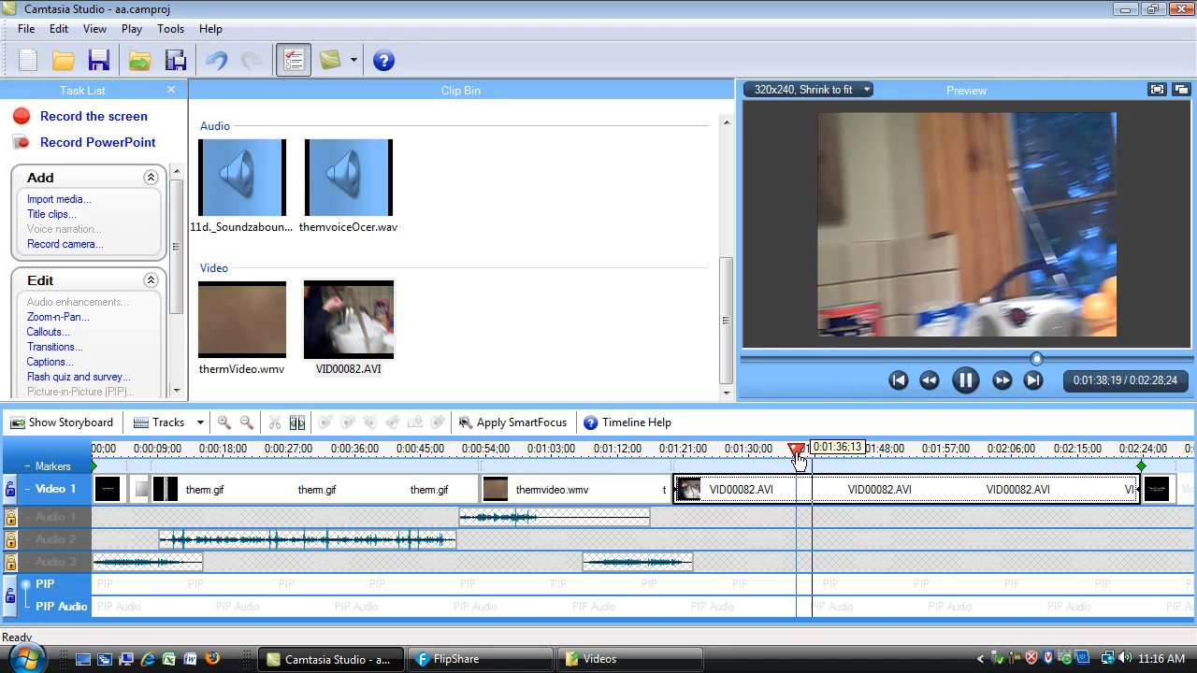
{"action": "left_click", "coordinate": [965, 380]}
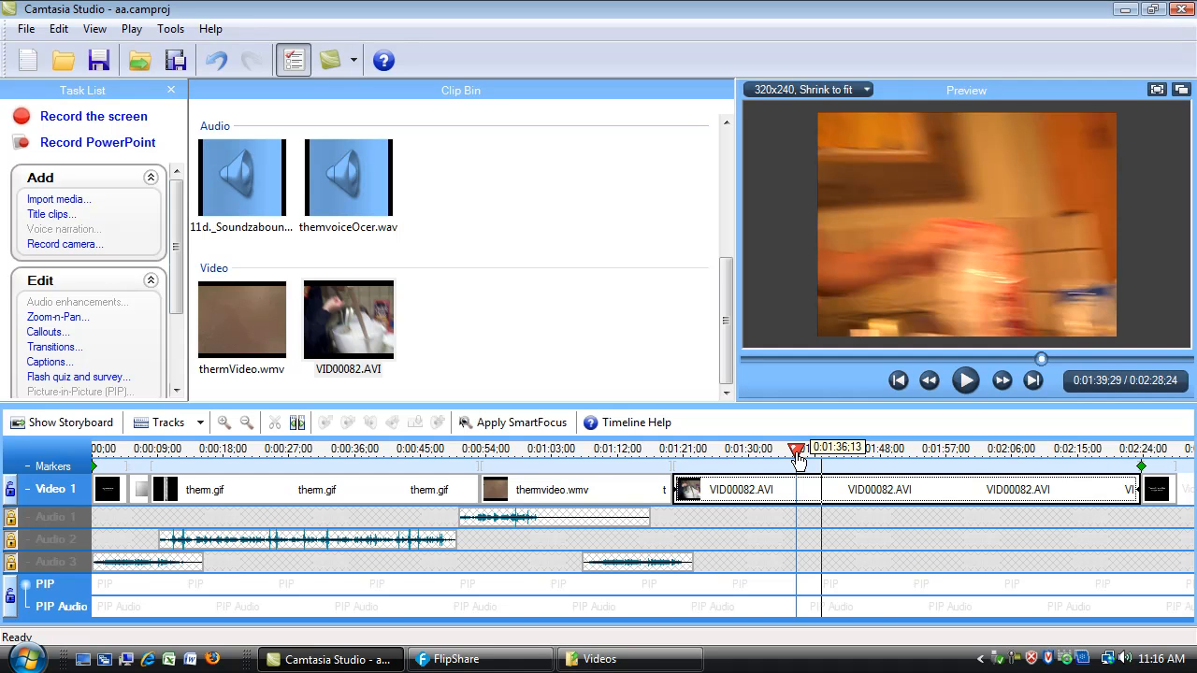
{"action": "mouse_move", "coordinate": [11, 523]}
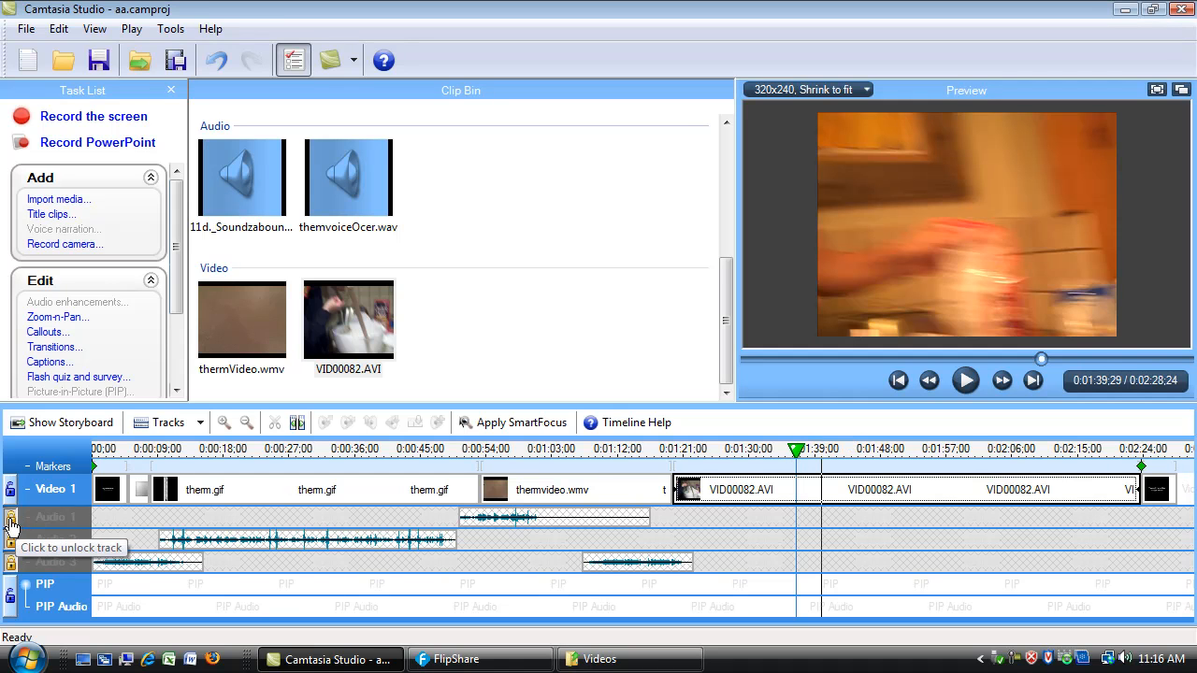
- Unlock the audio tracks and move playback to around 0:55 in the movie
{"action": "left_click", "coordinate": [10, 516]}
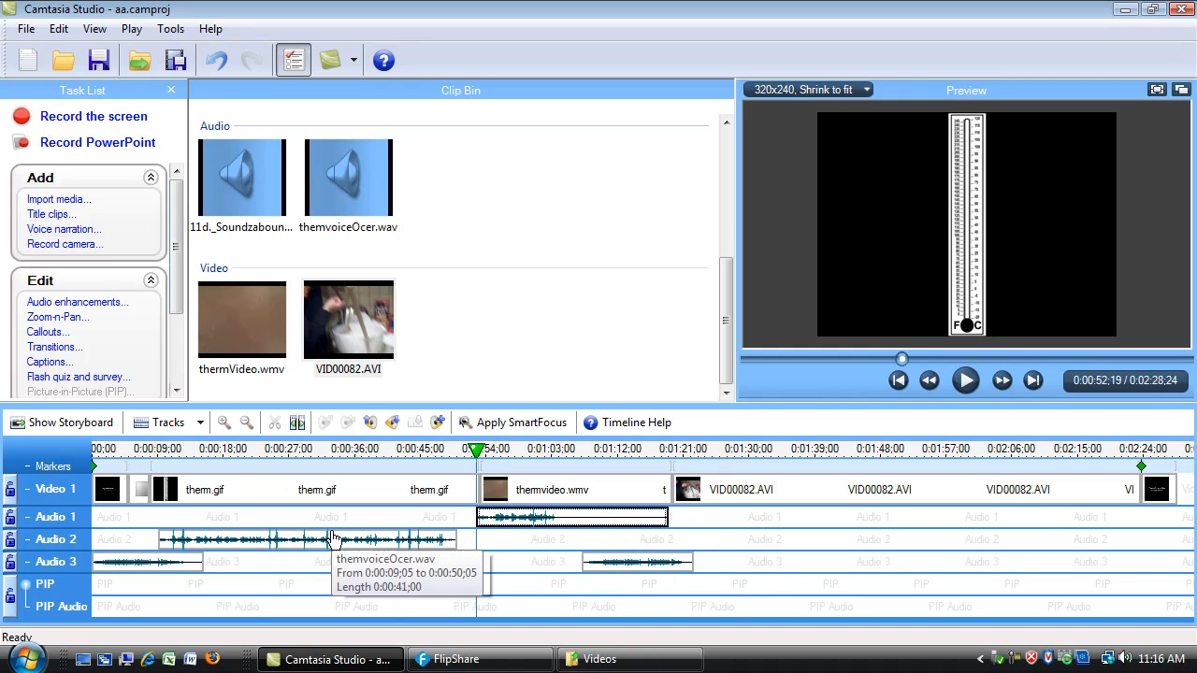
{"action": "mouse_move", "coordinate": [595, 524]}
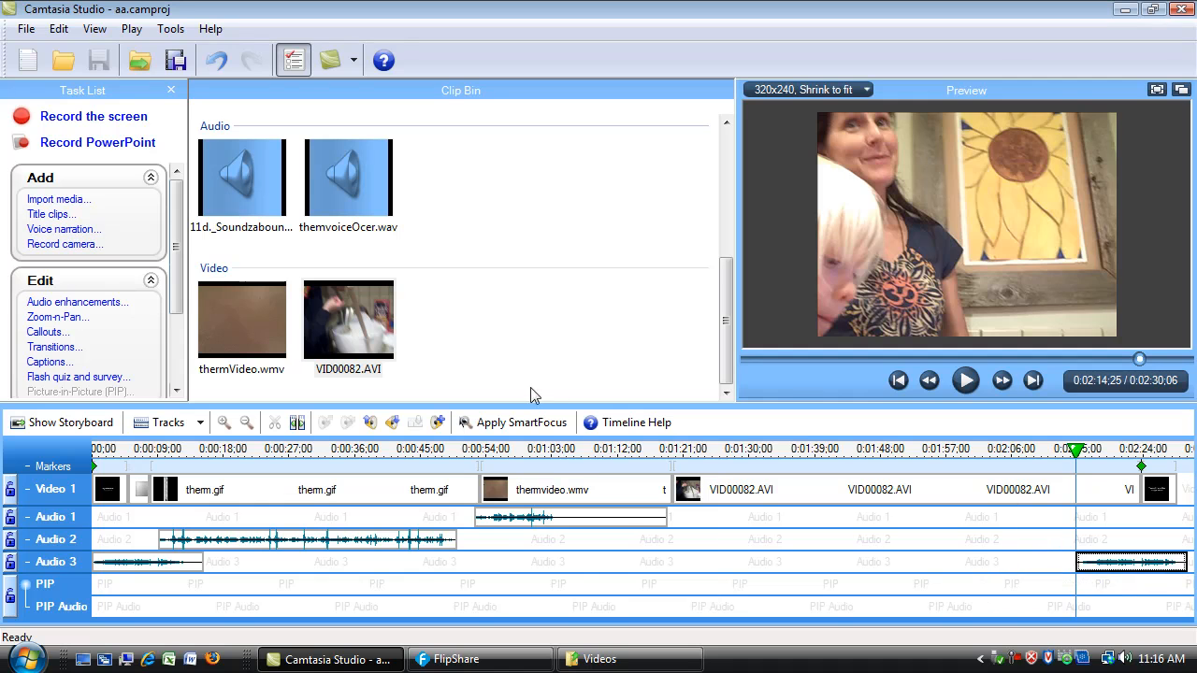
{"action": "left_click", "coordinate": [595, 454]}
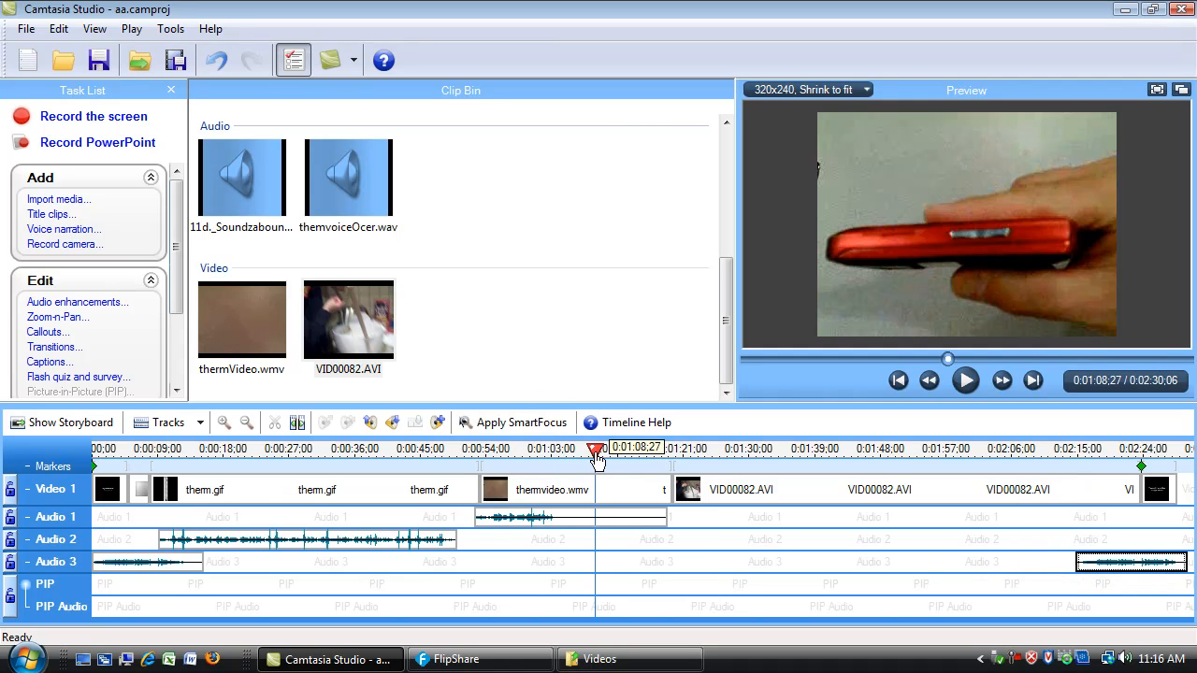
{"action": "left_click", "coordinate": [965, 379]}
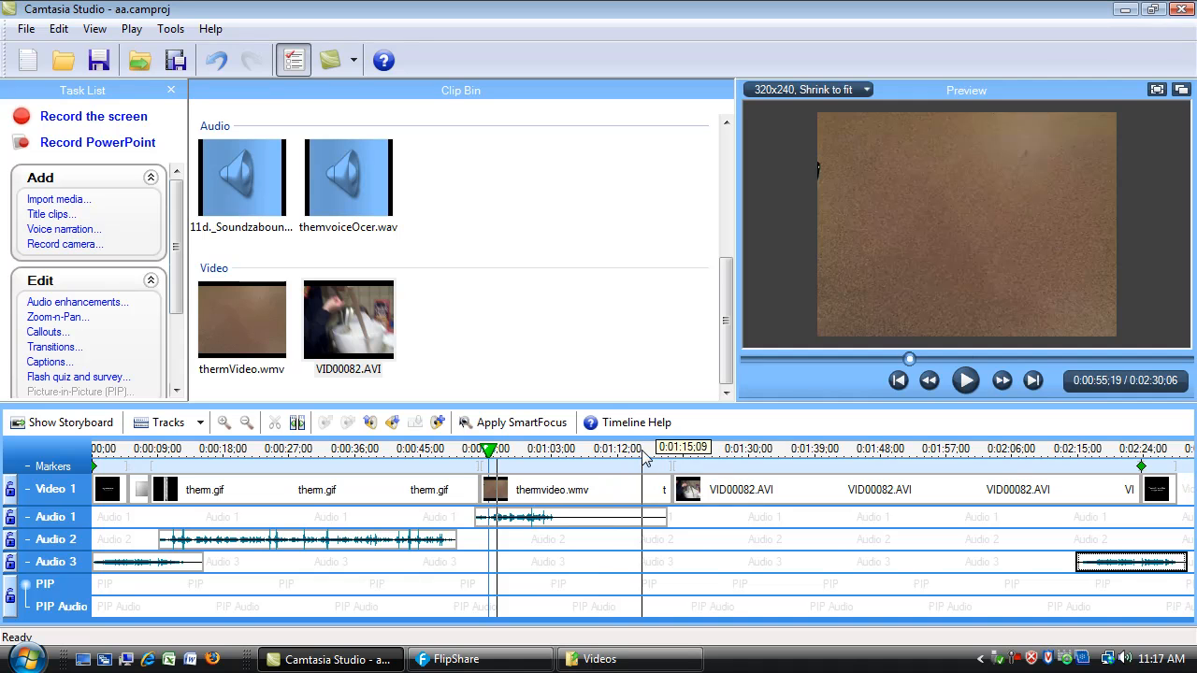
- Play the movie from that point and pause the preview
{"action": "left_click", "coordinate": [965, 381]}
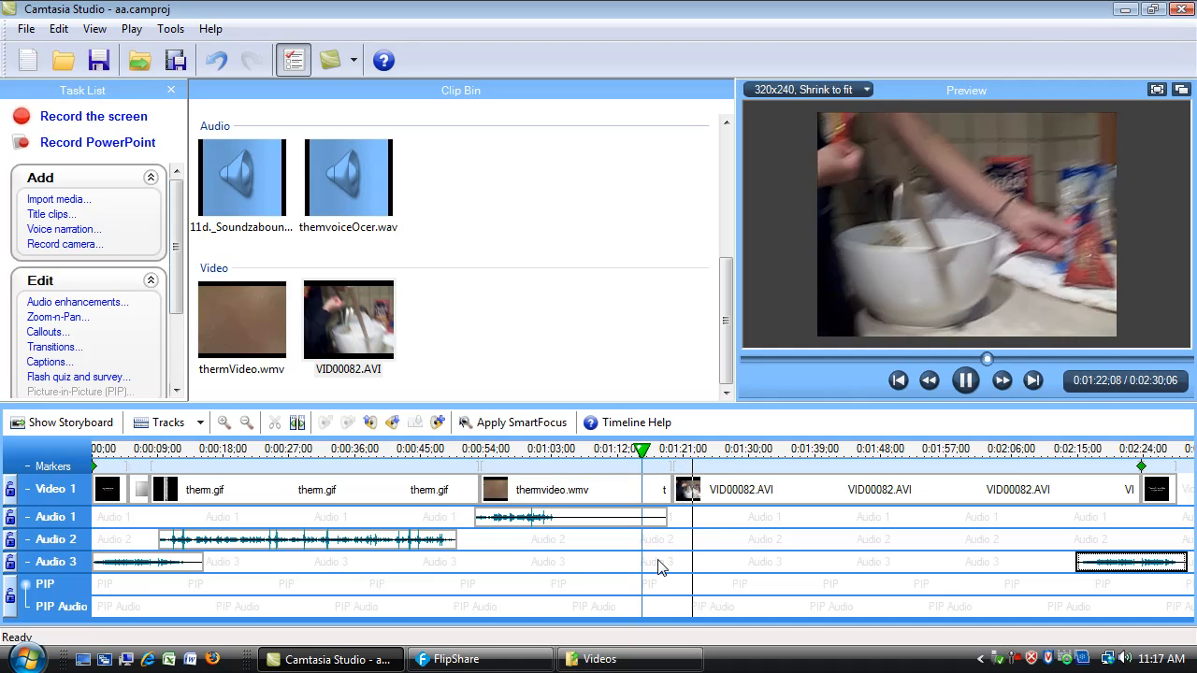
{"action": "left_click", "coordinate": [965, 379]}
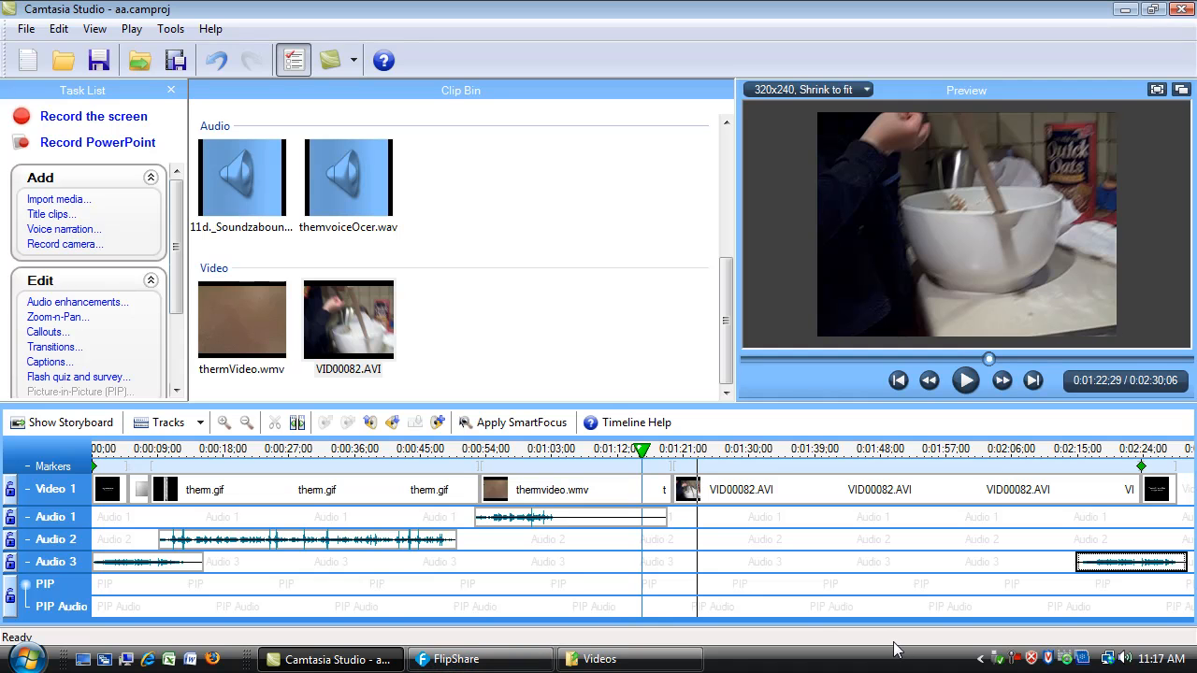
{"action": "mouse_move", "coordinate": [690, 487]}
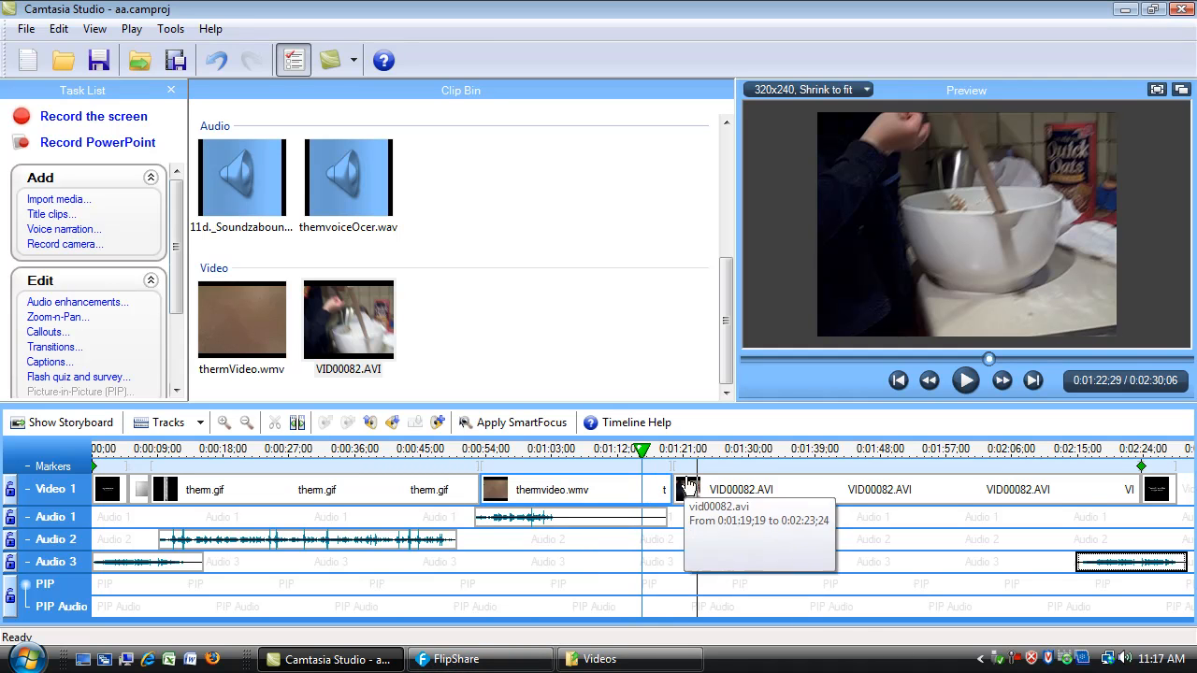
{"action": "mouse_move", "coordinate": [774, 517]}
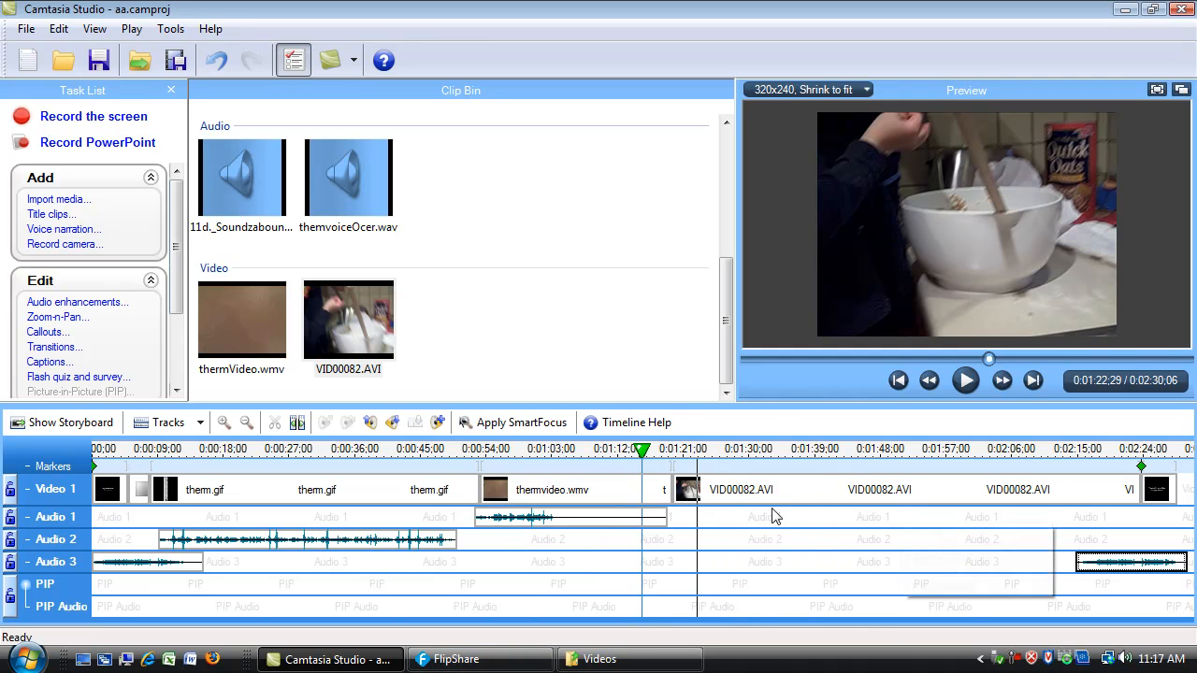
{"action": "mouse_move", "coordinate": [53, 345]}
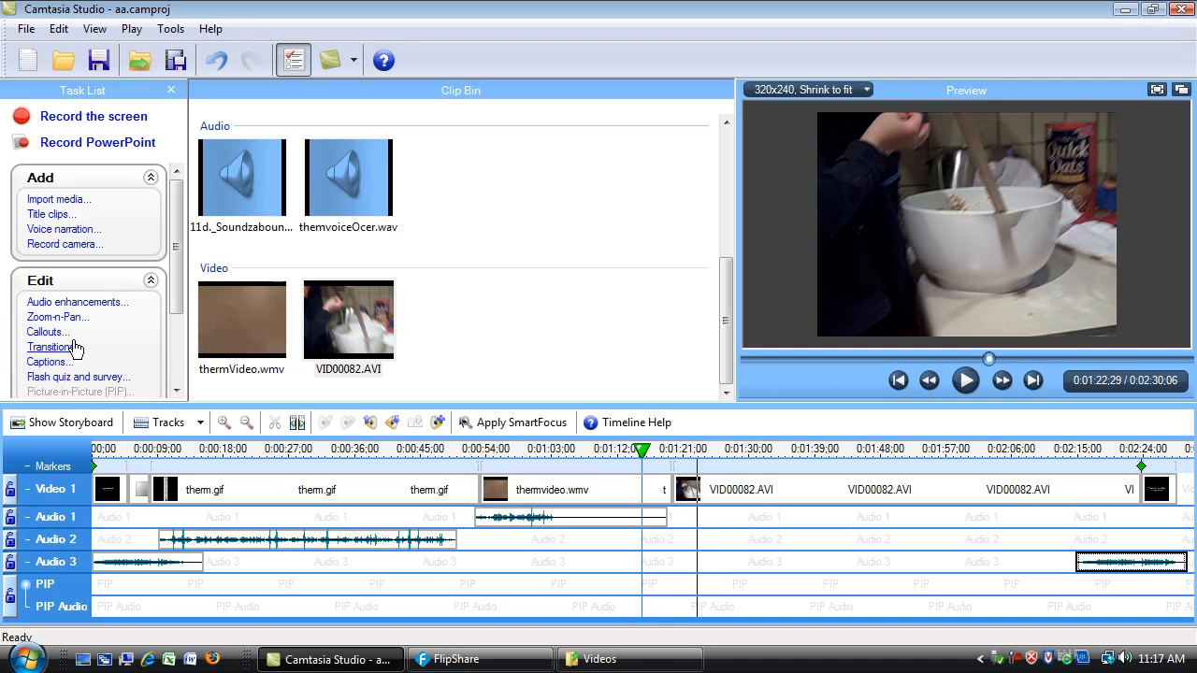
- Lock Audio 1 and the remaining audio tracks before adding transitions
{"action": "left_click", "coordinate": [52, 346]}
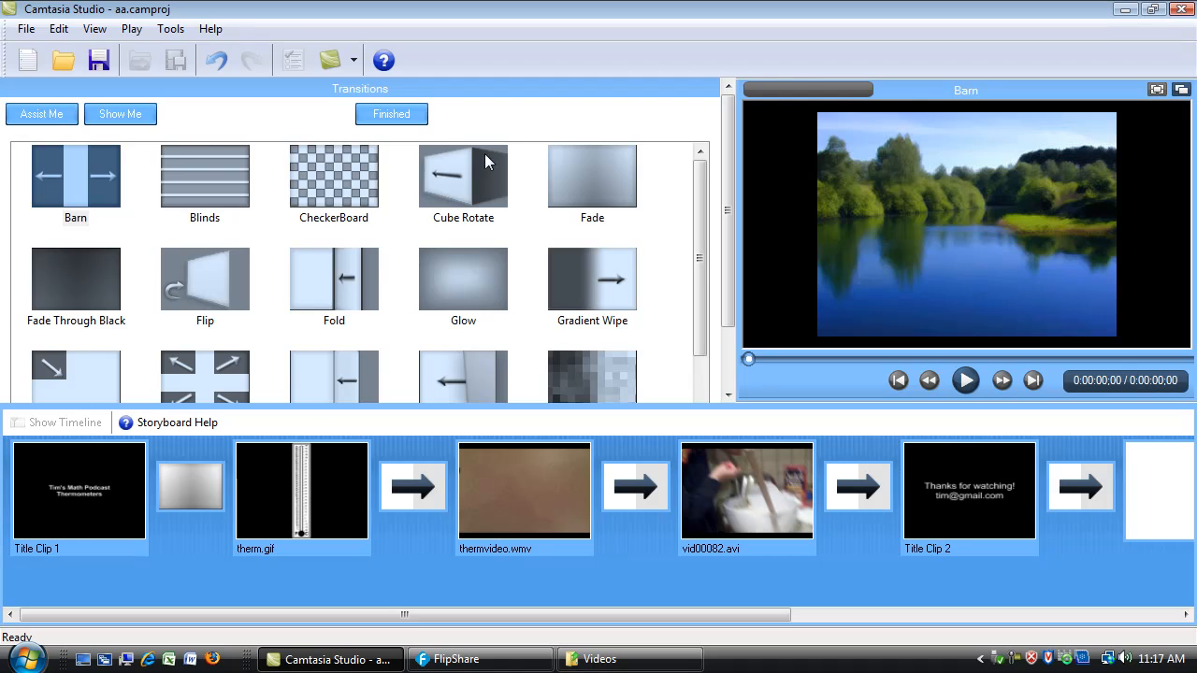
{"action": "left_click", "coordinate": [56, 422]}
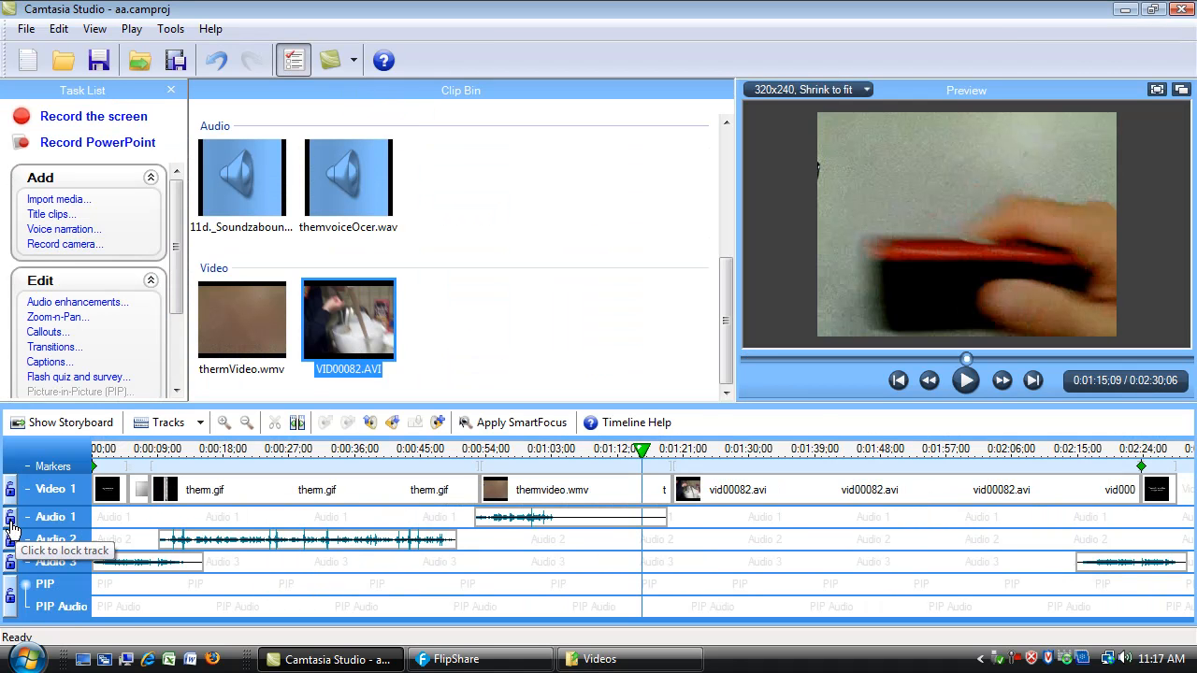
{"action": "left_click", "coordinate": [9, 516]}
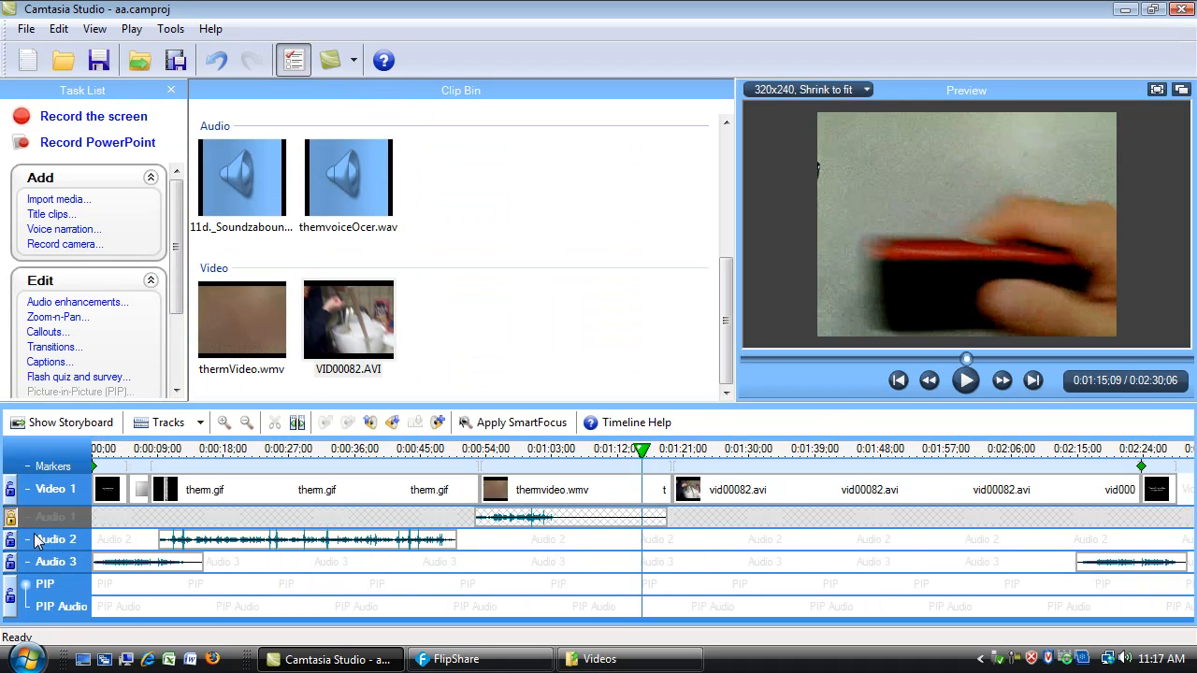
{"action": "left_click", "coordinate": [11, 539]}
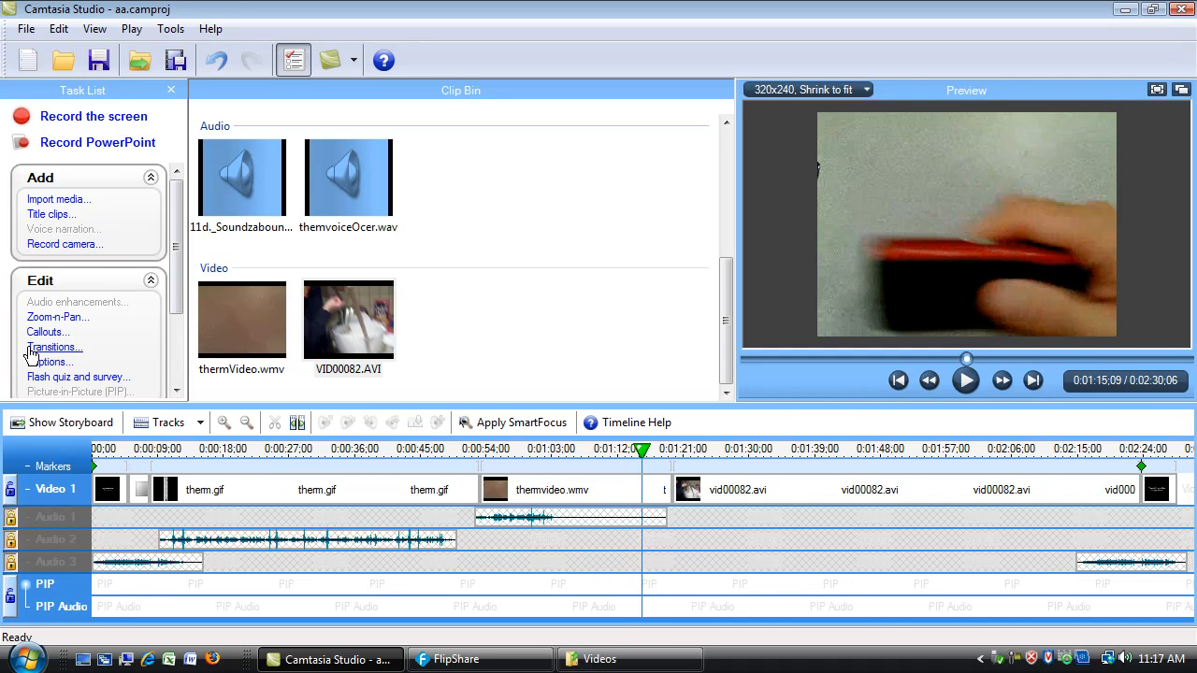
- Add Fade transitions between them.gif, thermvideo.wmv and the later clips, then finish
{"action": "left_click", "coordinate": [56, 348]}
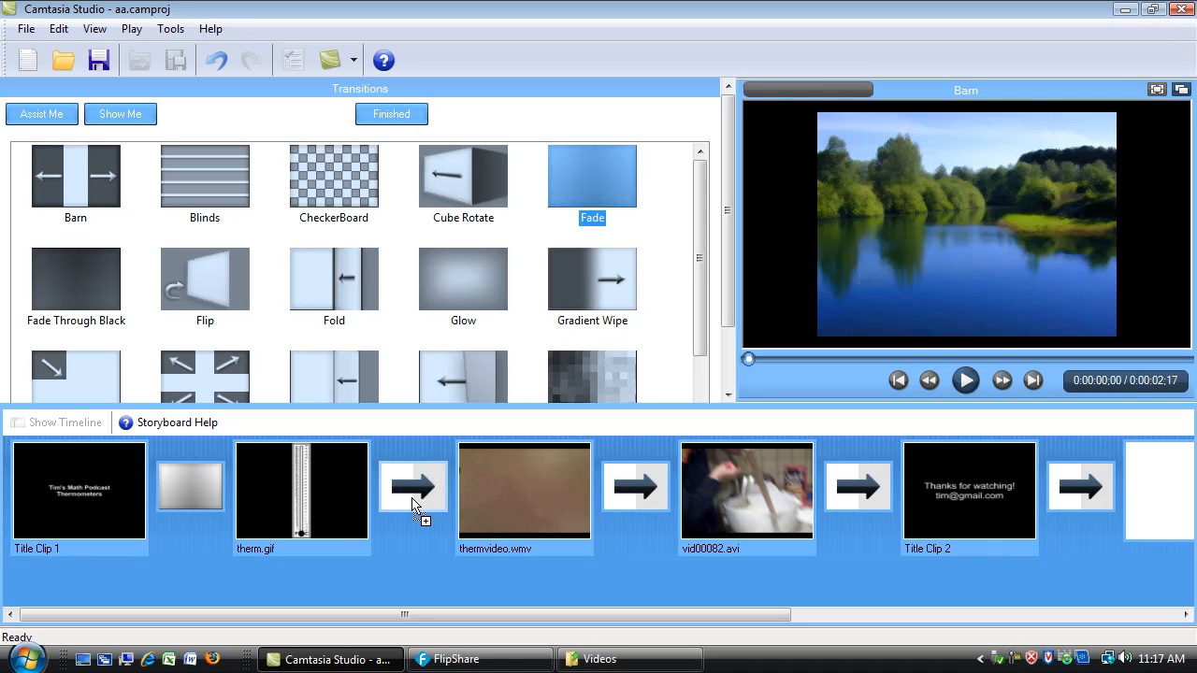
{"action": "left_click", "coordinate": [413, 486]}
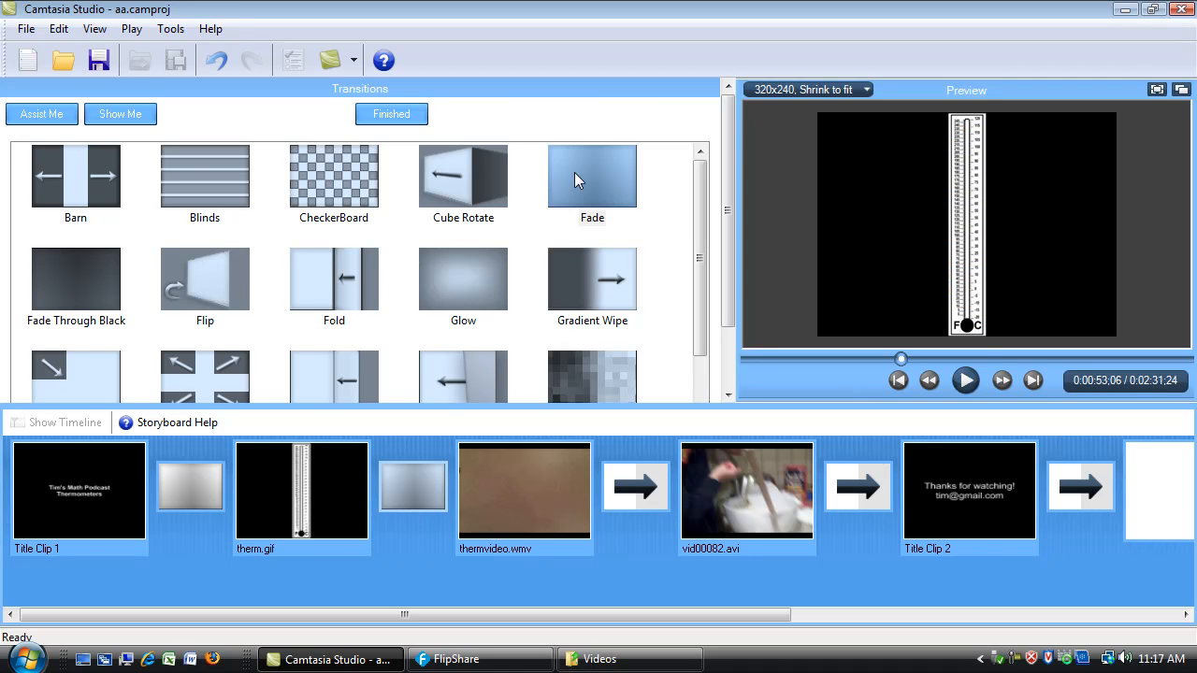
{"action": "left_click", "coordinate": [636, 487]}
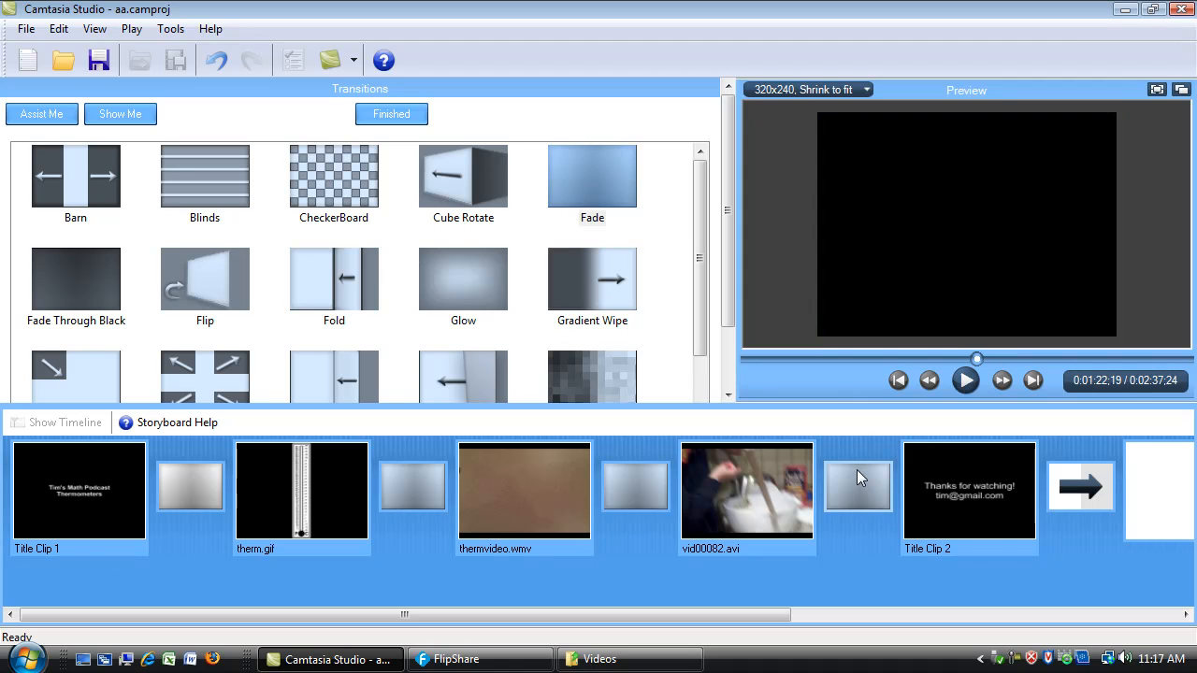
{"action": "mouse_move", "coordinate": [988, 520]}
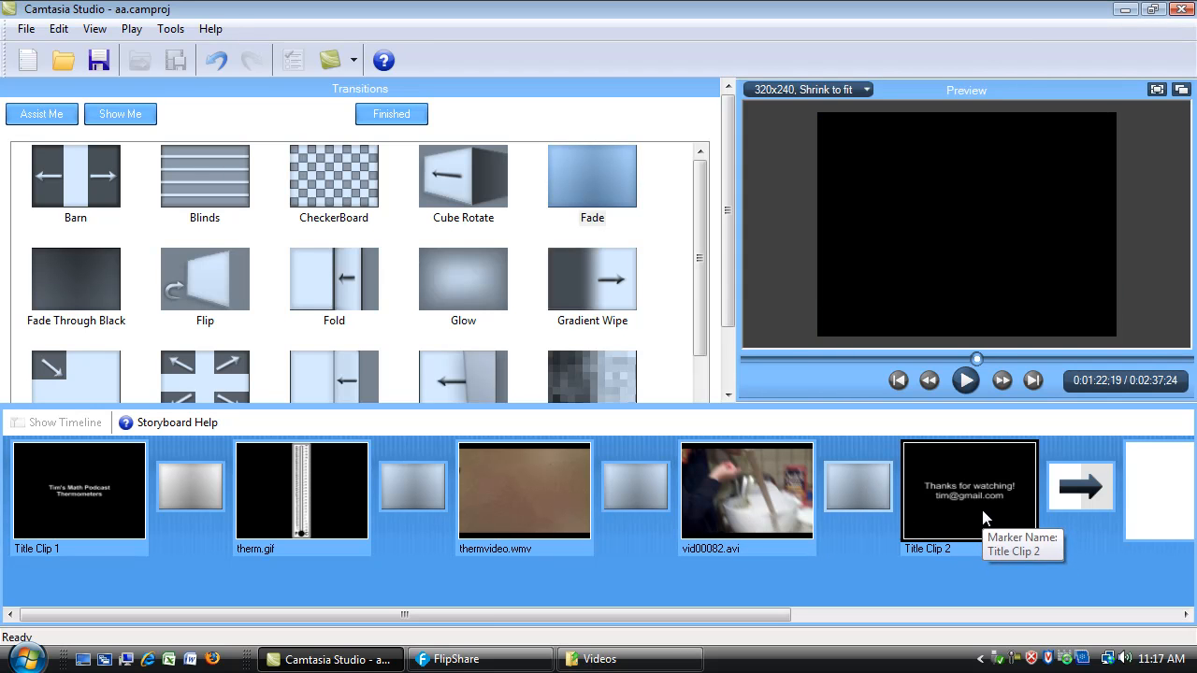
{"action": "left_click", "coordinate": [64, 422]}
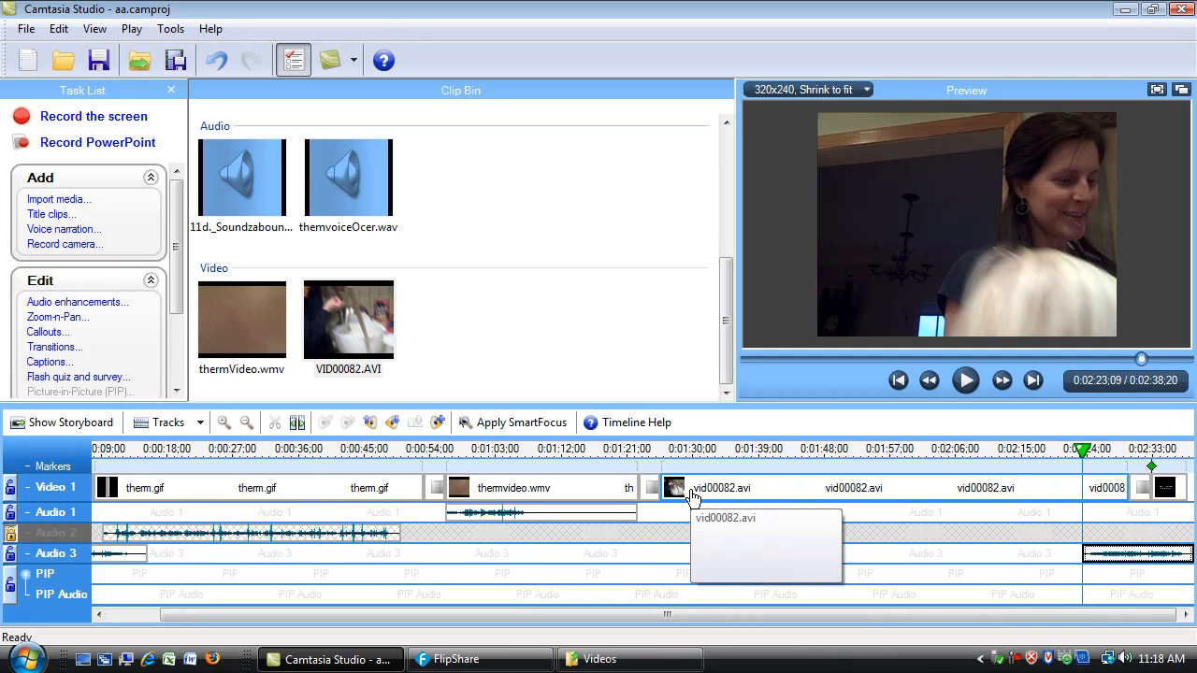
{"action": "mouse_move", "coordinate": [90, 430]}
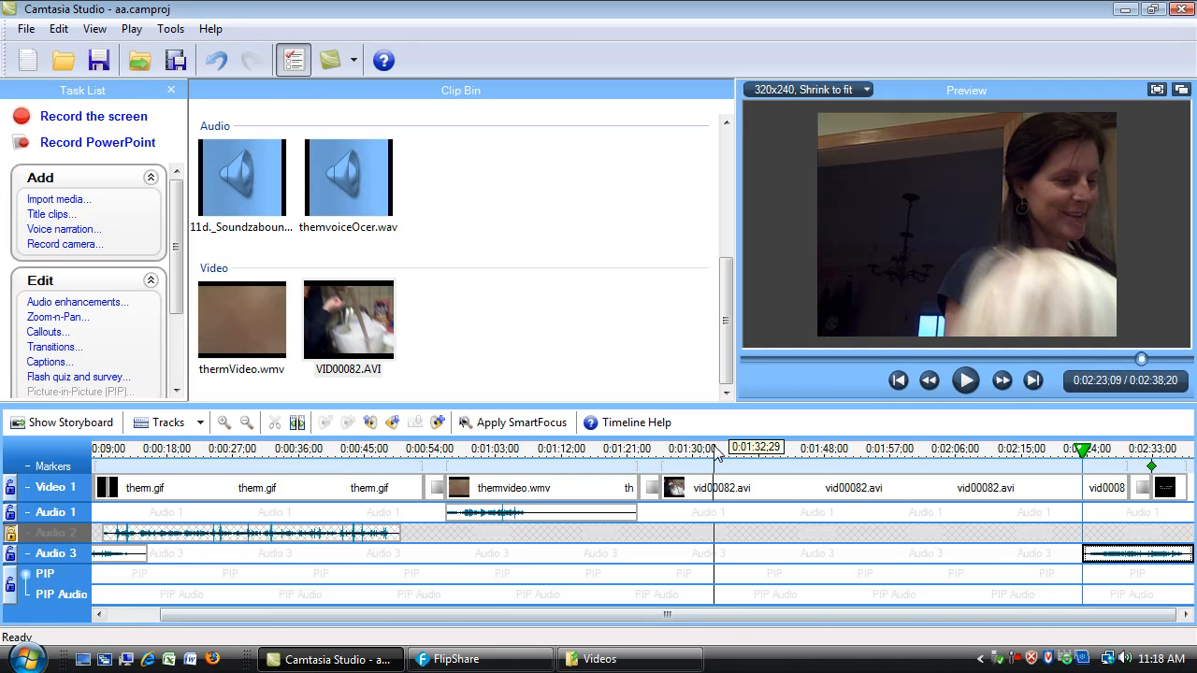
- Check the VID00082 clip's timing on the ruler and jump playback to its start at 1:25
{"action": "left_click", "coordinate": [432, 449]}
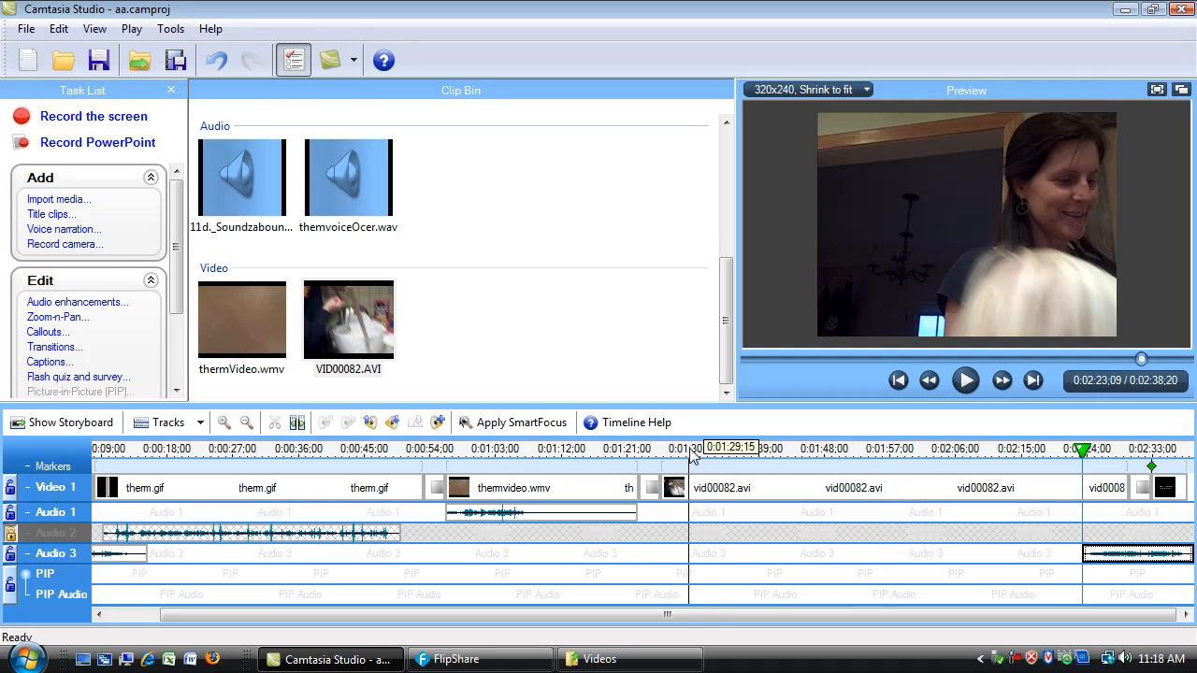
{"action": "mouse_move", "coordinate": [647, 594]}
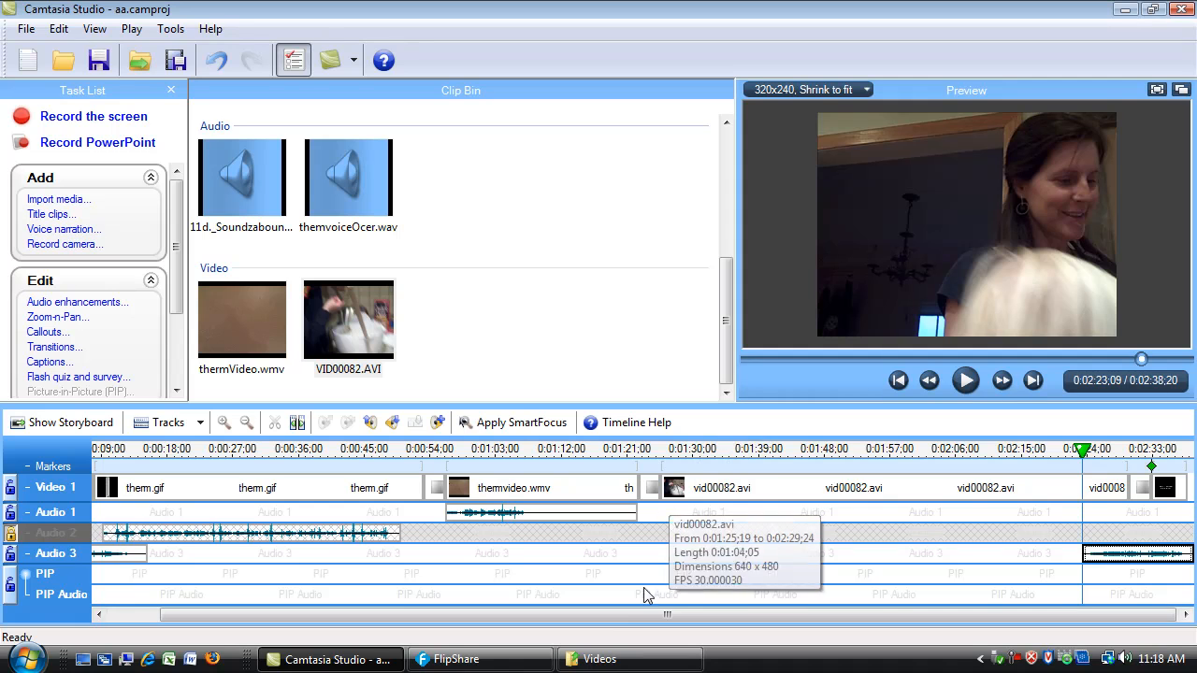
{"action": "mouse_move", "coordinate": [1182, 432]}
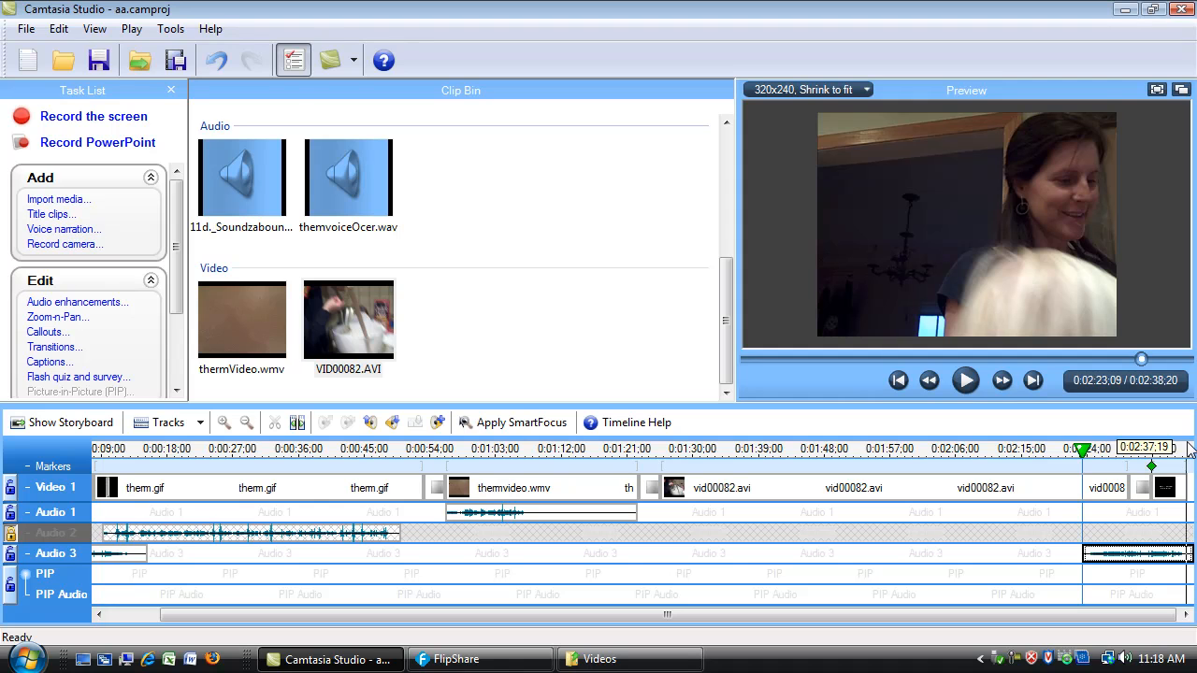
{"action": "left_click", "coordinate": [376, 448]}
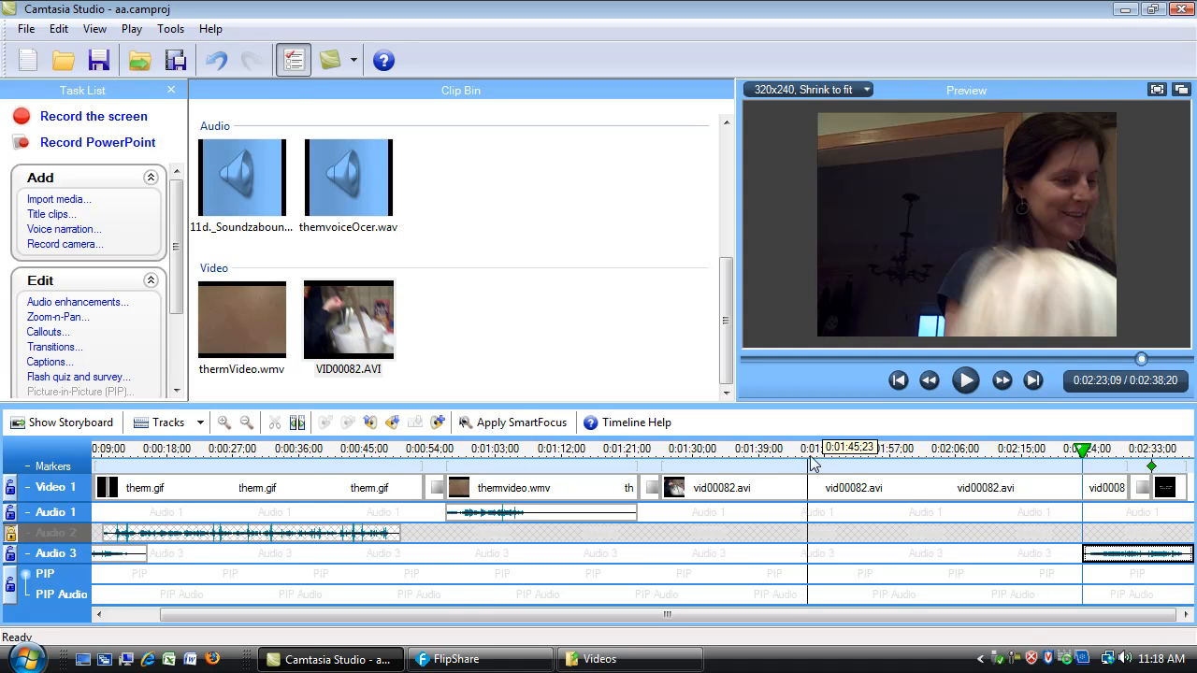
{"action": "left_click", "coordinate": [898, 380]}
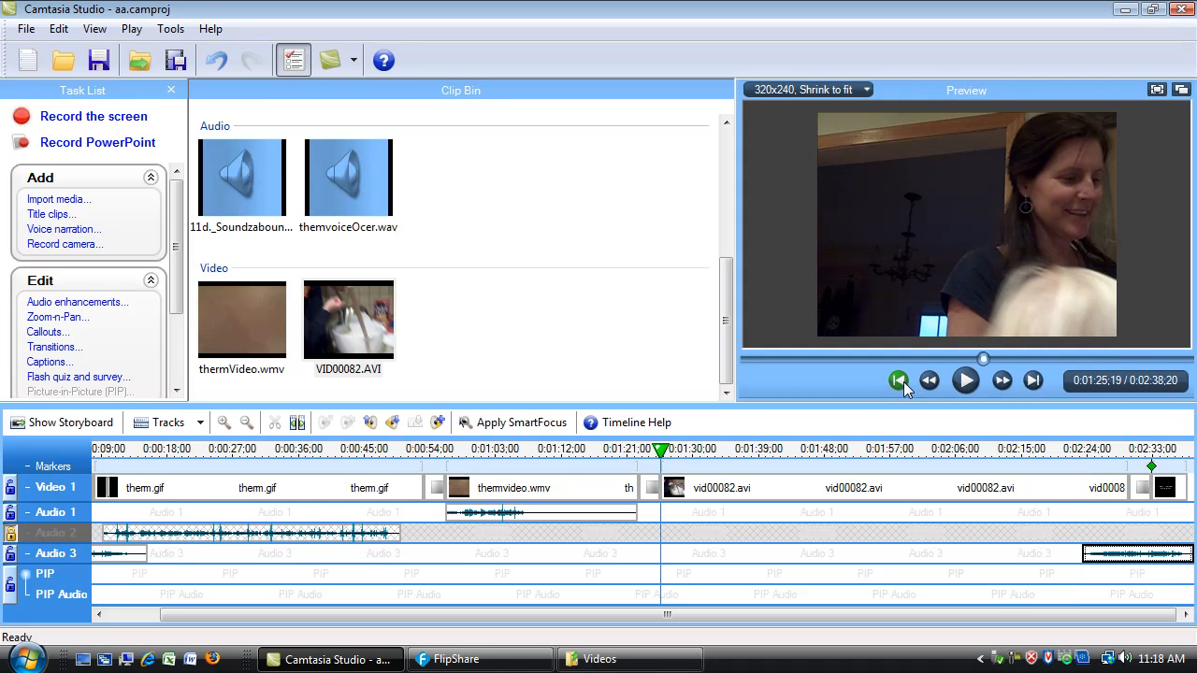
- Rewind to the beginning, play past the opening title into the thermometer image, then pause
{"action": "left_click", "coordinate": [897, 381]}
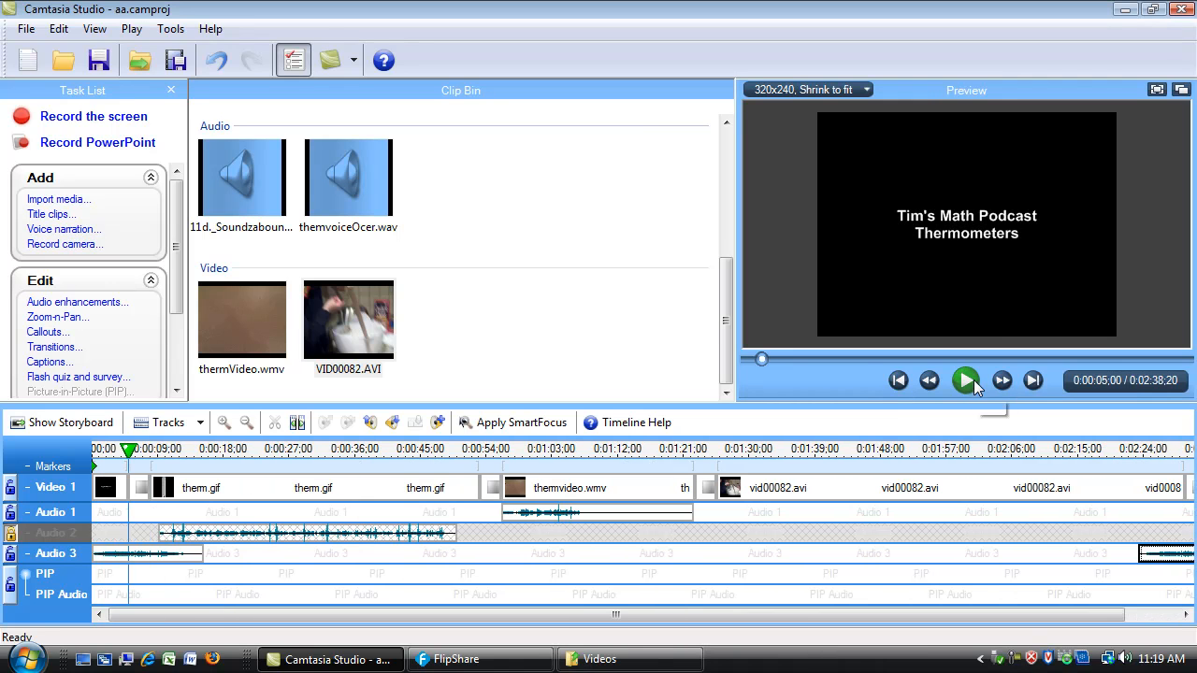
{"action": "left_click", "coordinate": [965, 380]}
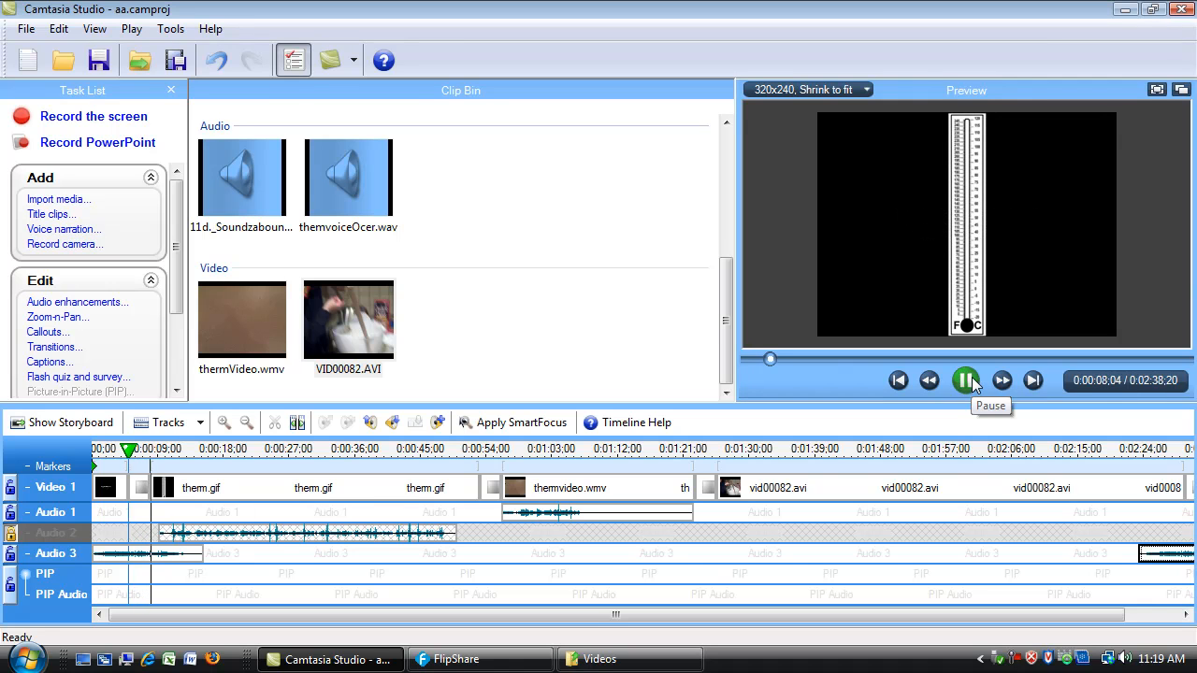
{"action": "left_click", "coordinate": [965, 379]}
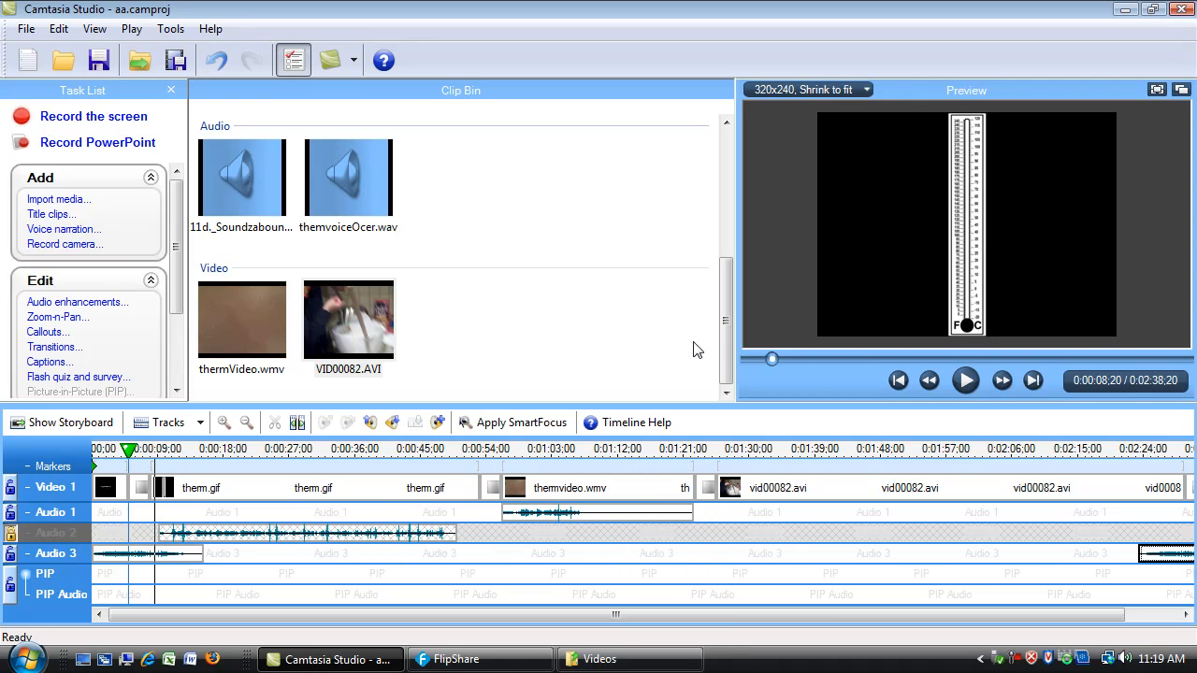
{"action": "mouse_move", "coordinate": [482, 235]}
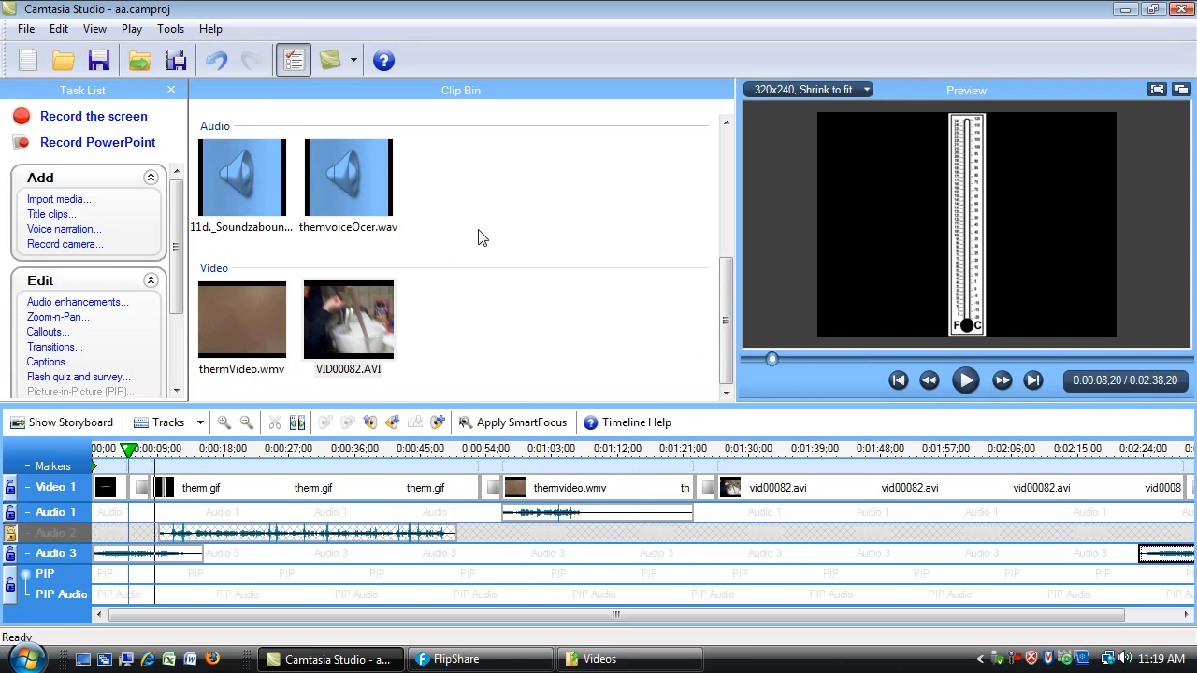
{"action": "mouse_move", "coordinate": [559, 161]}
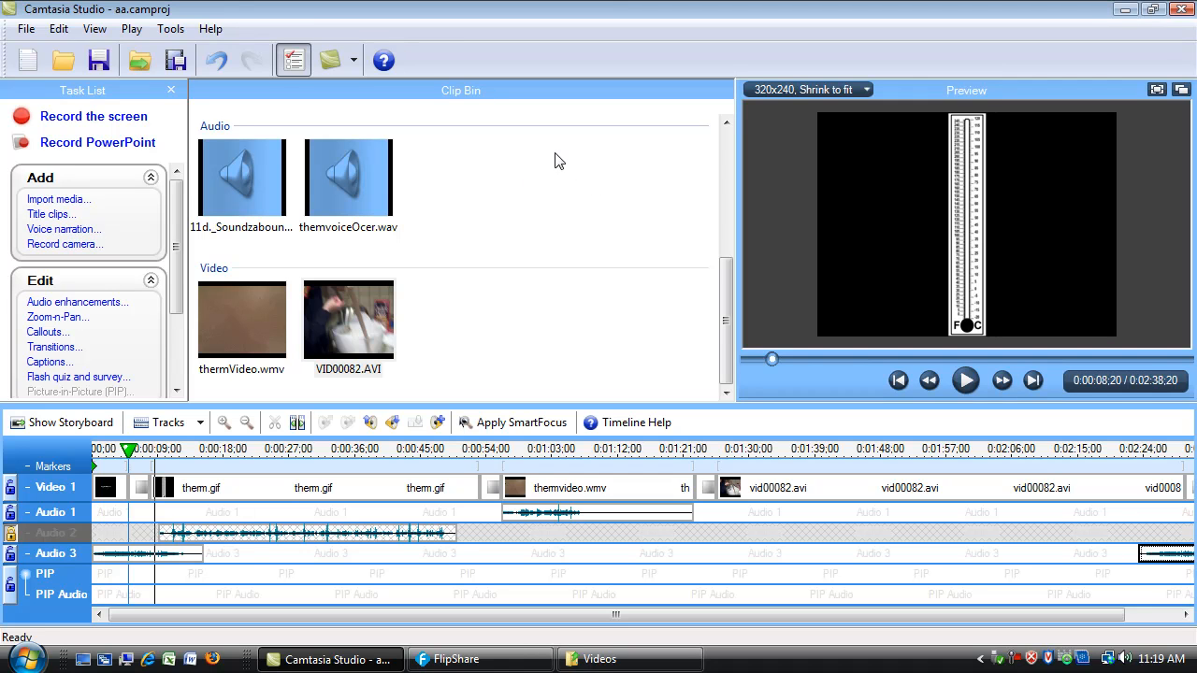
{"action": "mouse_move", "coordinate": [518, 161]}
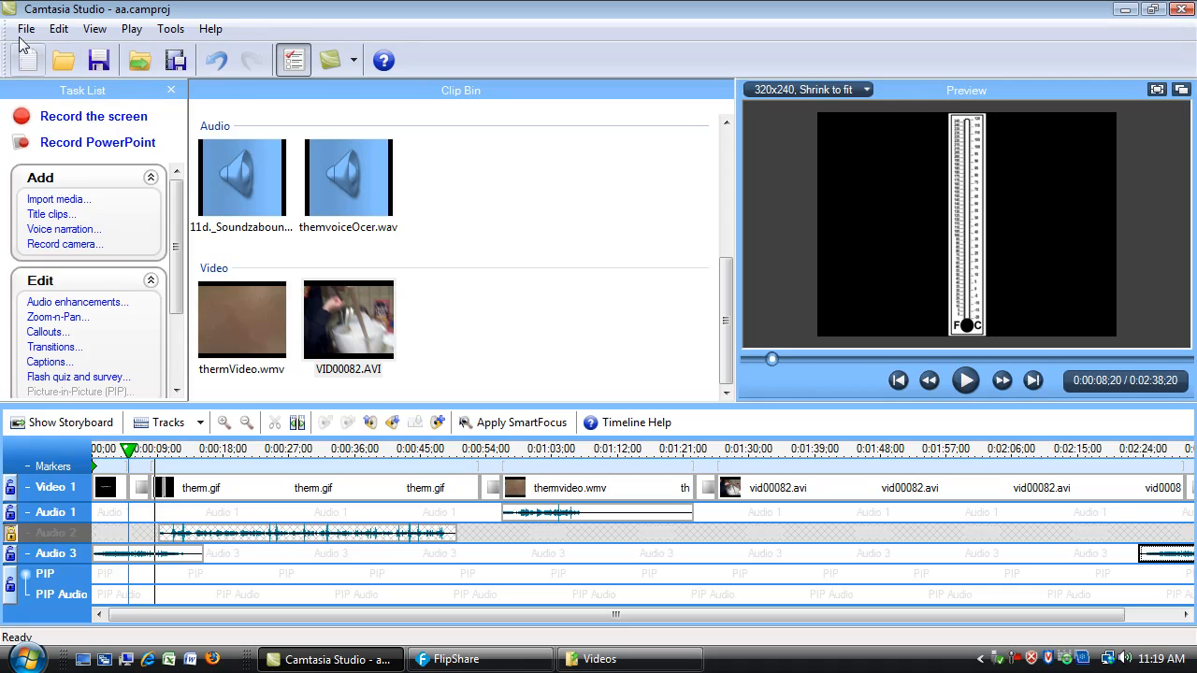
- Show the File menu's project commands while playback is paused on the thermometer image
{"action": "left_click", "coordinate": [26, 29]}
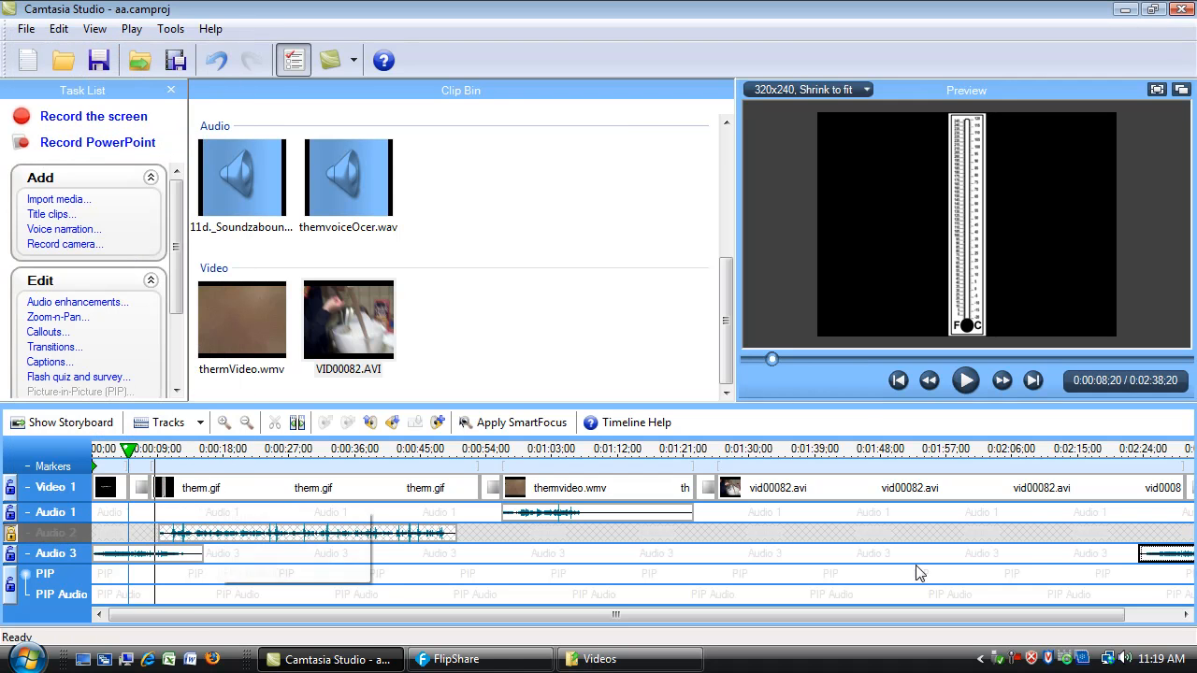
{"action": "mouse_move", "coordinate": [1107, 580]}
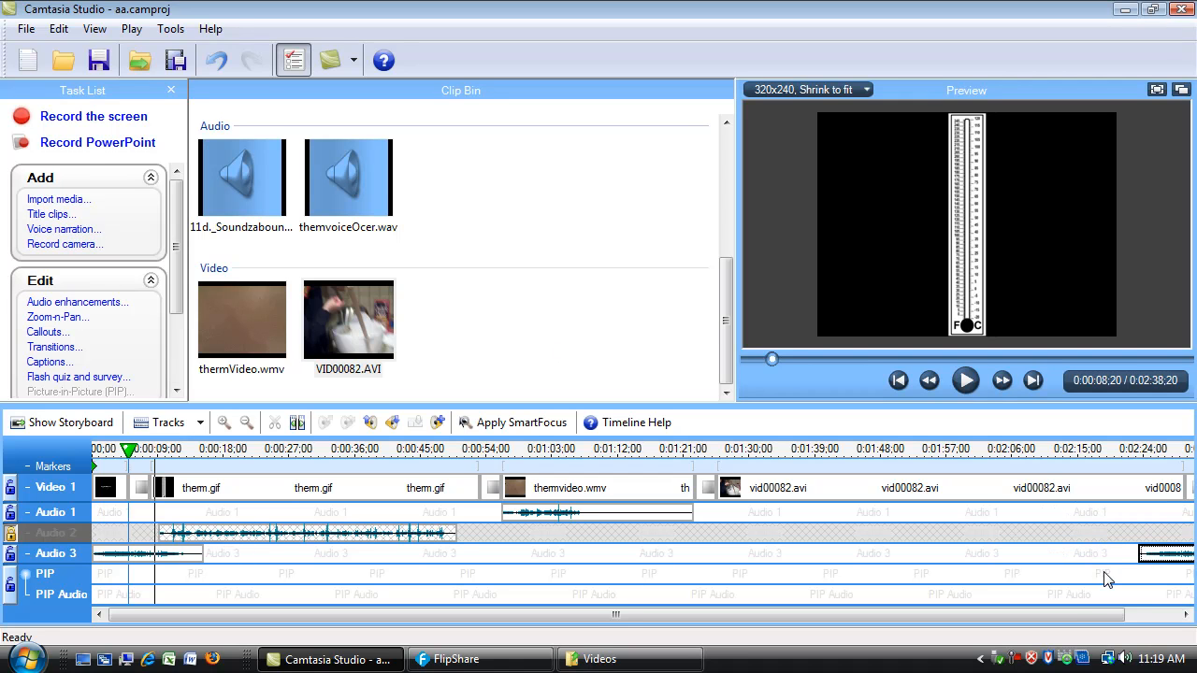
{"action": "mouse_move", "coordinate": [1114, 601]}
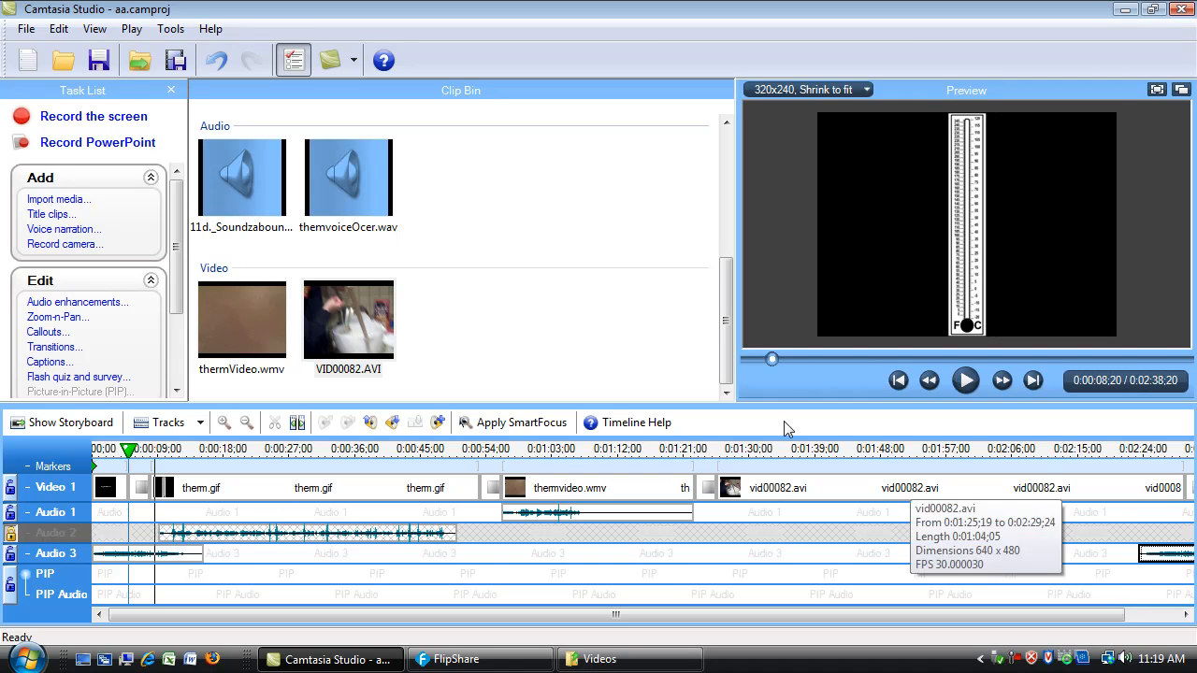
{"action": "left_click", "coordinate": [26, 28]}
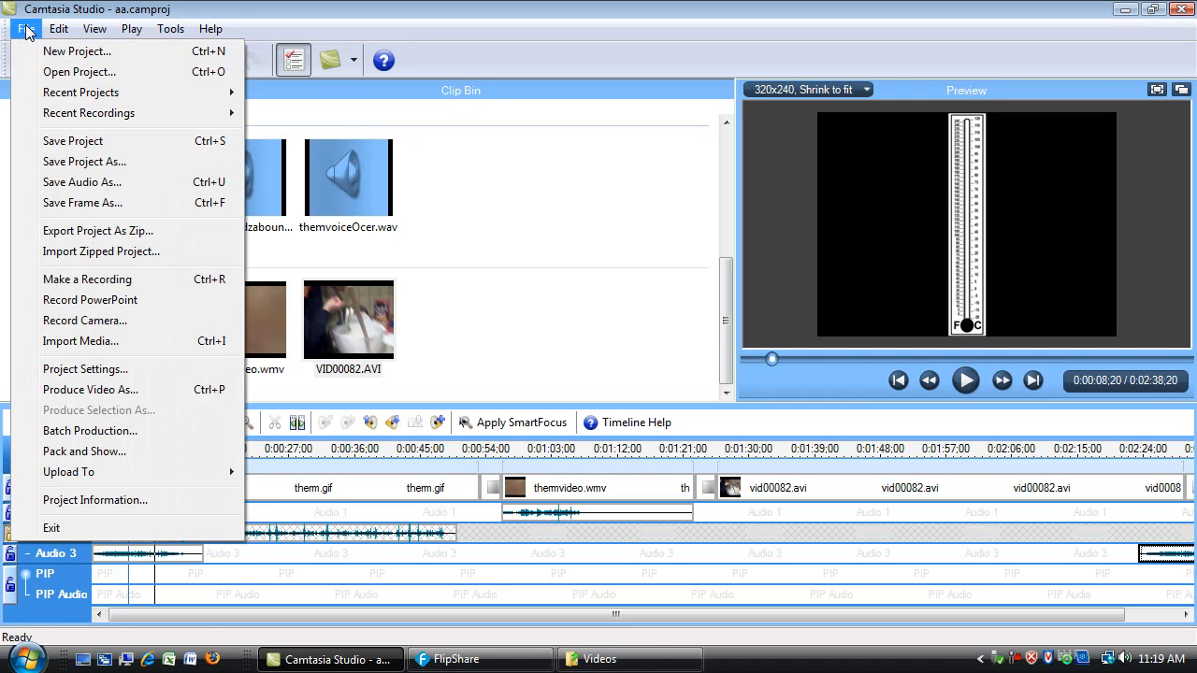
{"action": "mouse_move", "coordinate": [101, 250]}
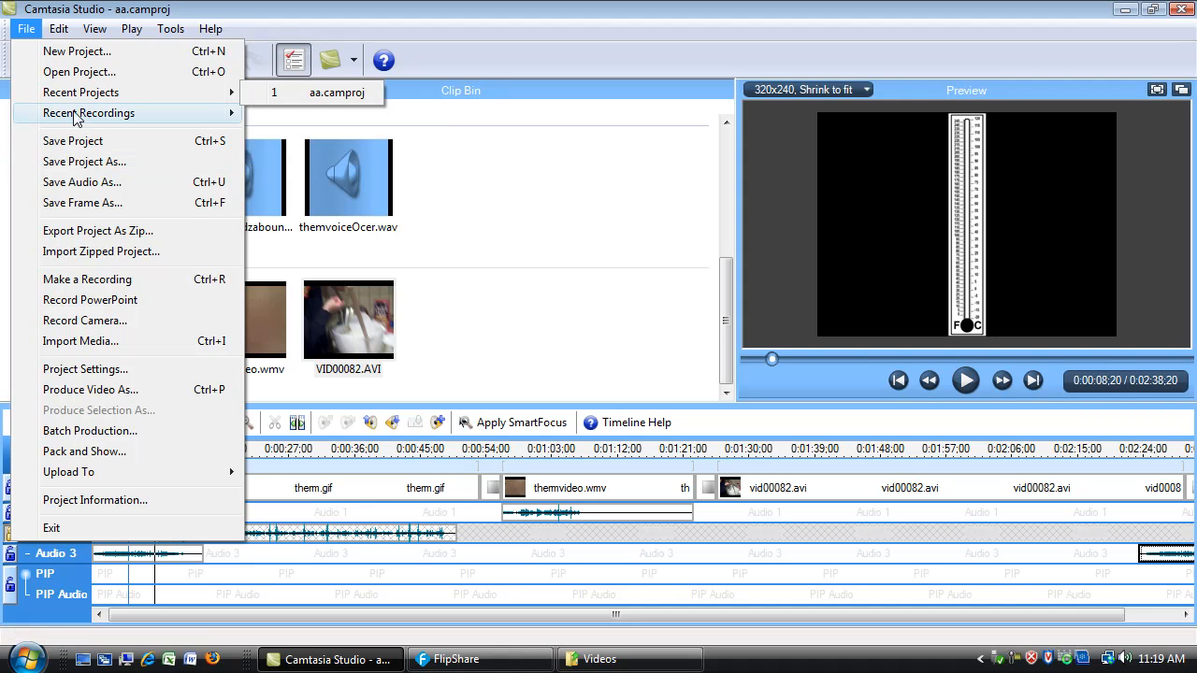
{"action": "mouse_move", "coordinate": [97, 230]}
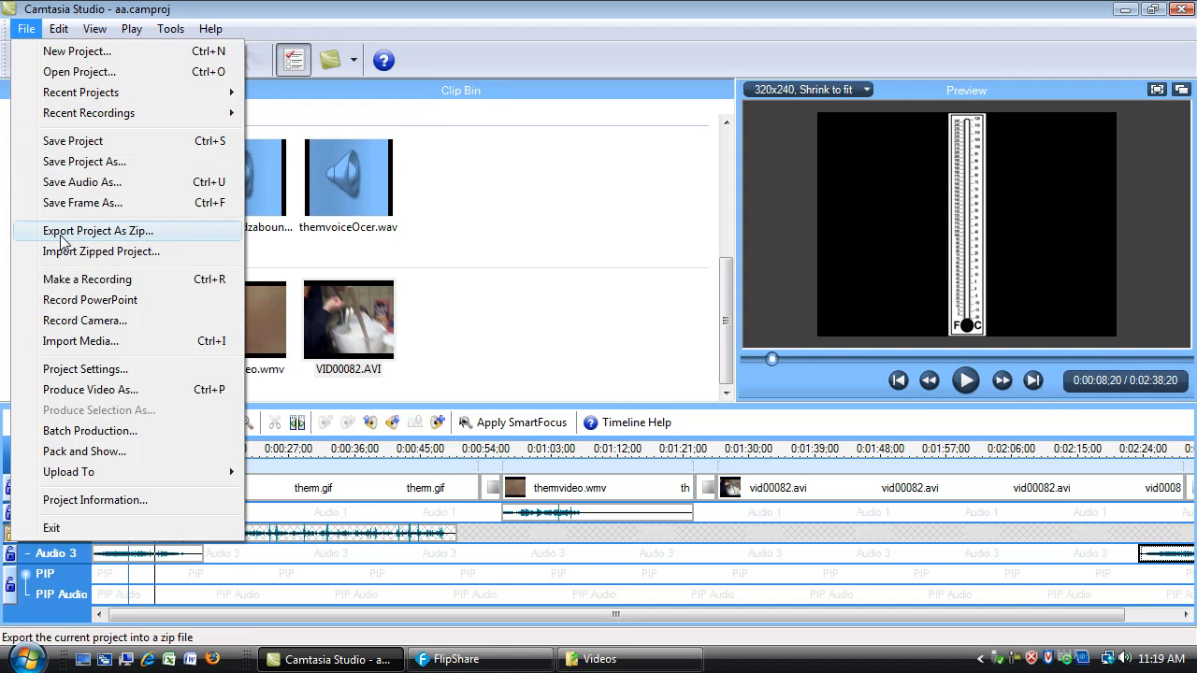
- Launch the Production Wizard via Produce Video As, starting at custom 320 x 240 settings
{"action": "left_click", "coordinate": [27, 29]}
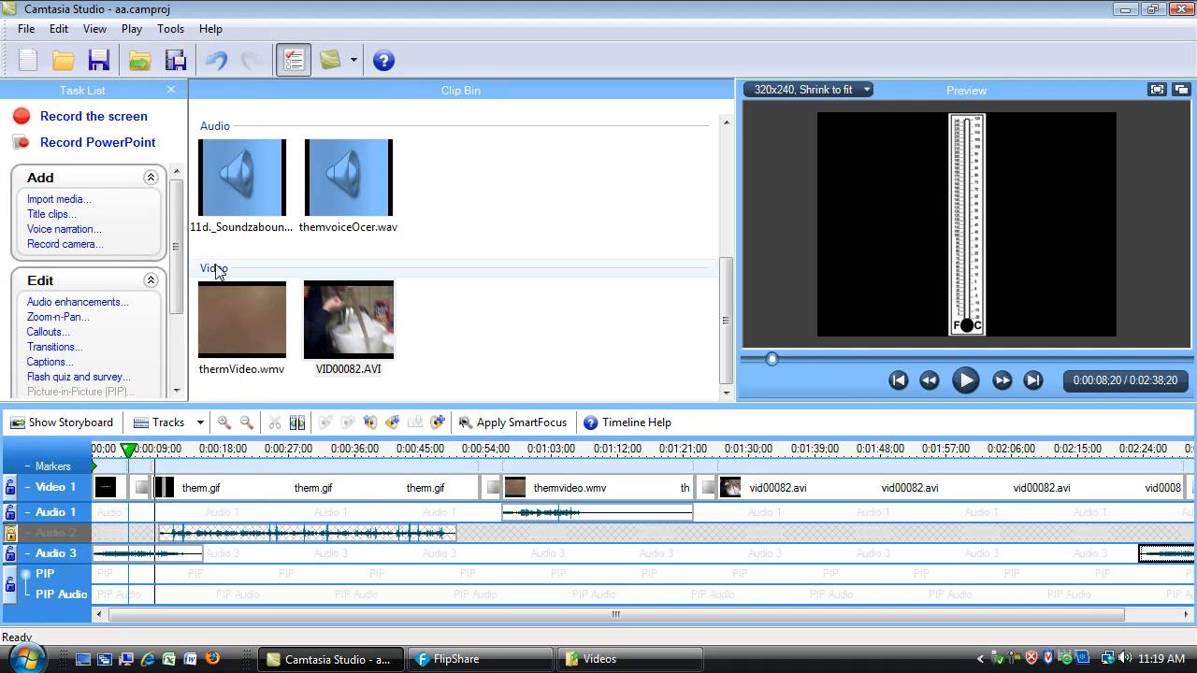
{"action": "scroll", "scroll_direction": "down", "scroll_amount": 3}
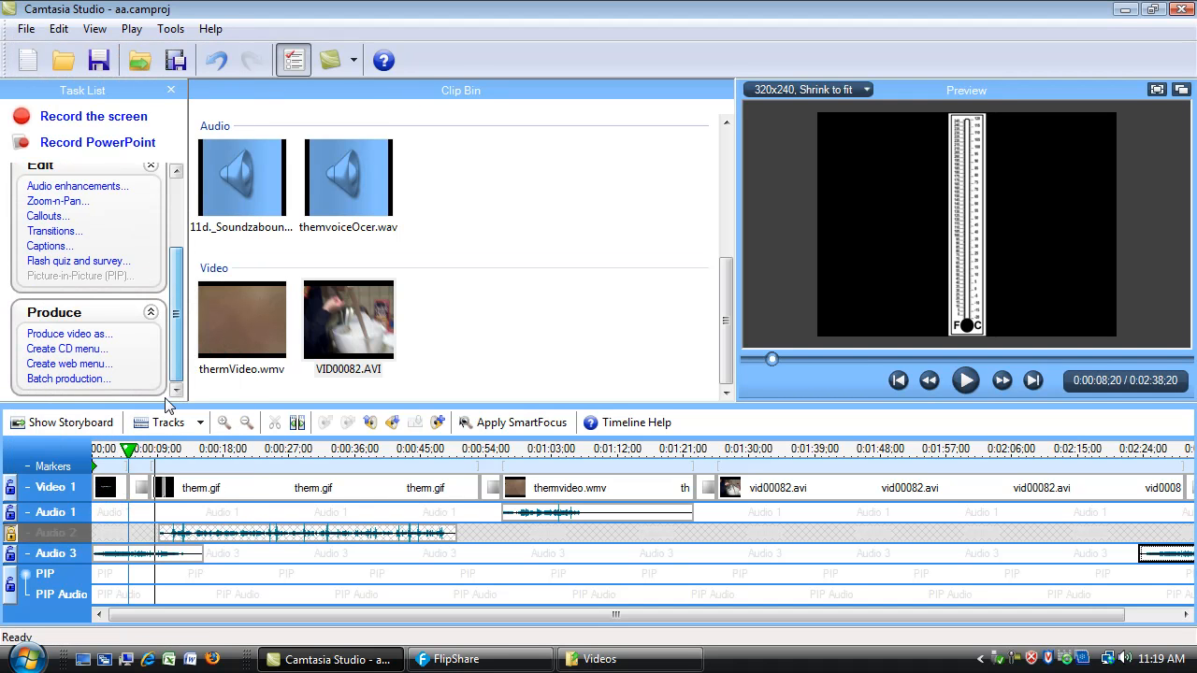
{"action": "left_click", "coordinate": [26, 28]}
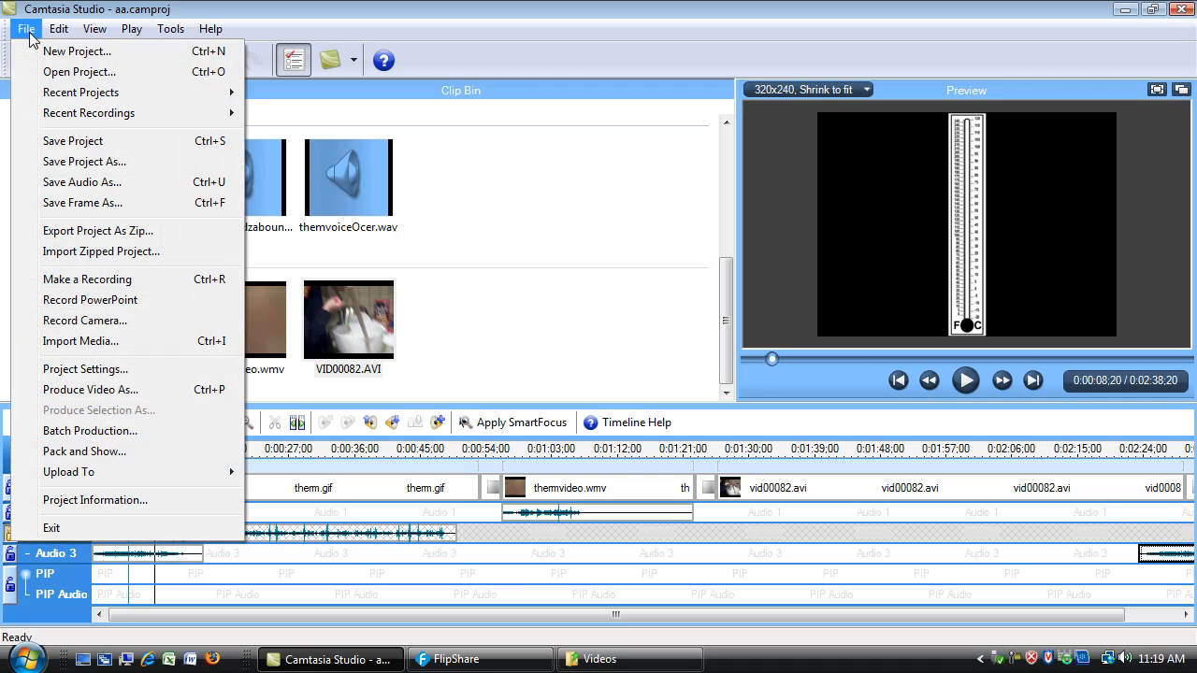
{"action": "mouse_move", "coordinate": [90, 390]}
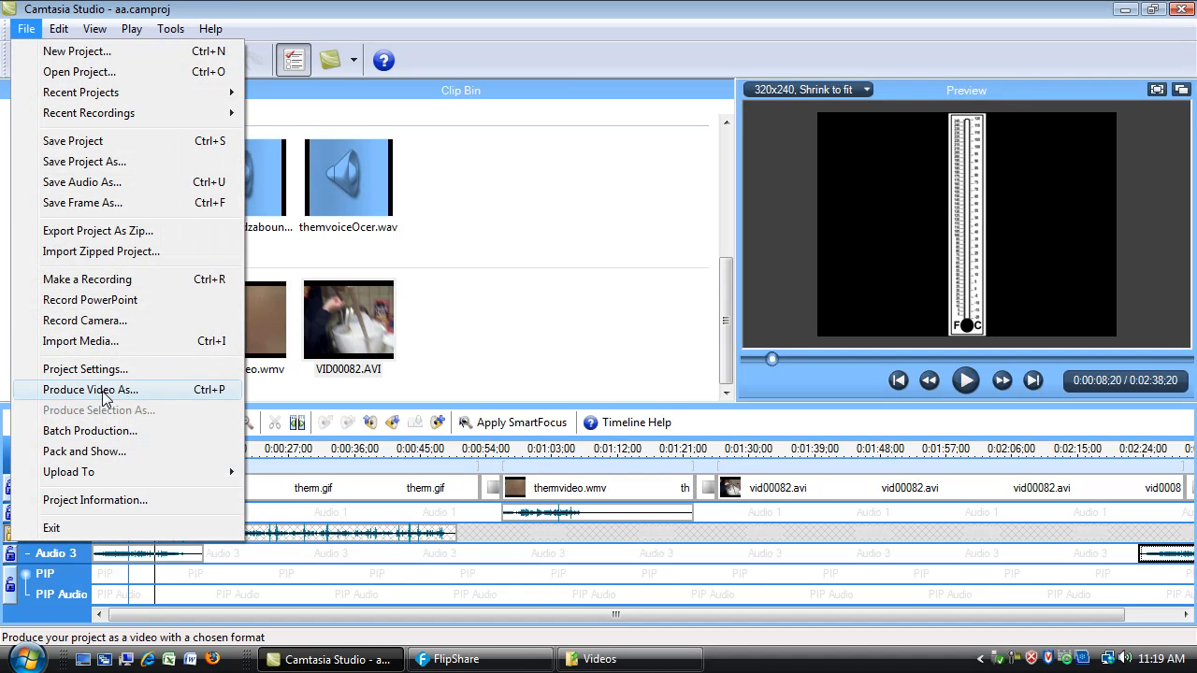
{"action": "left_click", "coordinate": [89, 391]}
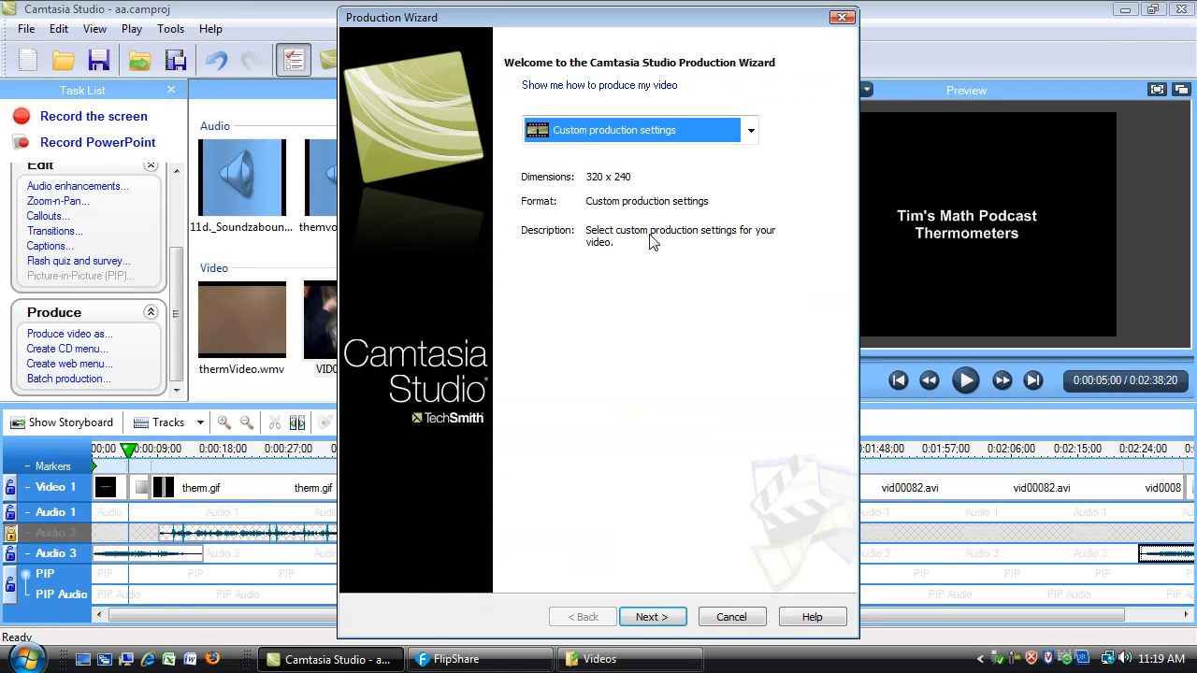
- Try the HD preset and decline switching away from the project preset
{"action": "left_click", "coordinate": [749, 131]}
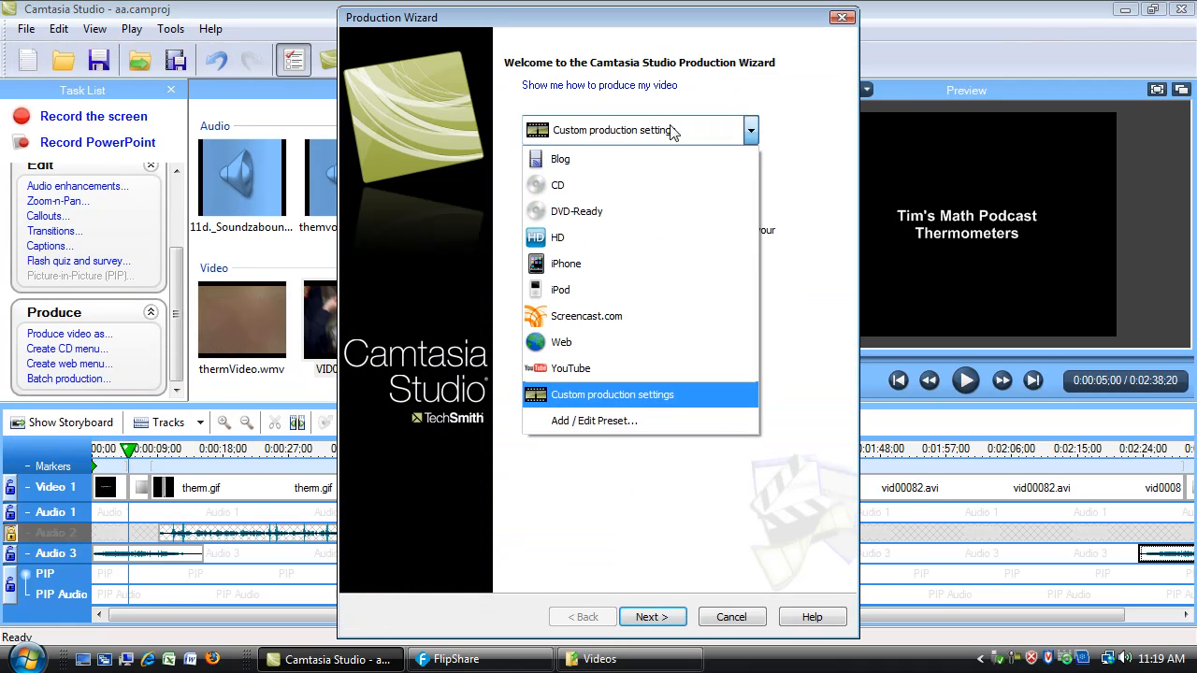
{"action": "mouse_move", "coordinate": [575, 210]}
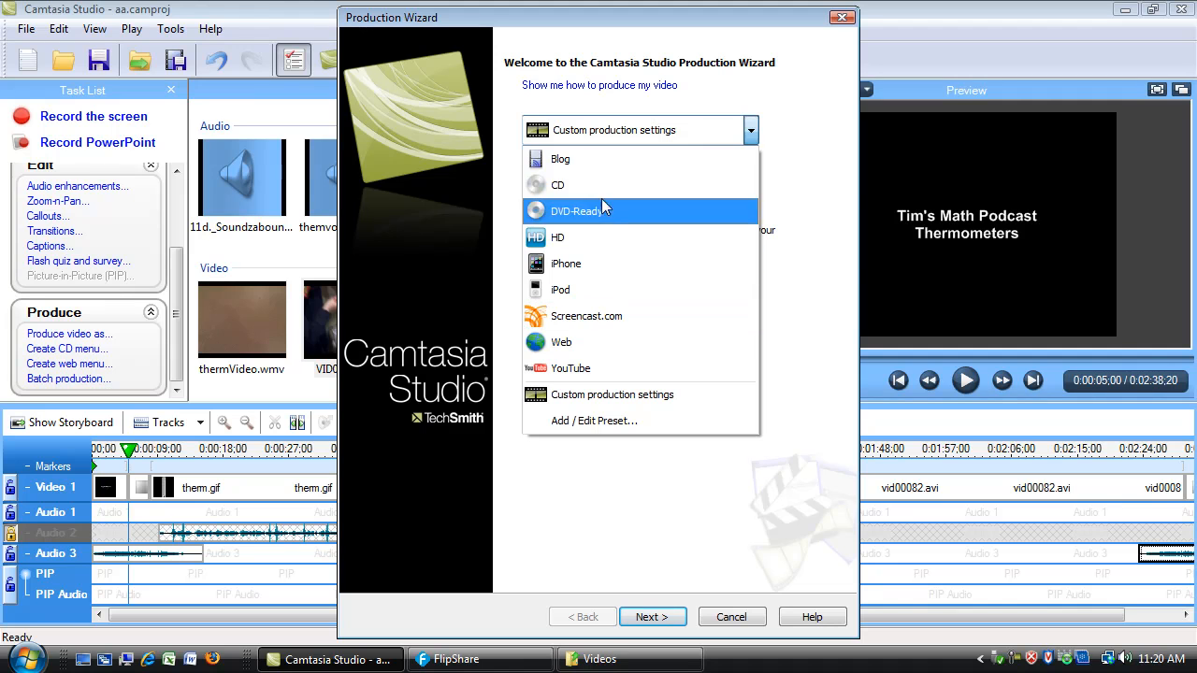
{"action": "mouse_move", "coordinate": [561, 157]}
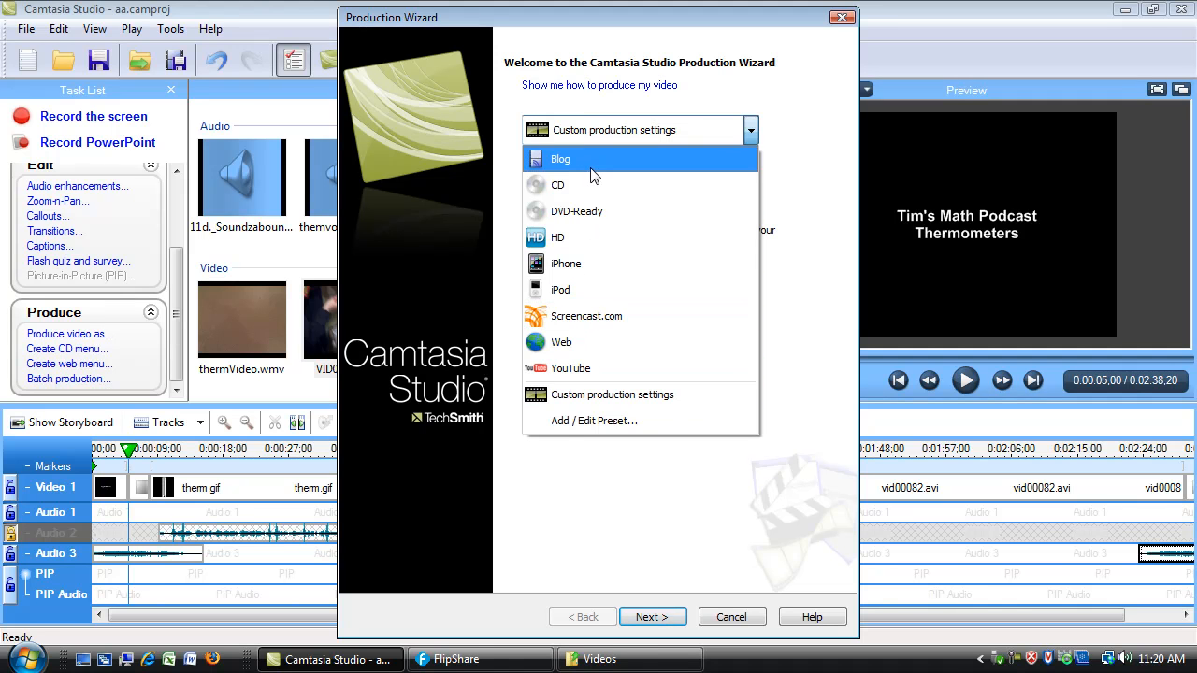
{"action": "left_click", "coordinate": [557, 236]}
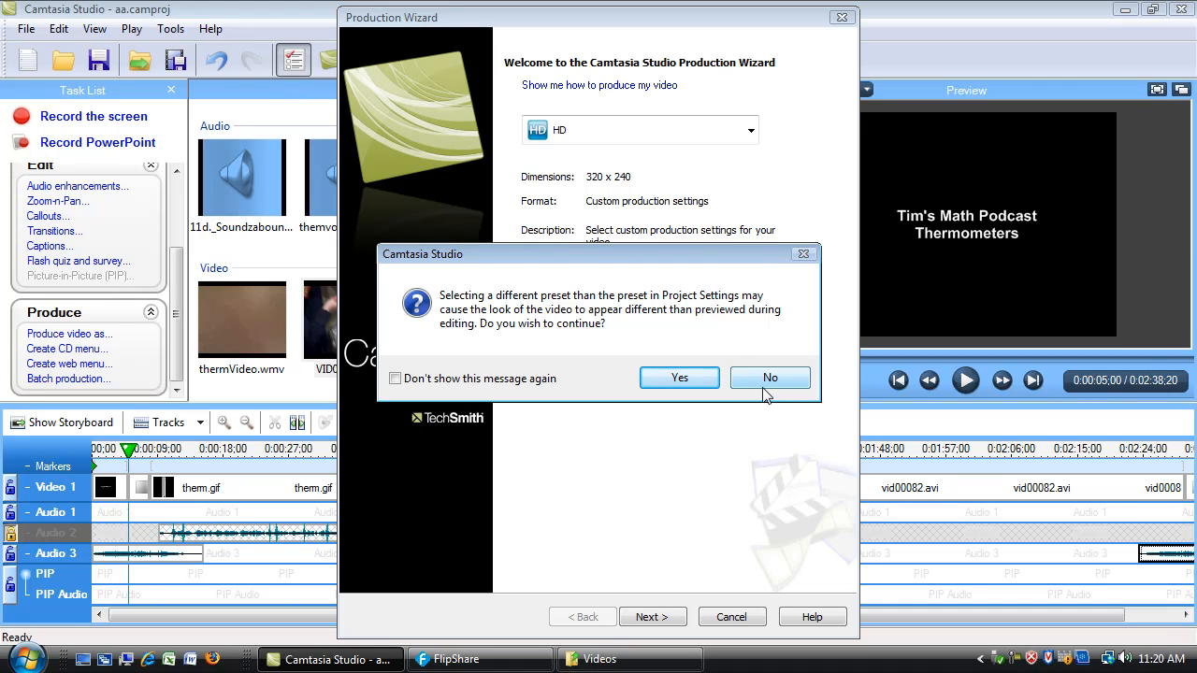
{"action": "left_click", "coordinate": [679, 378]}
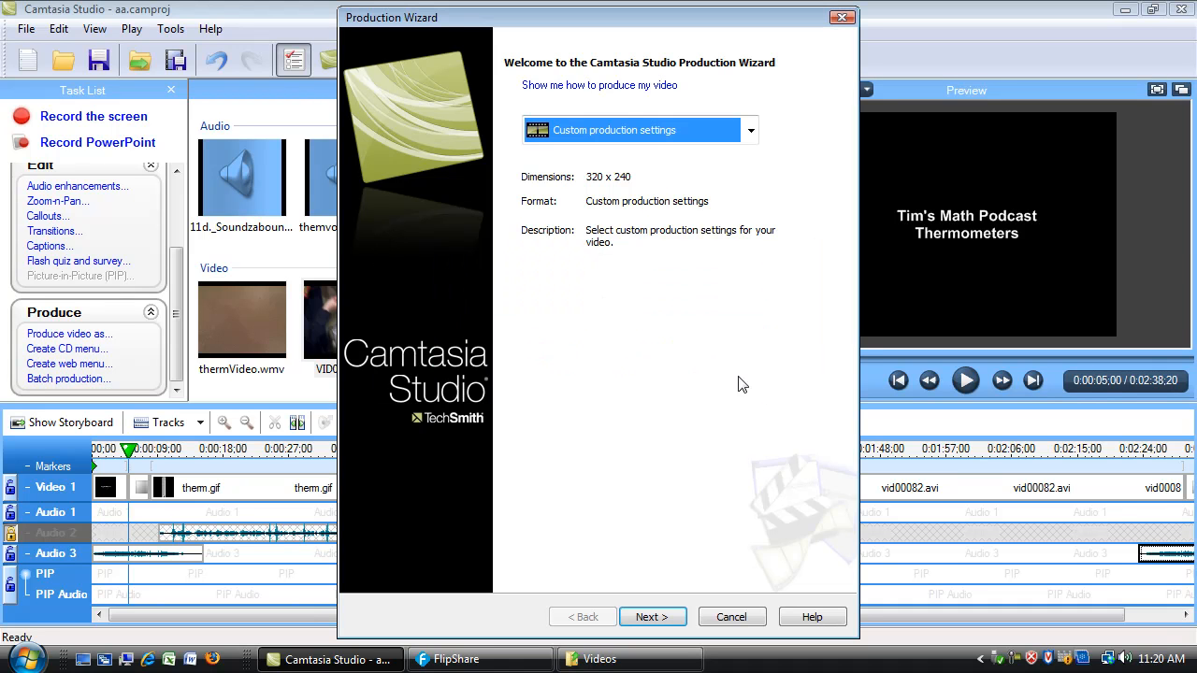
- Choose the Web preset for 640 x 480 MP4 output and advance to the save-location step
{"action": "left_click", "coordinate": [750, 131]}
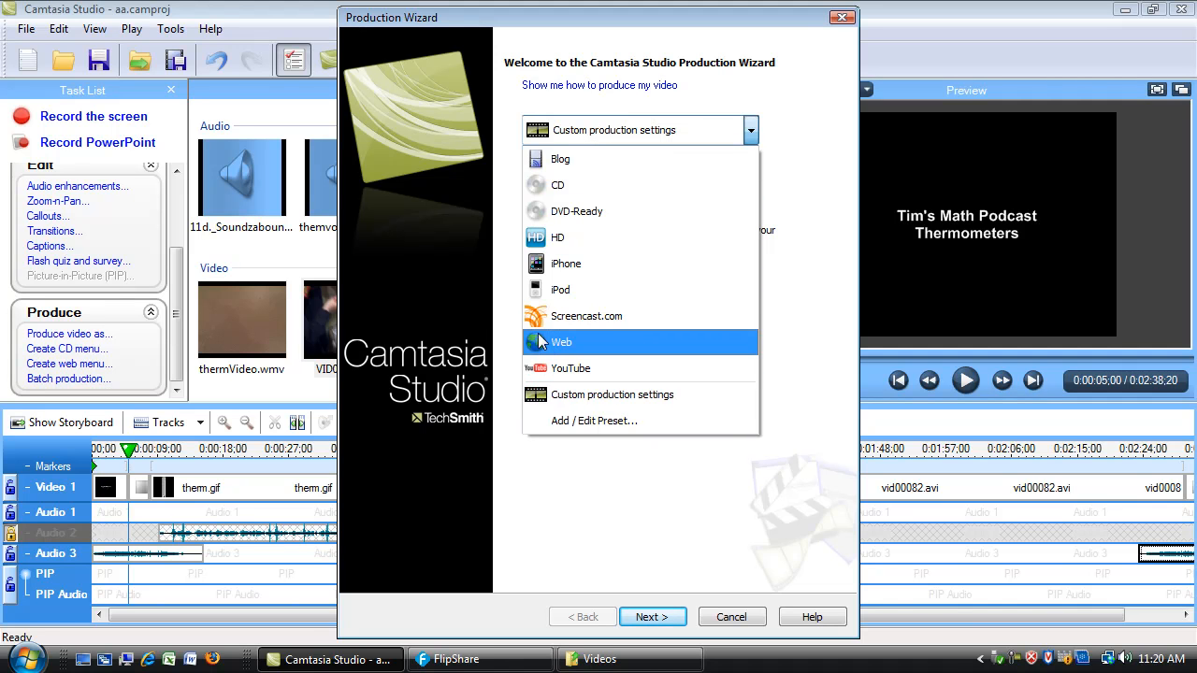
{"action": "left_click", "coordinate": [561, 341]}
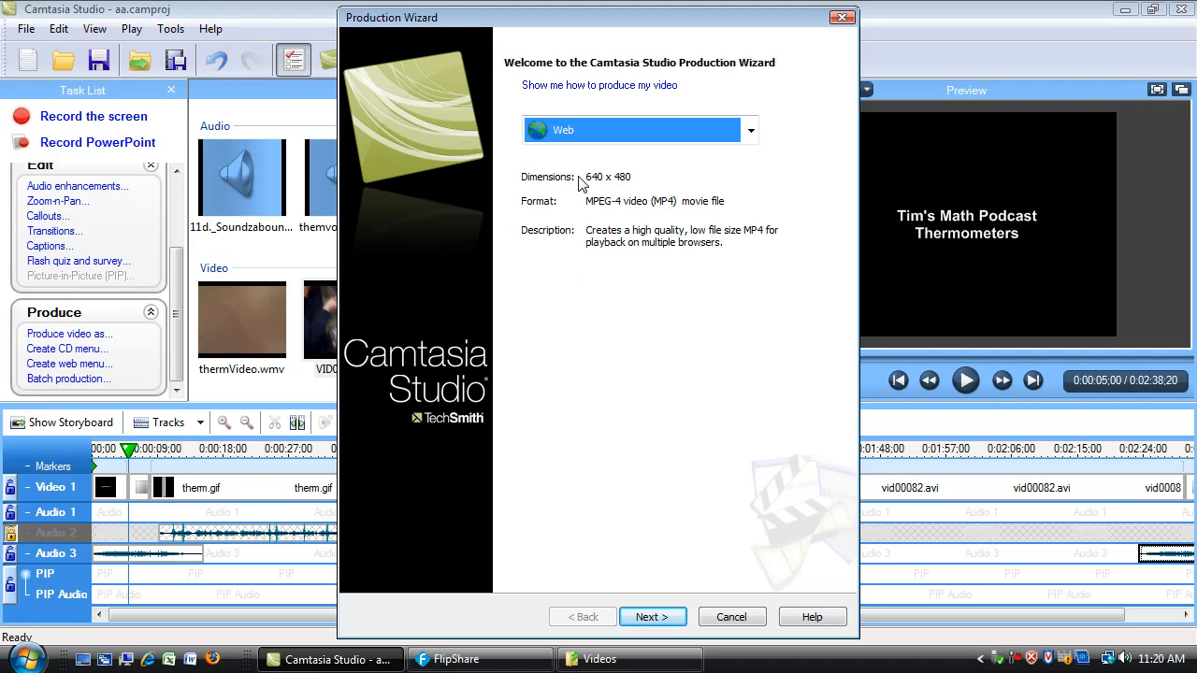
{"action": "mouse_move", "coordinate": [587, 206]}
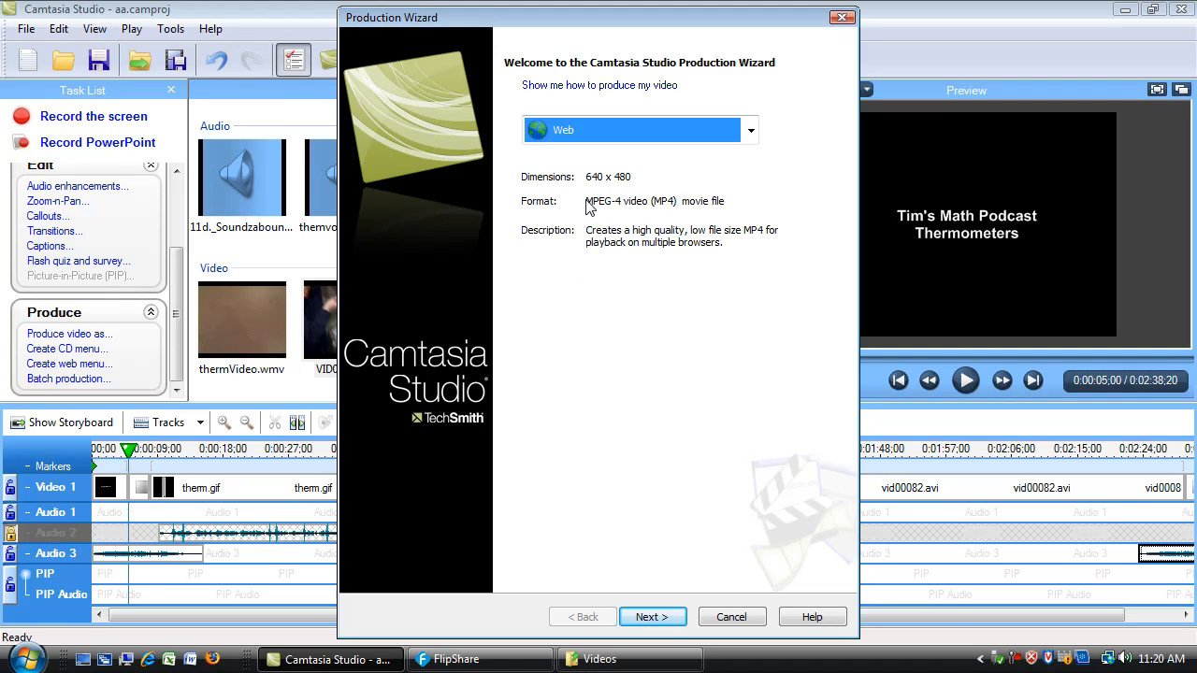
{"action": "mouse_move", "coordinate": [783, 63]}
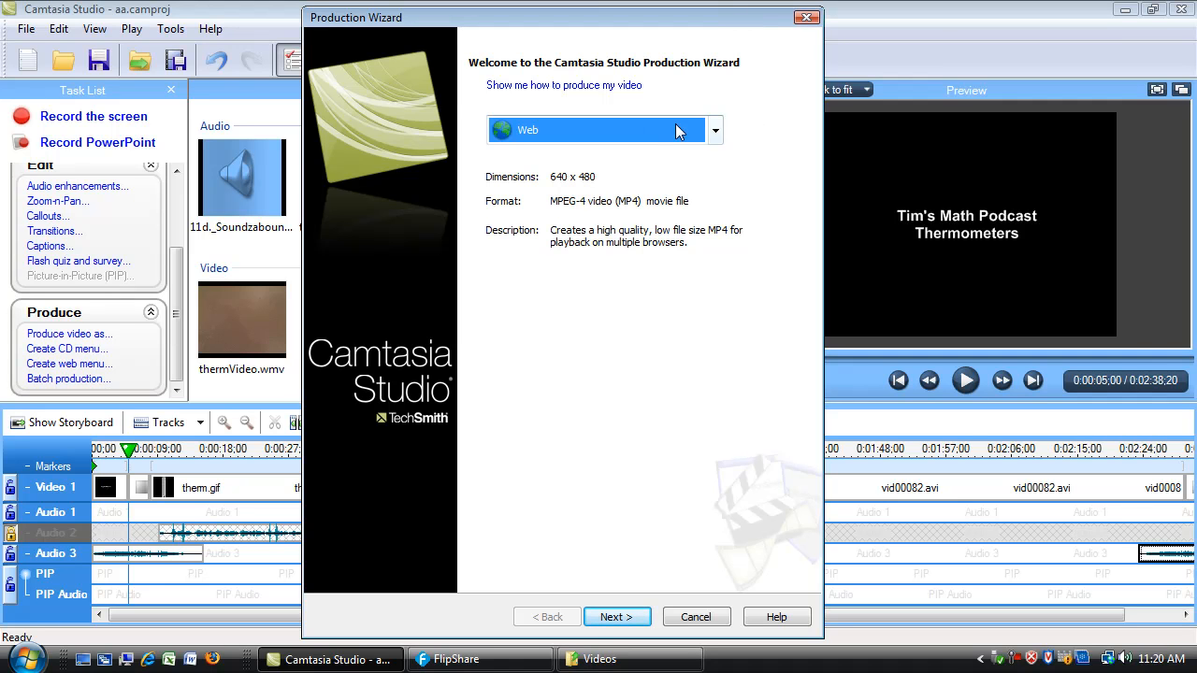
{"action": "mouse_move", "coordinate": [744, 223]}
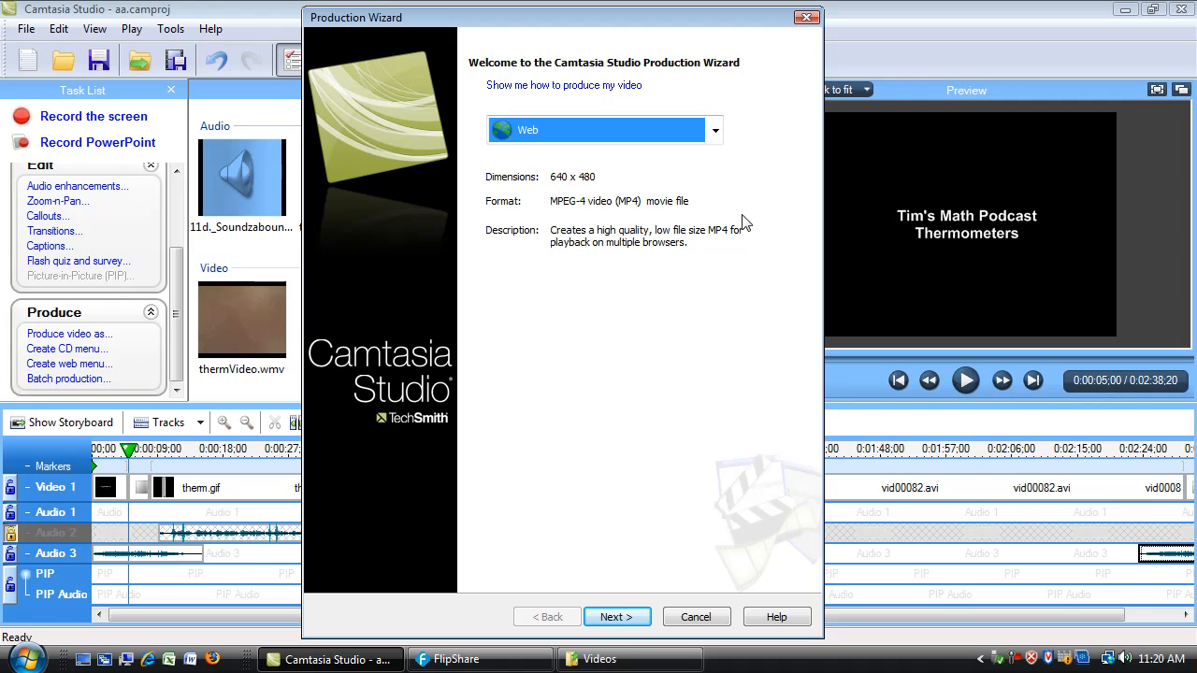
{"action": "mouse_move", "coordinate": [617, 617]}
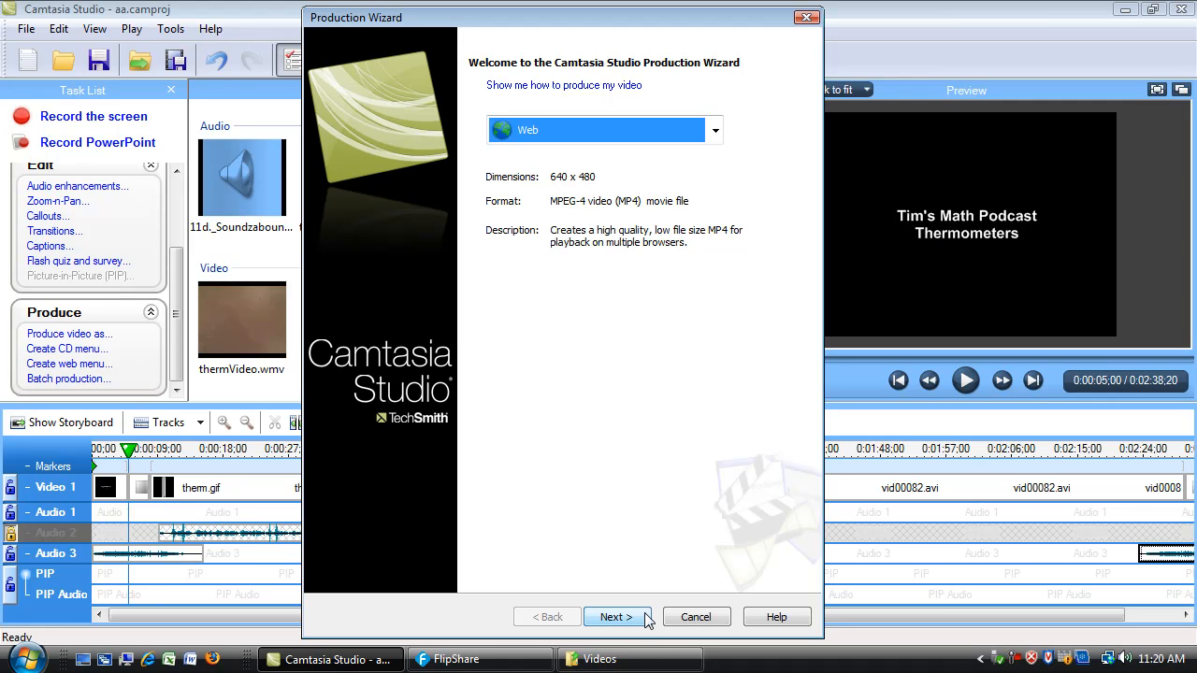
{"action": "left_click", "coordinate": [617, 617]}
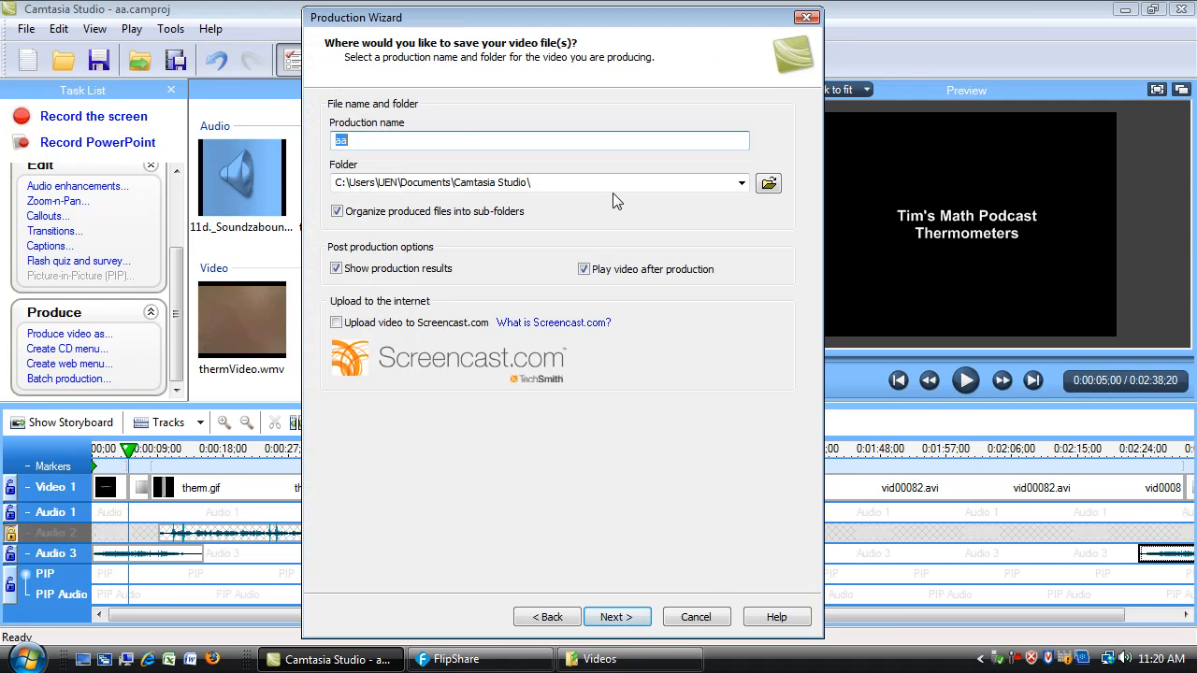
- Name the production 'Tim's Math Podcast' and set the Desktop thermPodcast folder as destination
{"action": "type", "text": "Tim"}
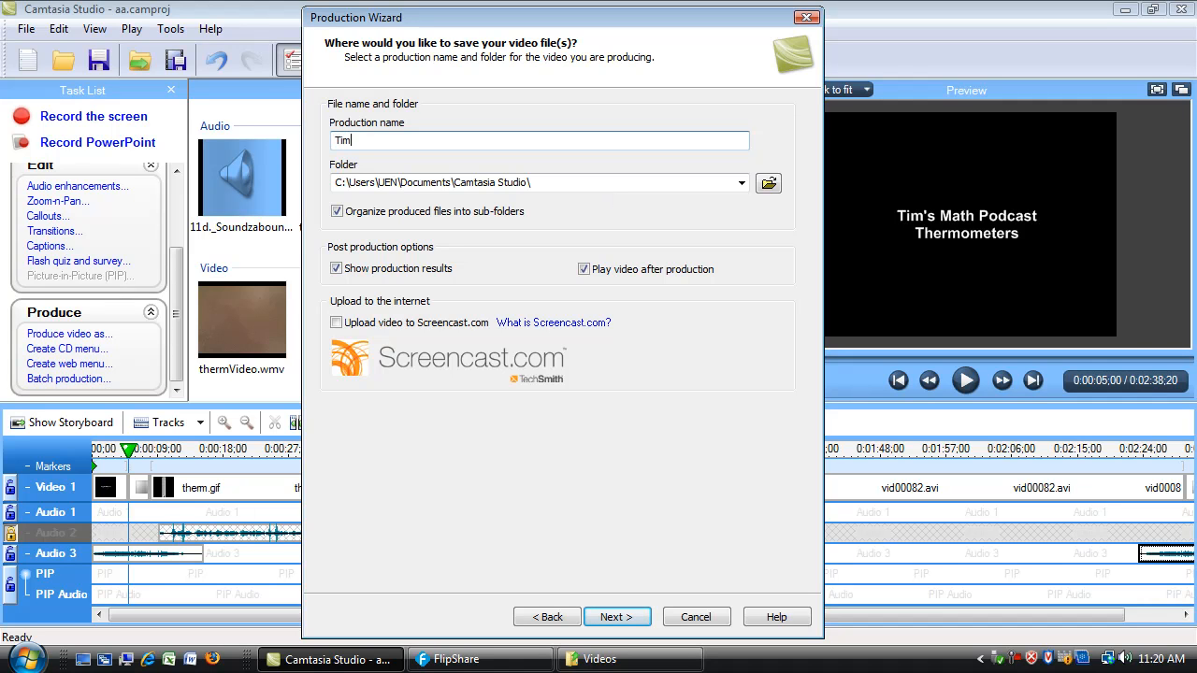
{"action": "type", "text": "'s Math"}
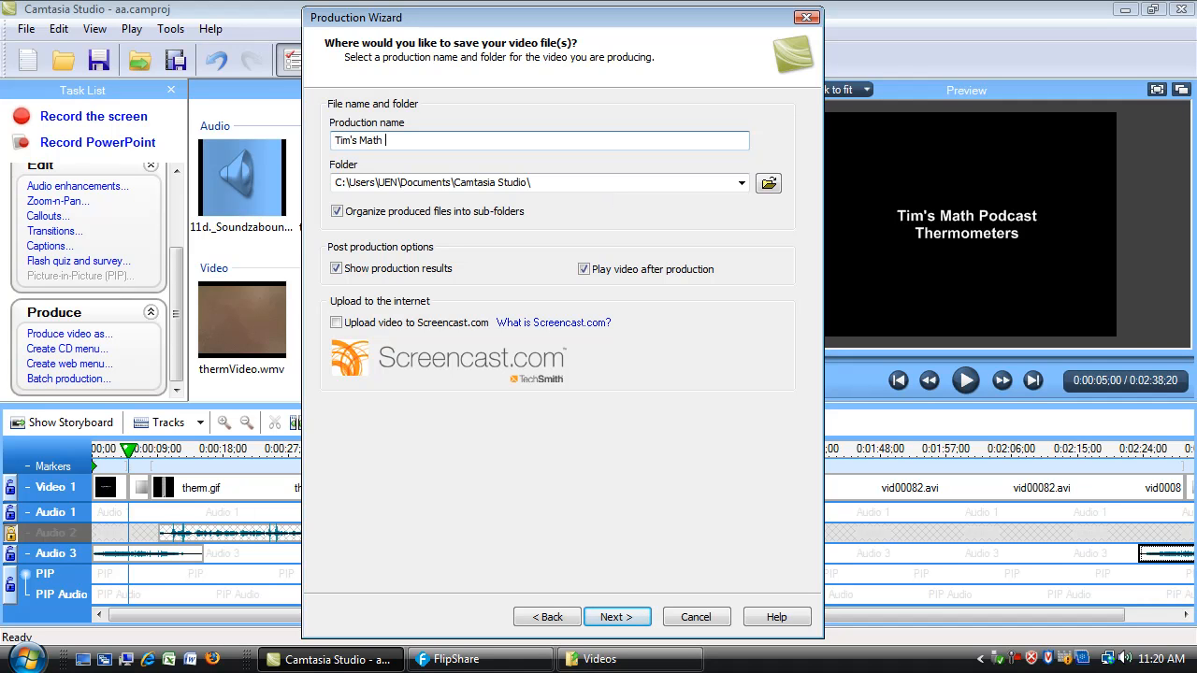
{"action": "type", "text": "Podcast"}
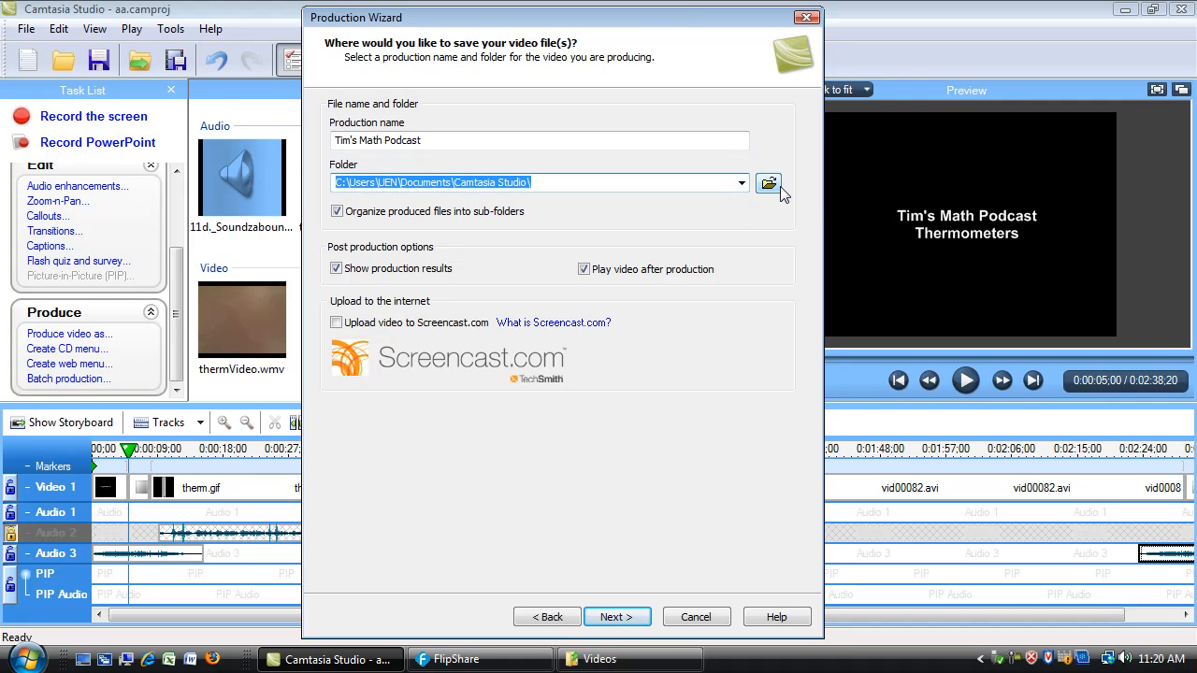
{"action": "left_click", "coordinate": [769, 184]}
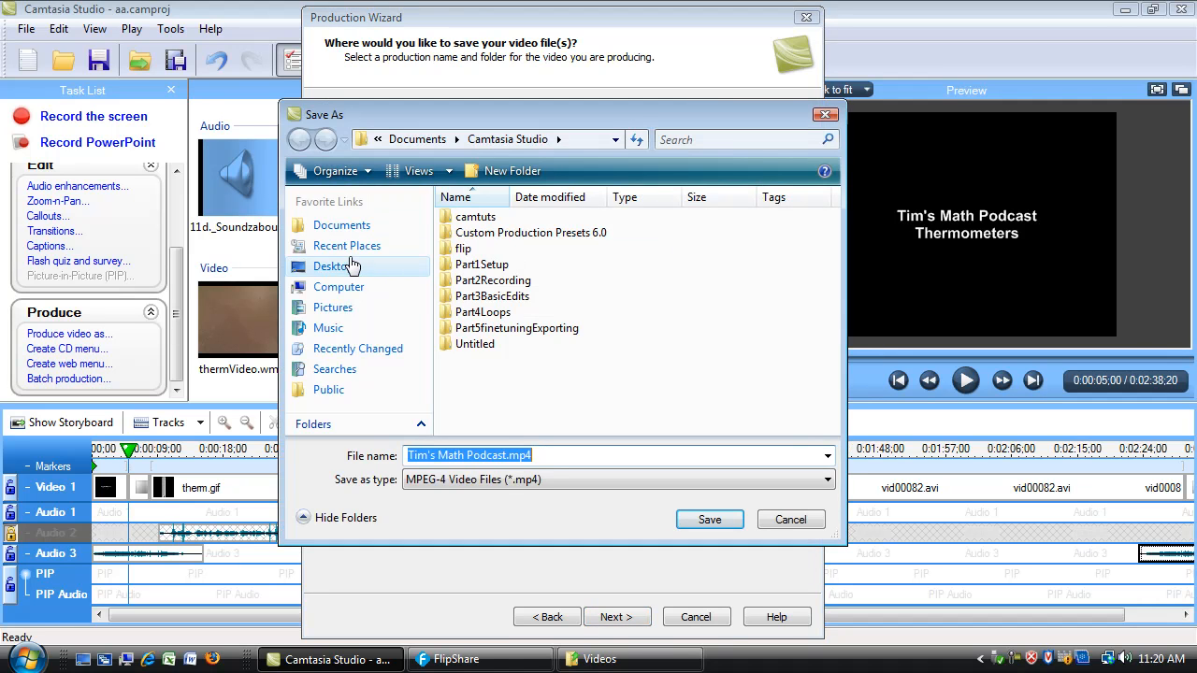
{"action": "left_click", "coordinate": [333, 266]}
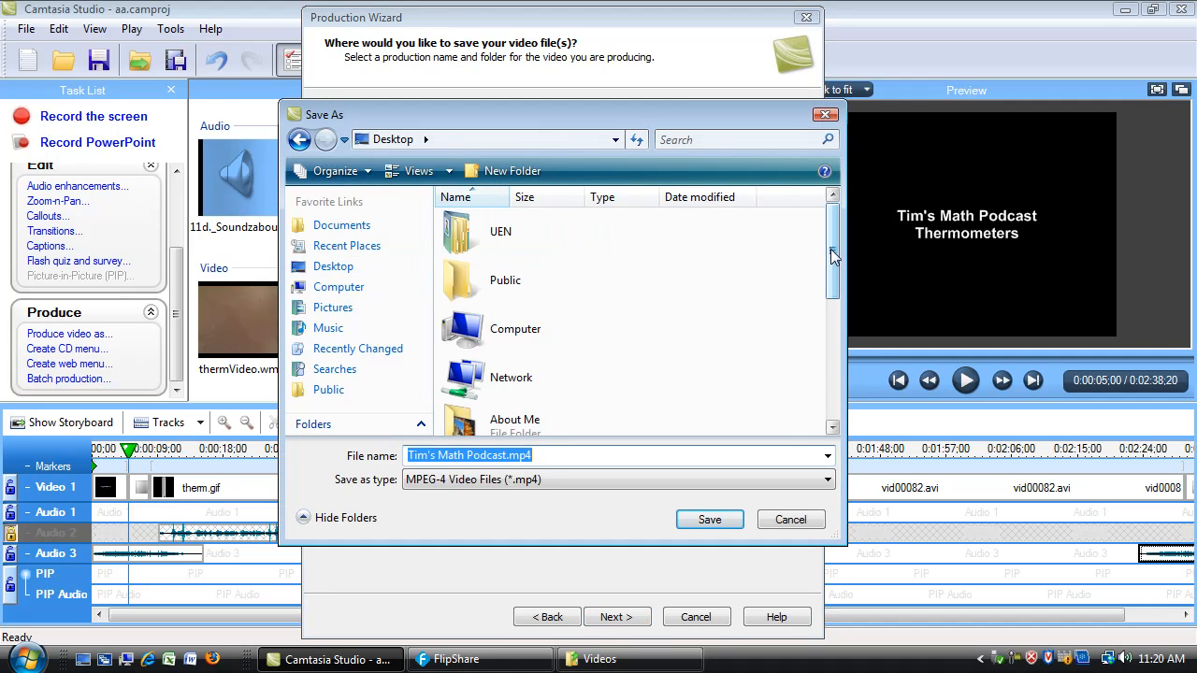
{"action": "scroll", "scroll_direction": "down", "scroll_amount": 3}
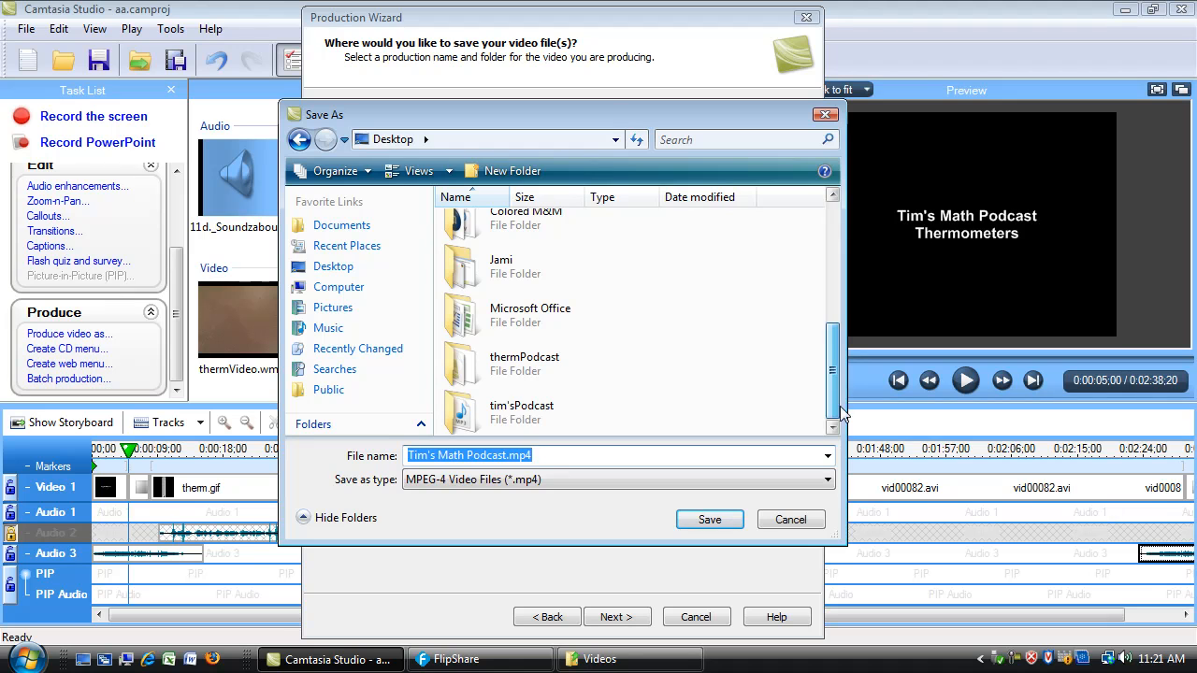
{"action": "double_click", "coordinate": [523, 363]}
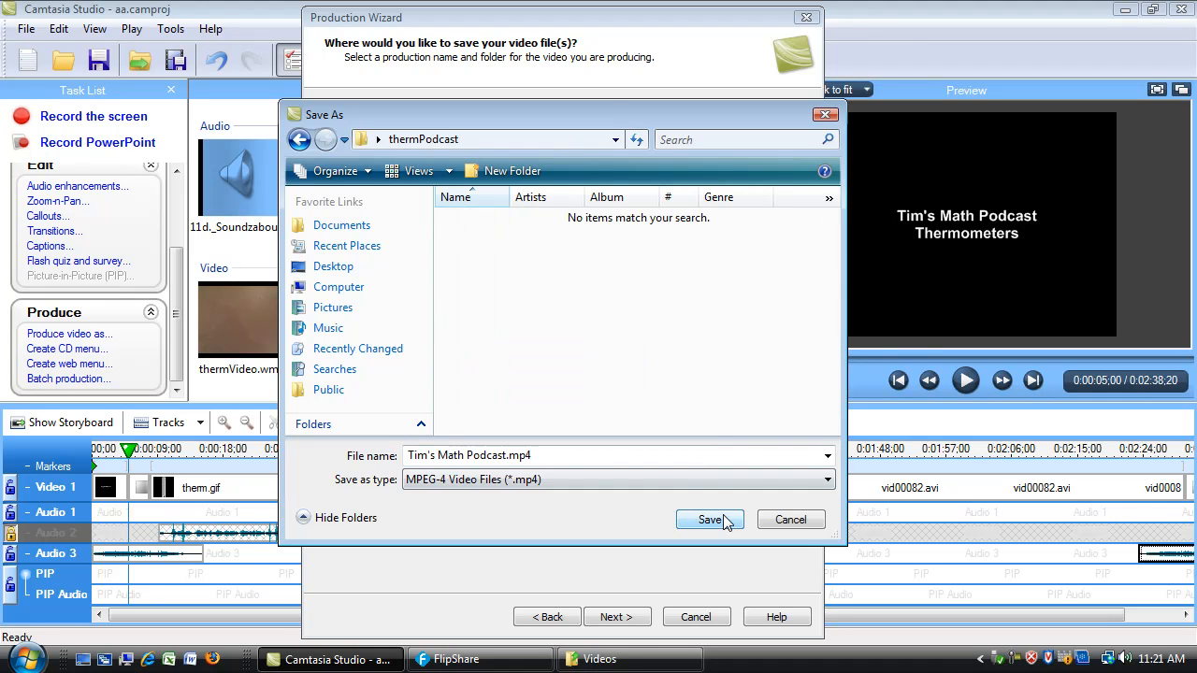
{"action": "left_click", "coordinate": [710, 520]}
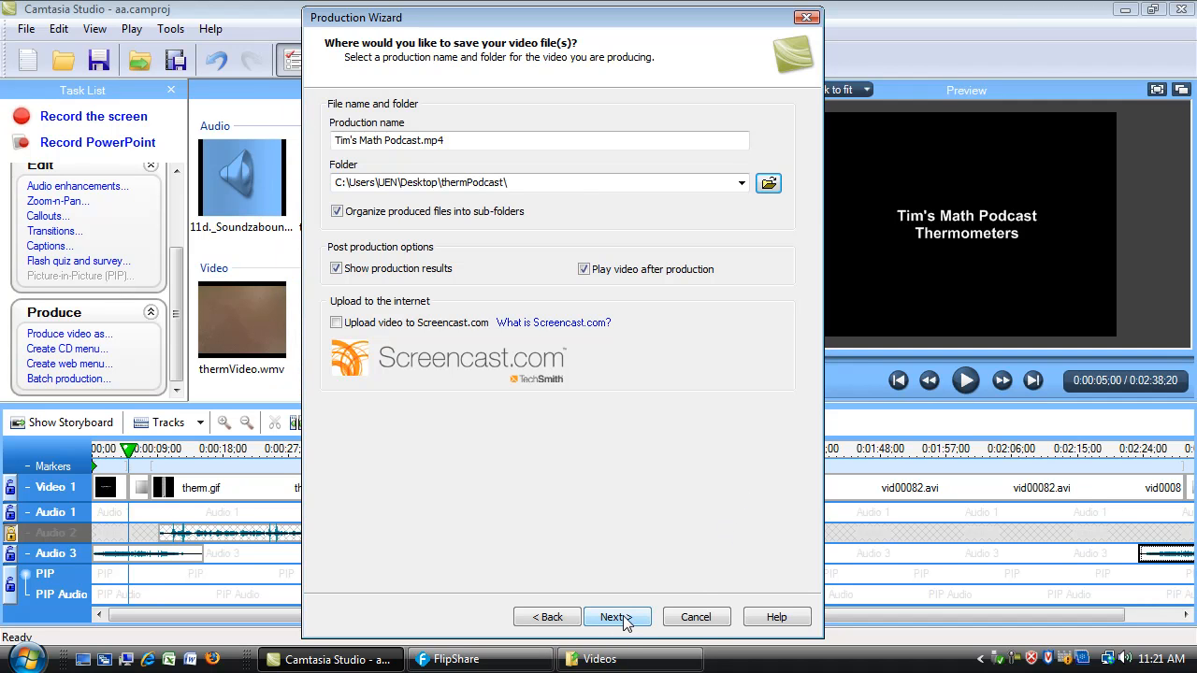
- Review the production summary and start rendering Tim's Math Podcast.mp4
{"action": "left_click", "coordinate": [614, 617]}
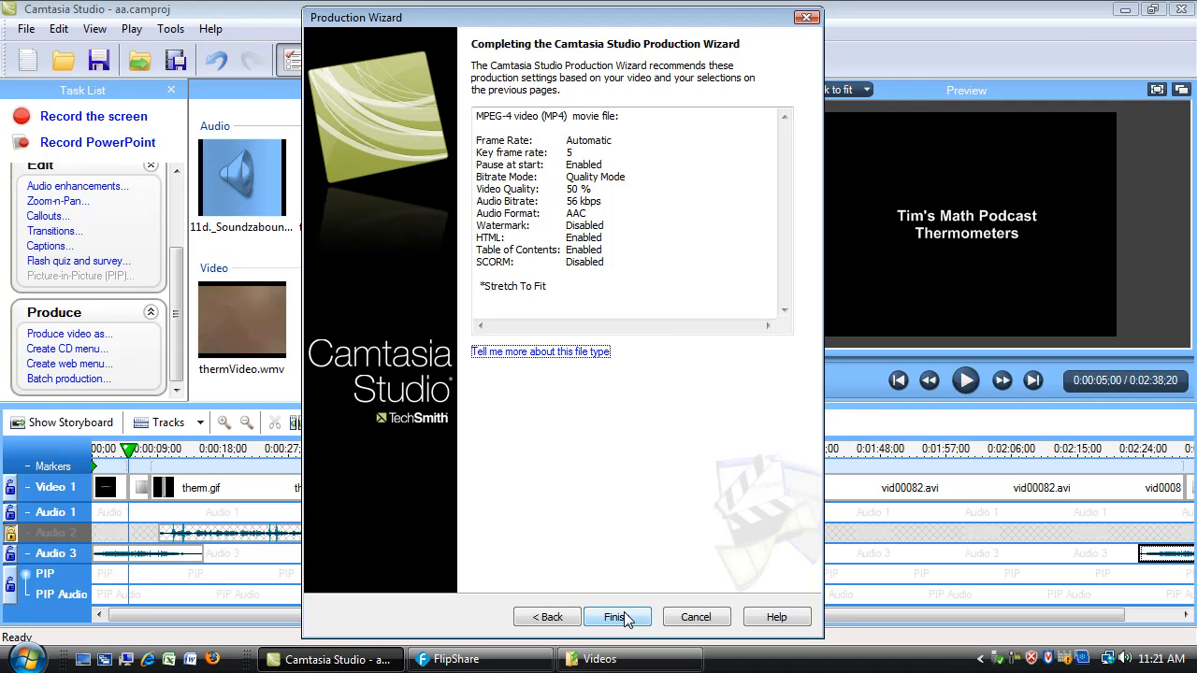
{"action": "mouse_move", "coordinate": [862, 232]}
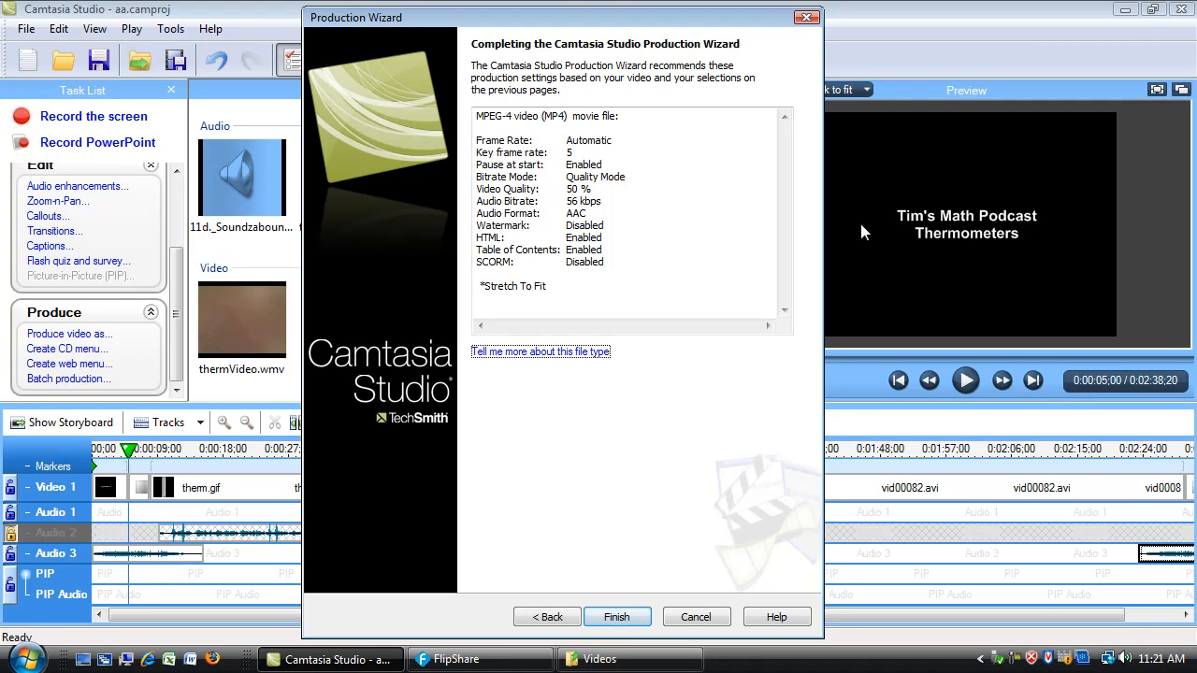
{"action": "left_click", "coordinate": [617, 617]}
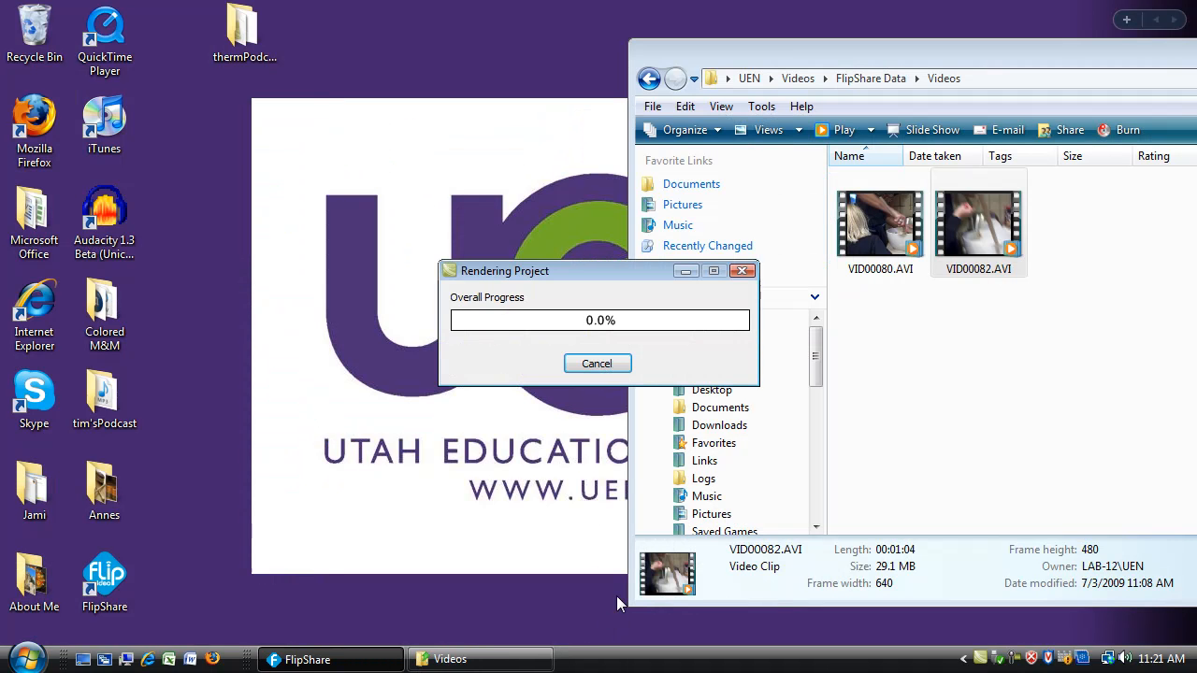